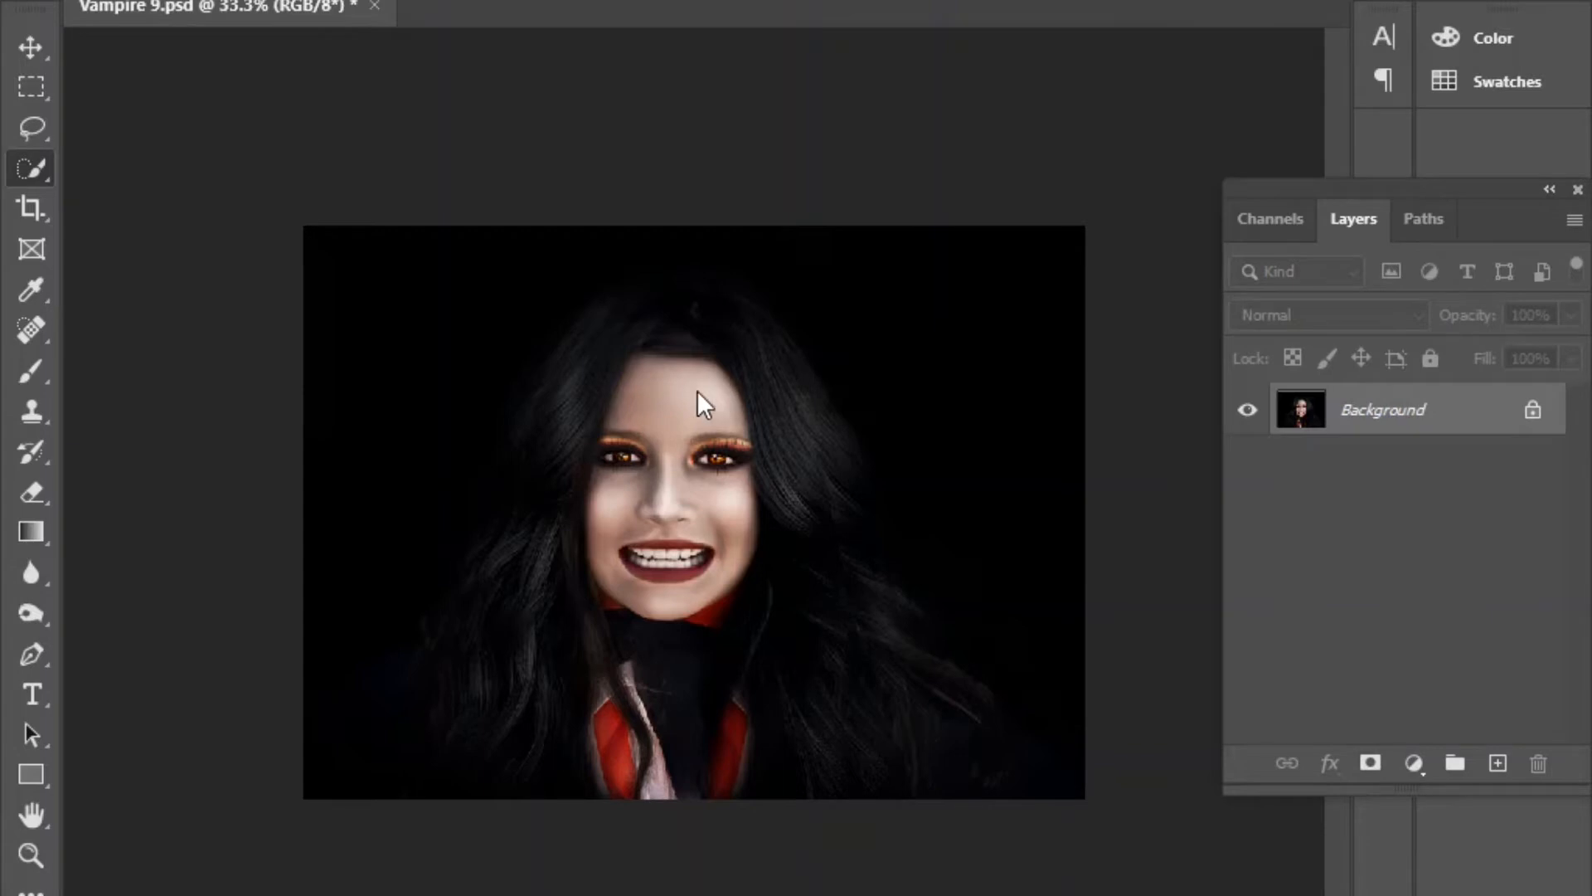
{"action": "mouse_move", "coordinate": [707, 416]}
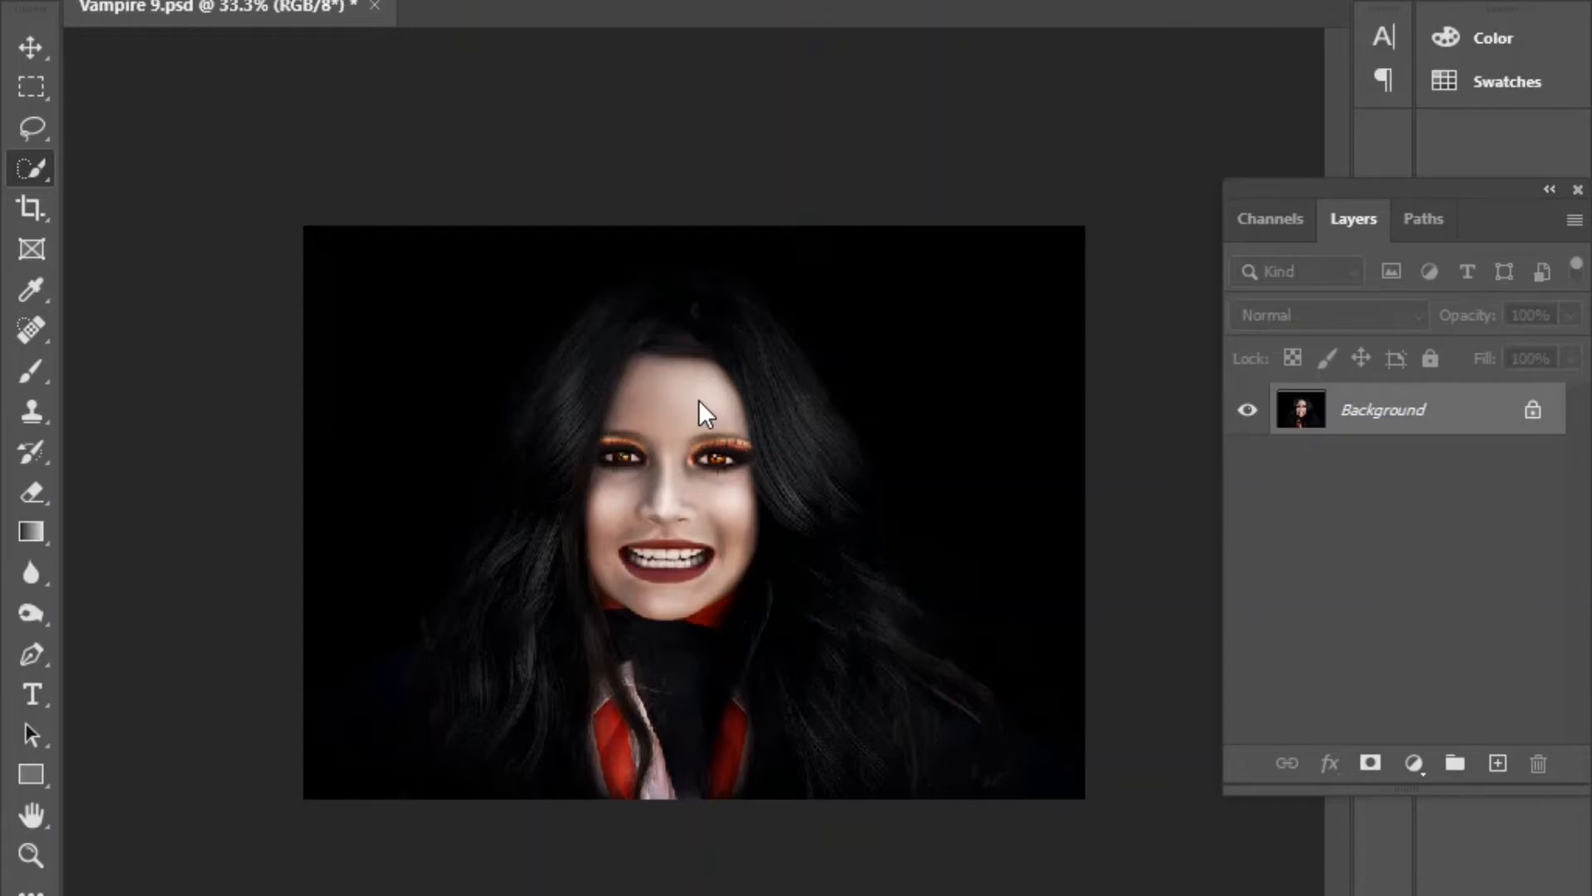
{"action": "mouse_move", "coordinate": [685, 617]}
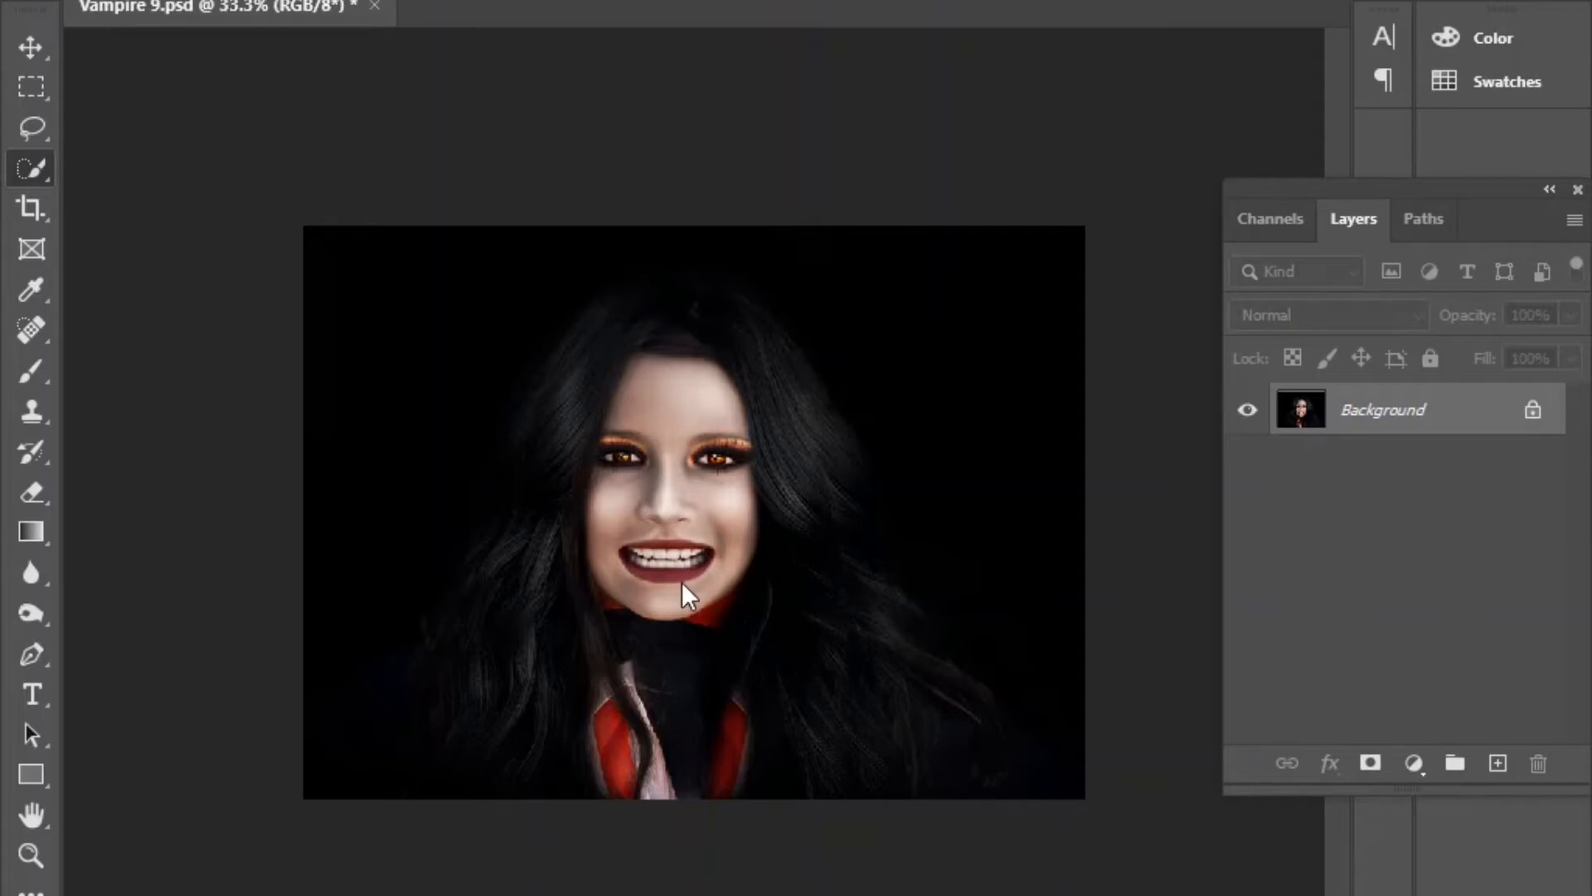
{"action": "mouse_move", "coordinate": [648, 587]}
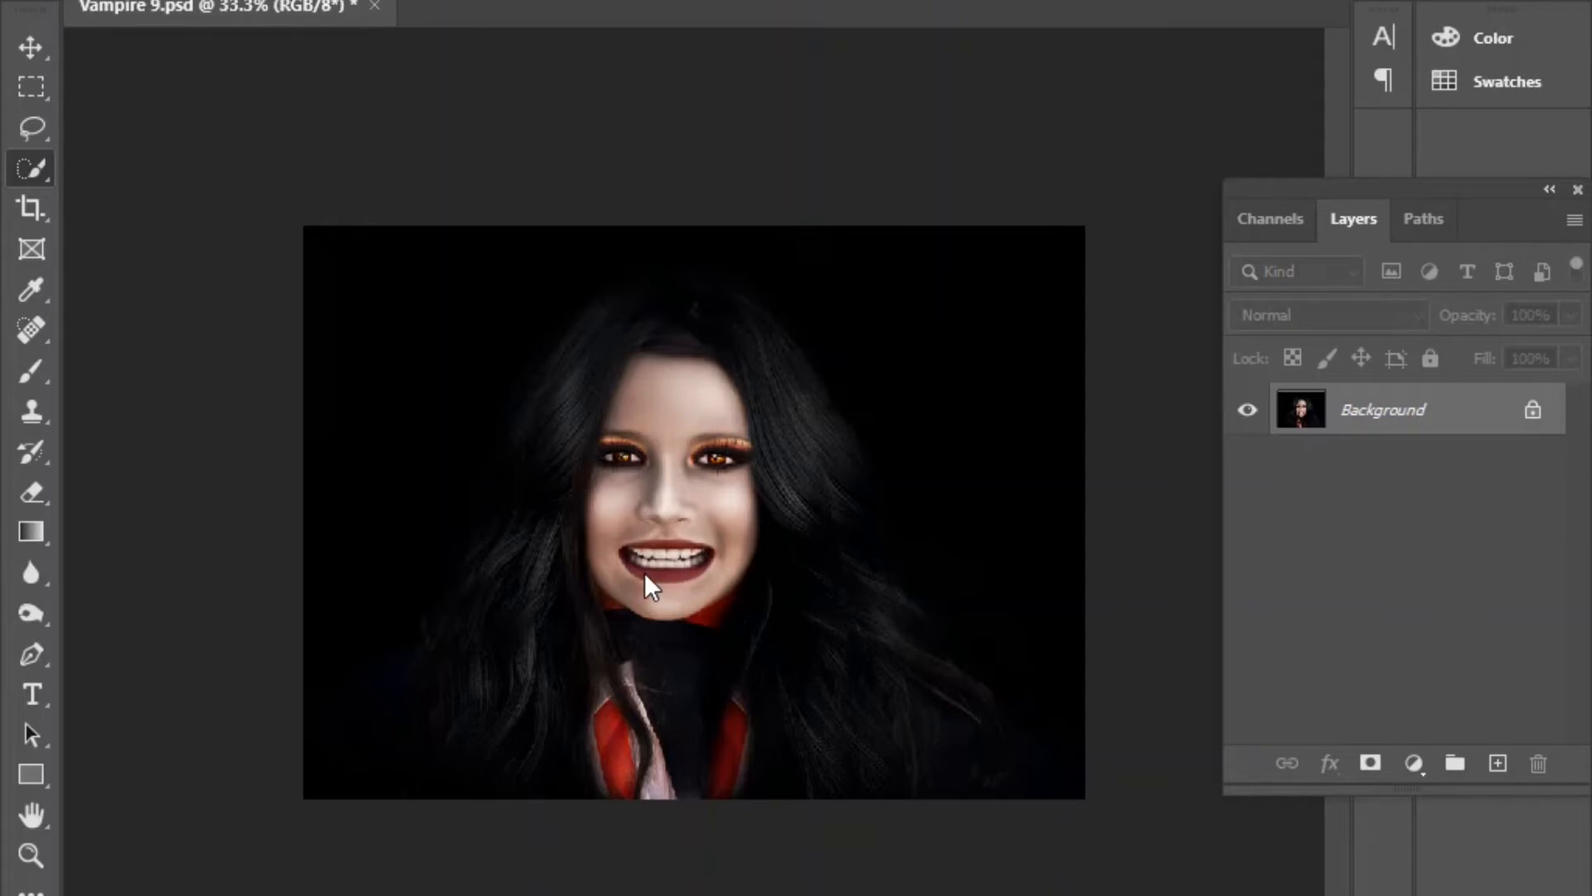
{"action": "mouse_move", "coordinate": [645, 574]}
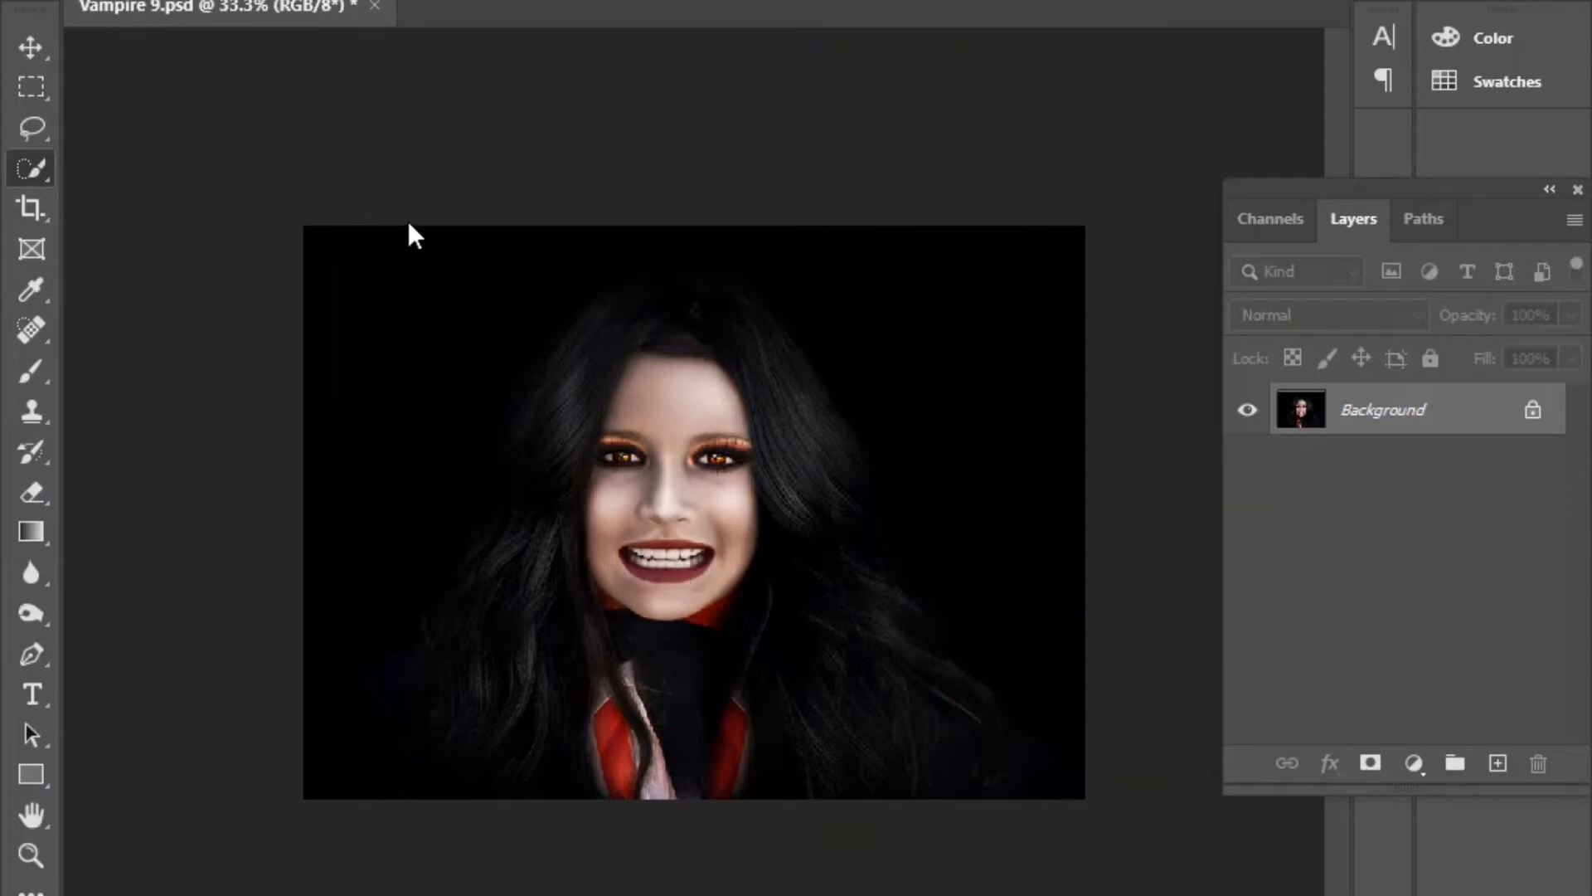
{"action": "mouse_move", "coordinate": [708, 713]}
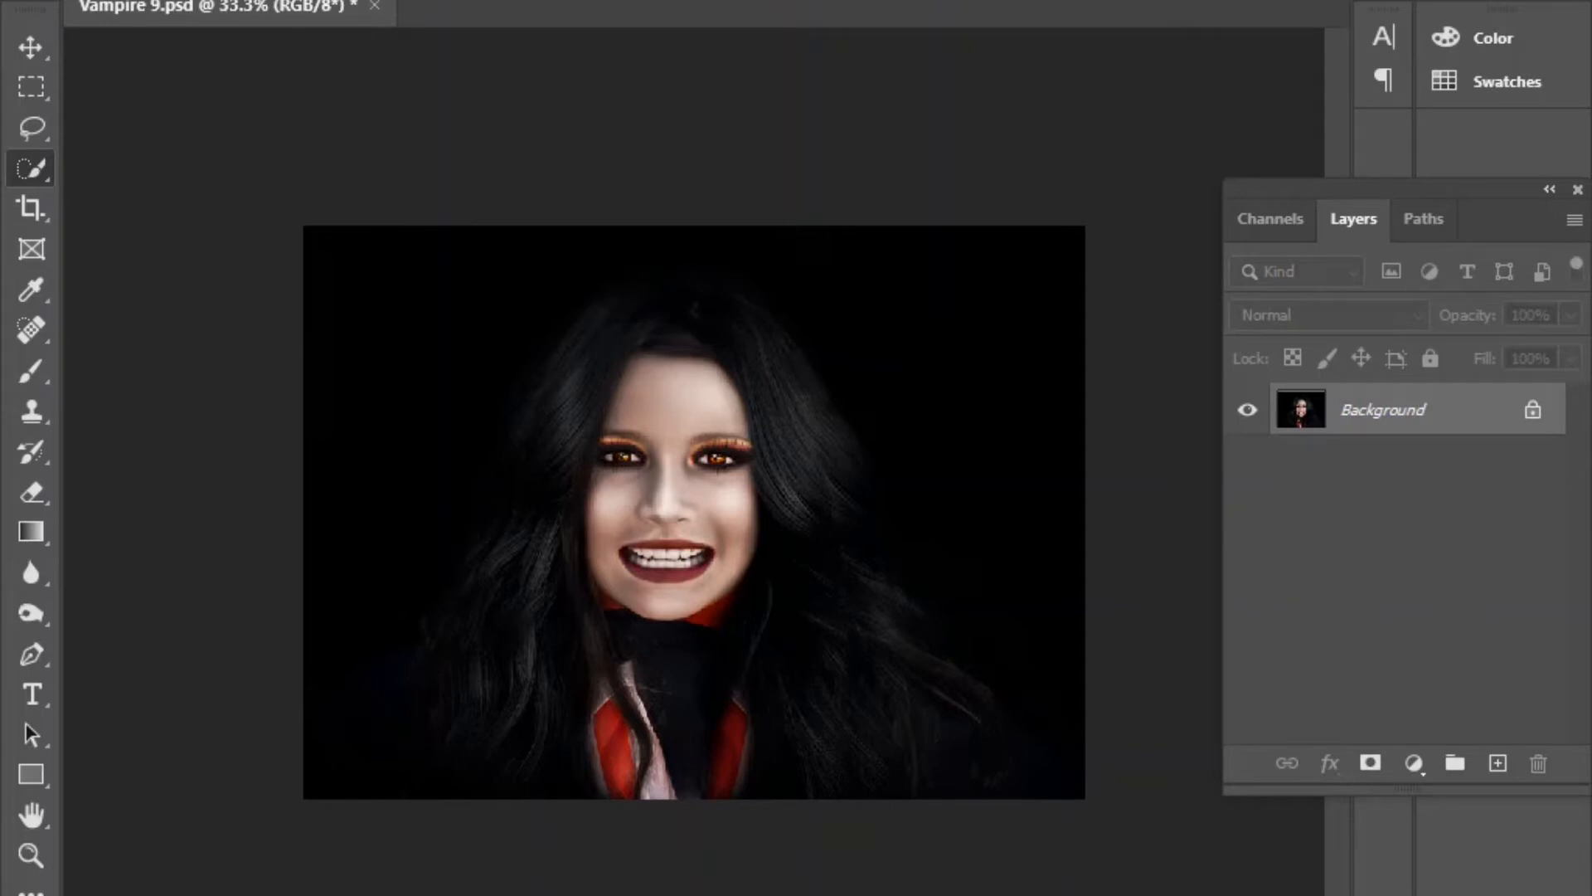
Place the Fang image from Saved Pictures into the portrait as an embedded layer.
{"action": "left_click", "coordinate": [40, 8]}
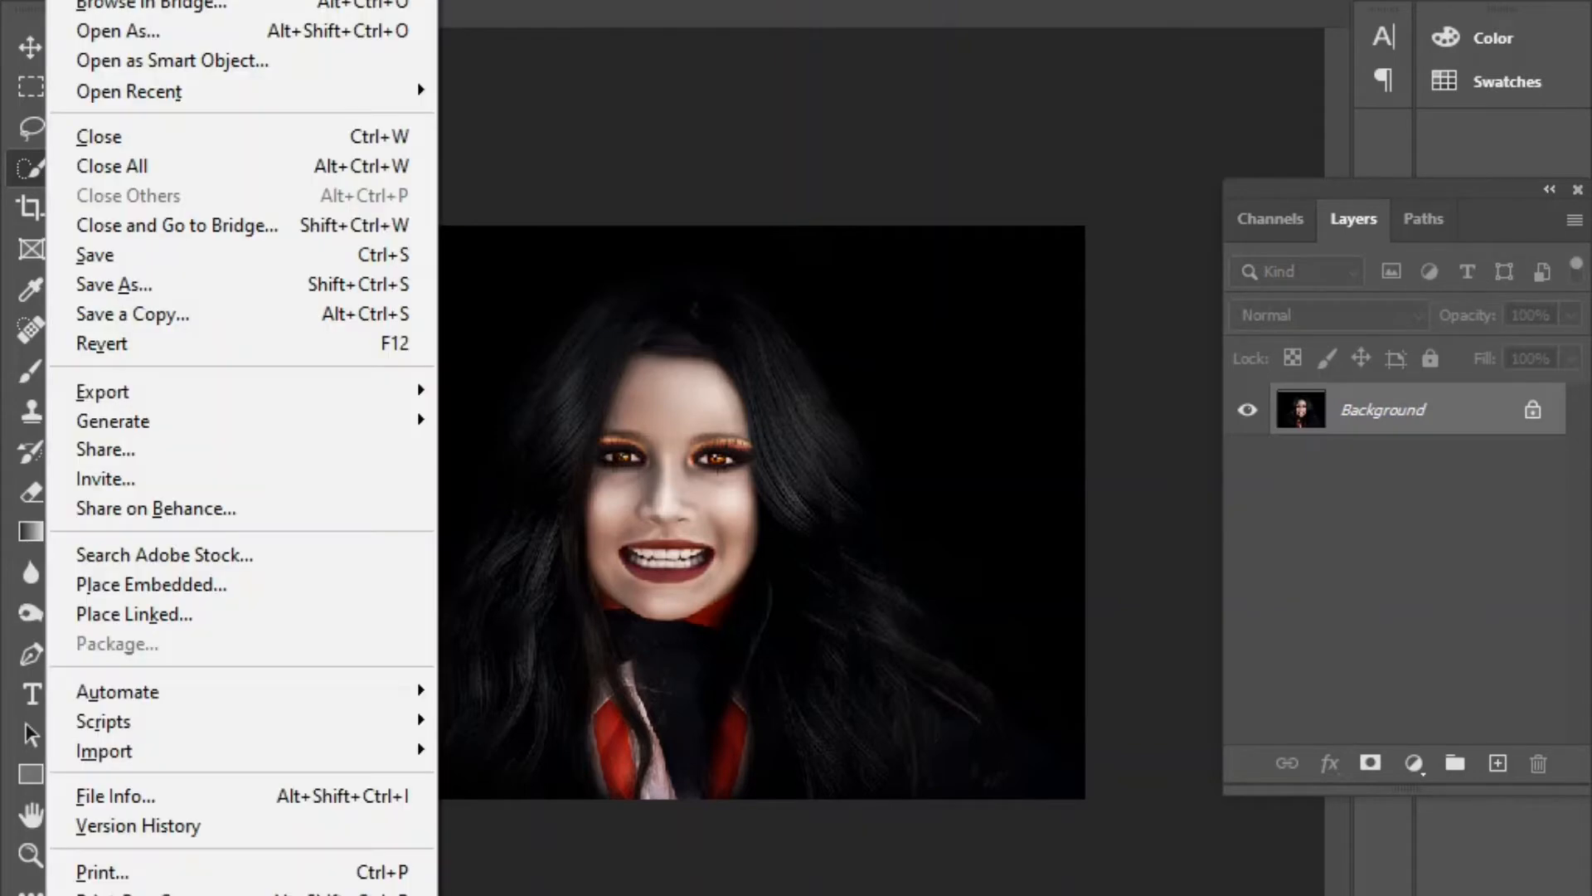
{"action": "mouse_move", "coordinate": [121, 10]}
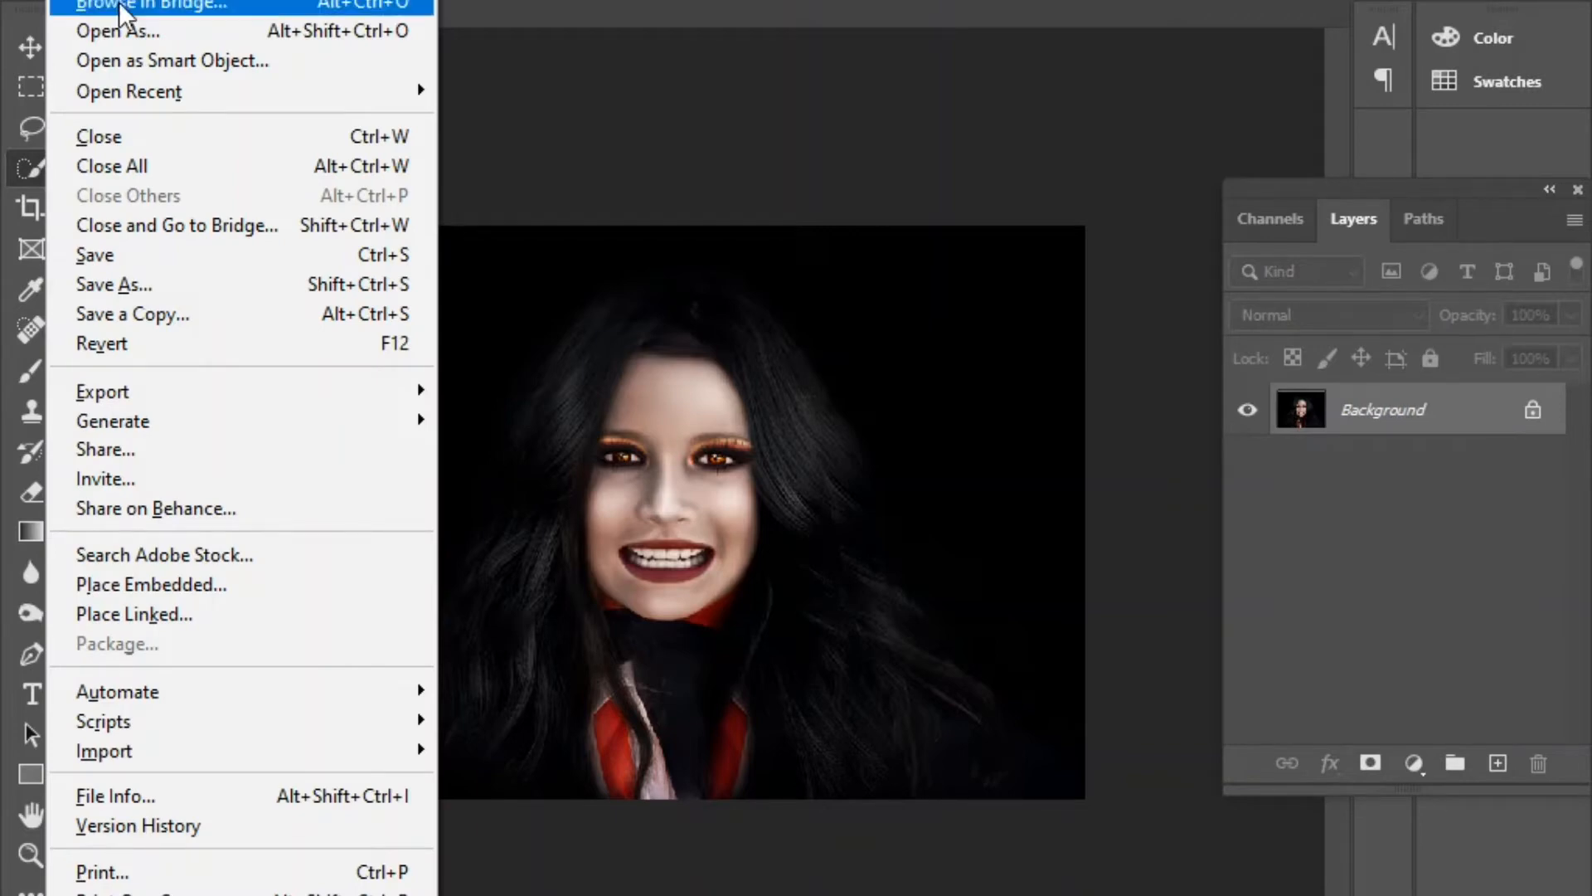
{"action": "mouse_move", "coordinate": [151, 584]}
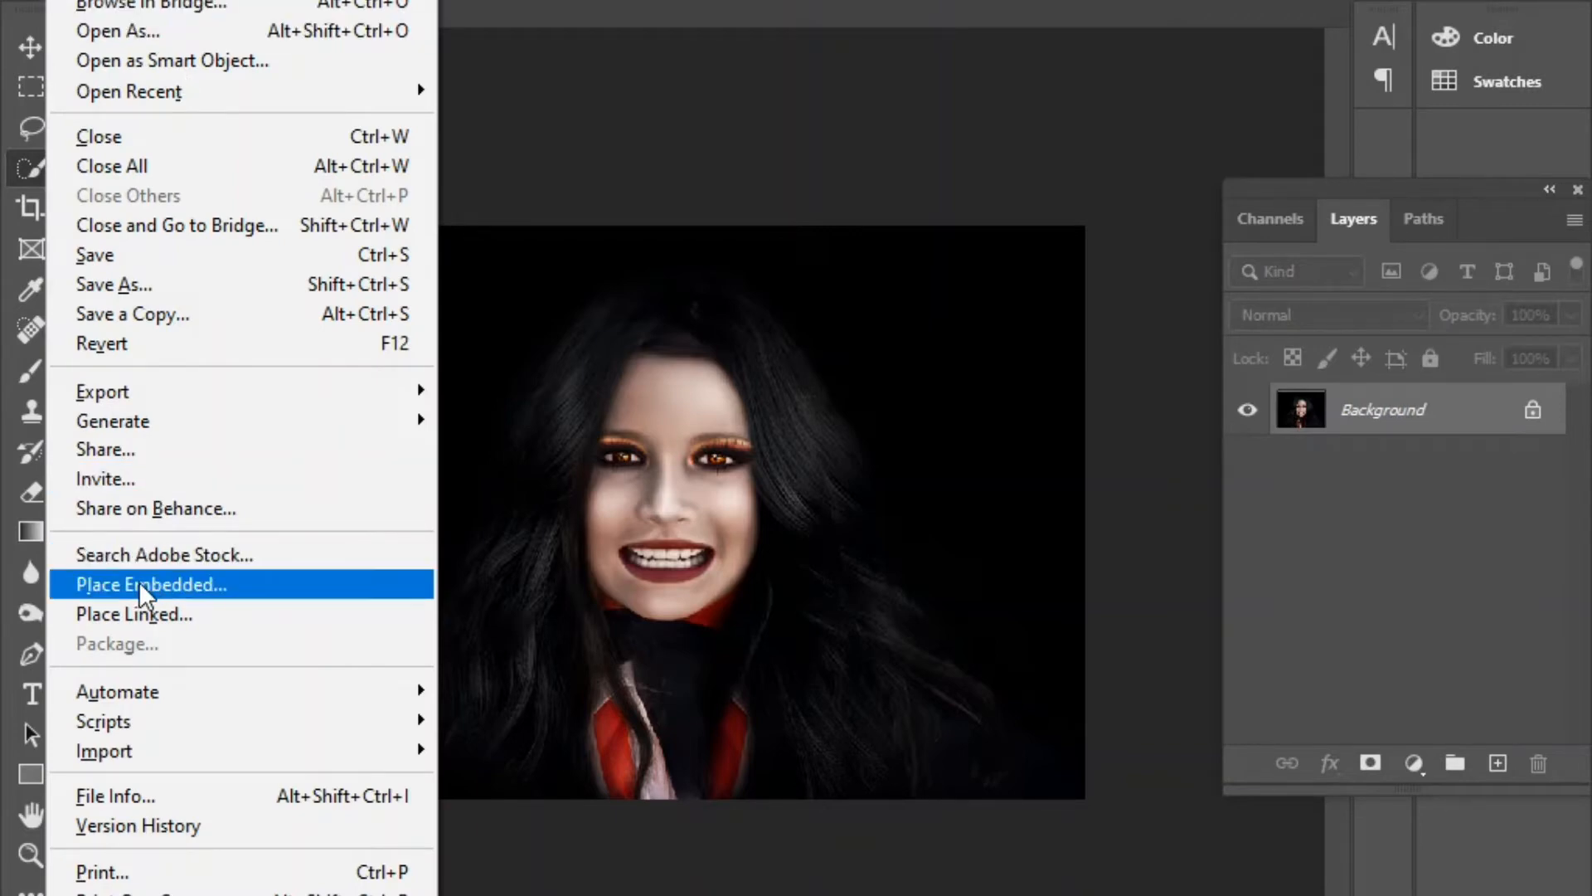
{"action": "left_click", "coordinate": [153, 583]}
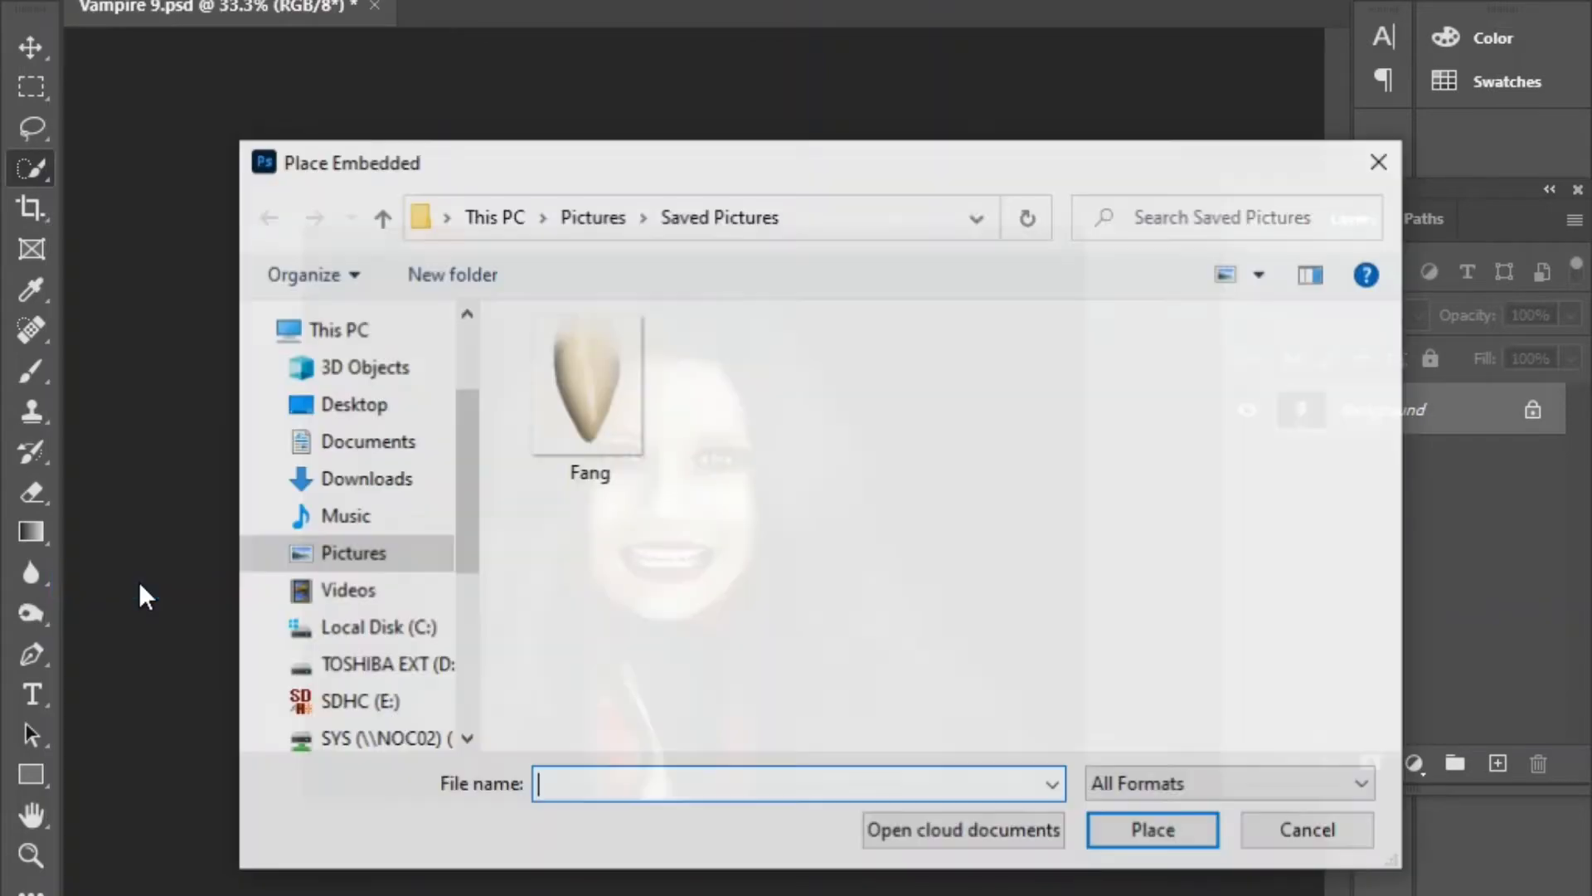
{"action": "left_click", "coordinate": [587, 381]}
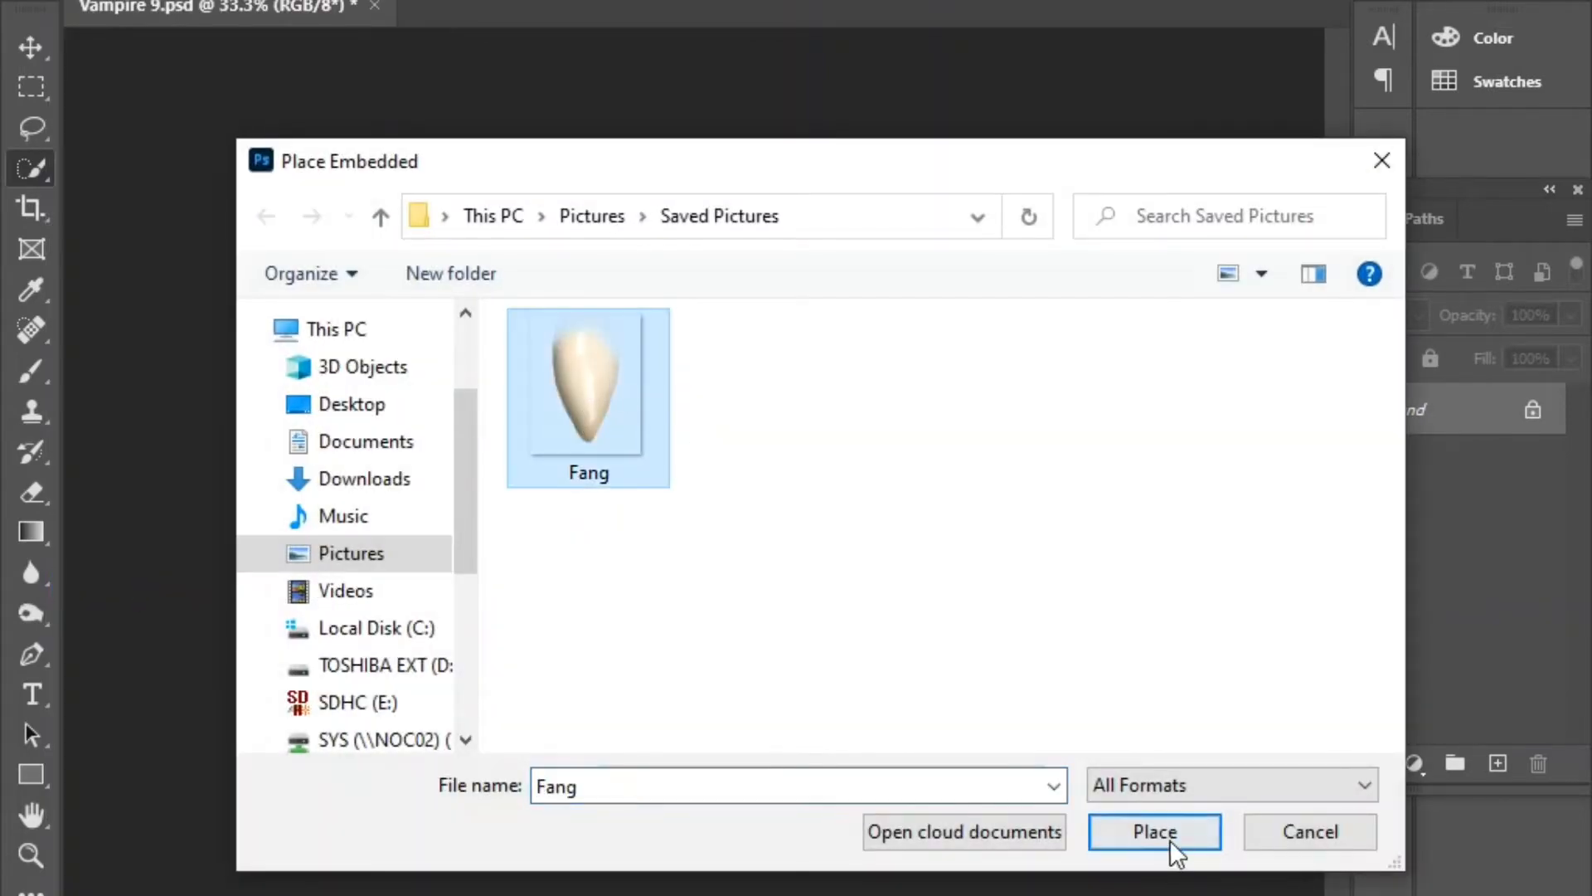
{"action": "left_click", "coordinate": [1154, 830]}
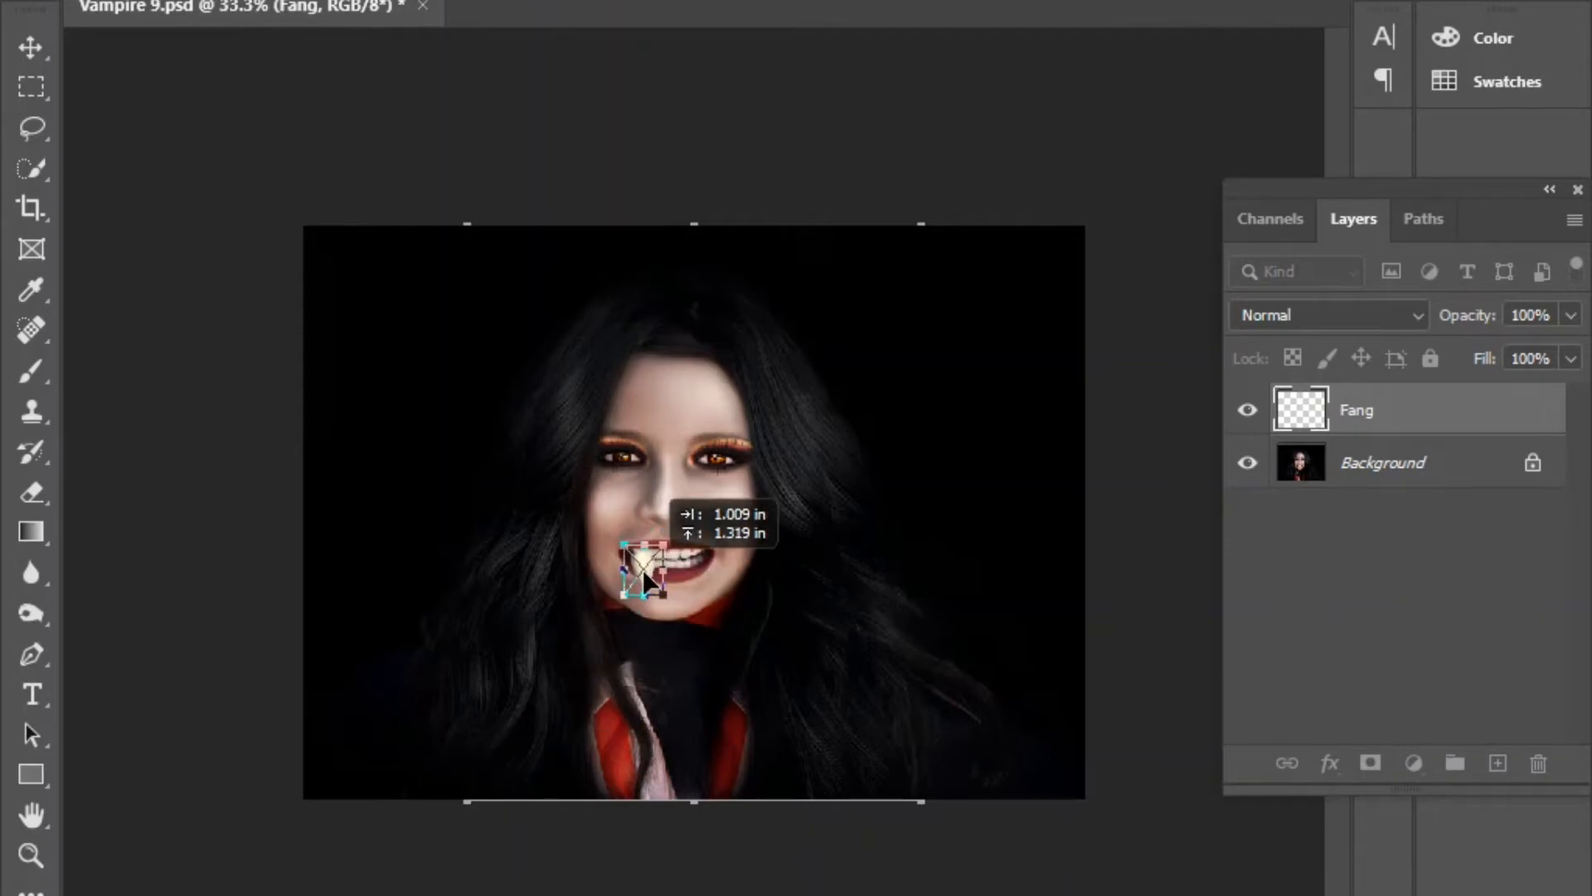
Commit the placed fang as a smart-object layer near the mouth.
{"action": "key", "text": "Return"}
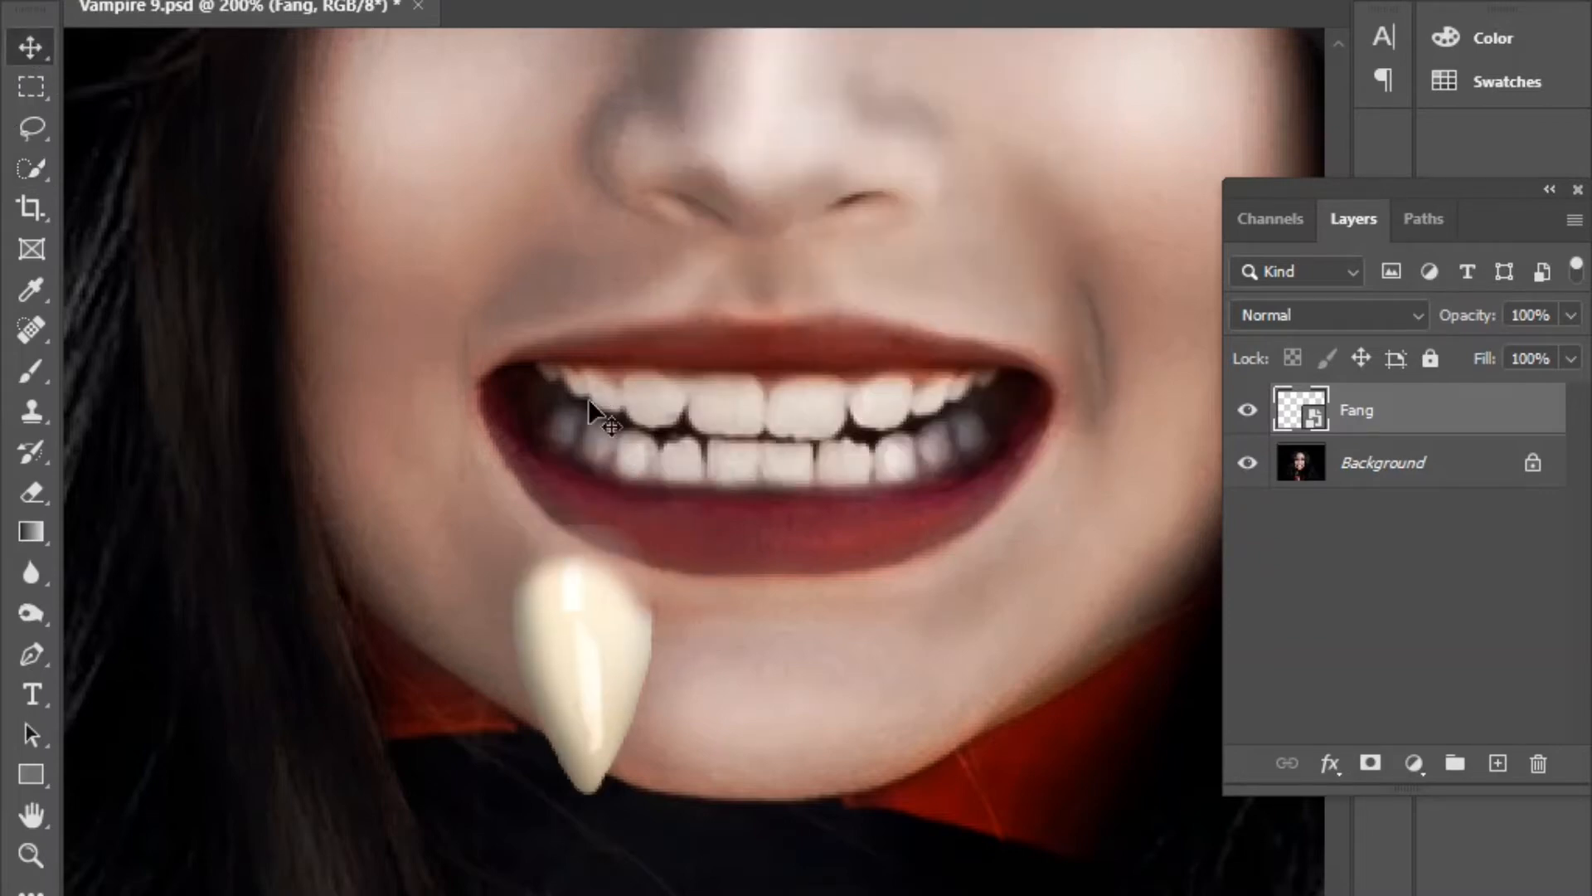
{"action": "mouse_move", "coordinate": [603, 401]}
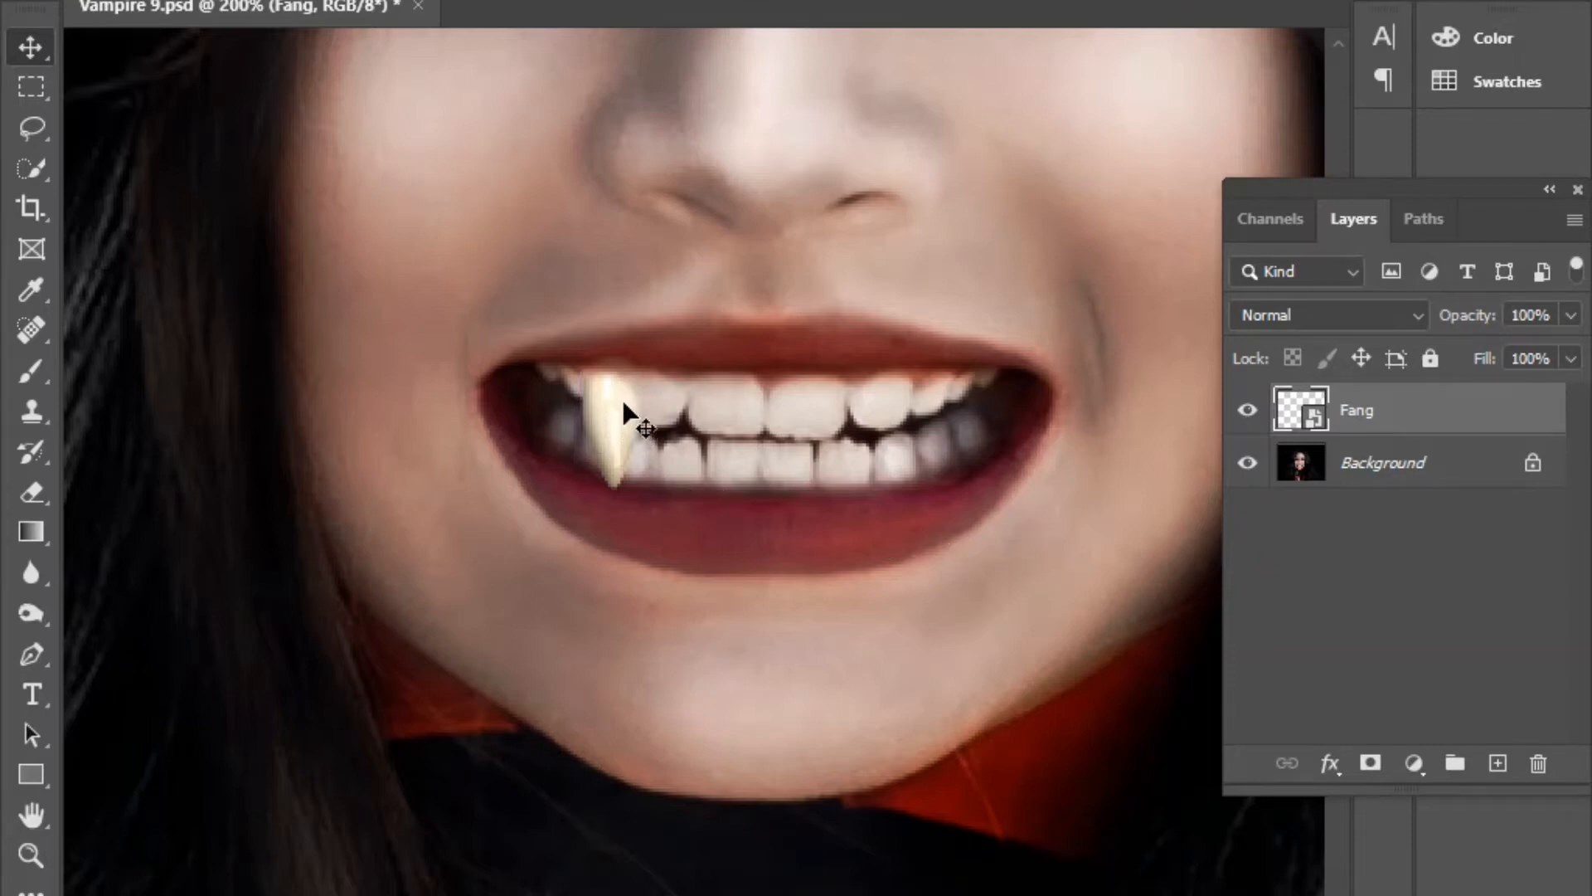
{"action": "mouse_move", "coordinate": [681, 451]}
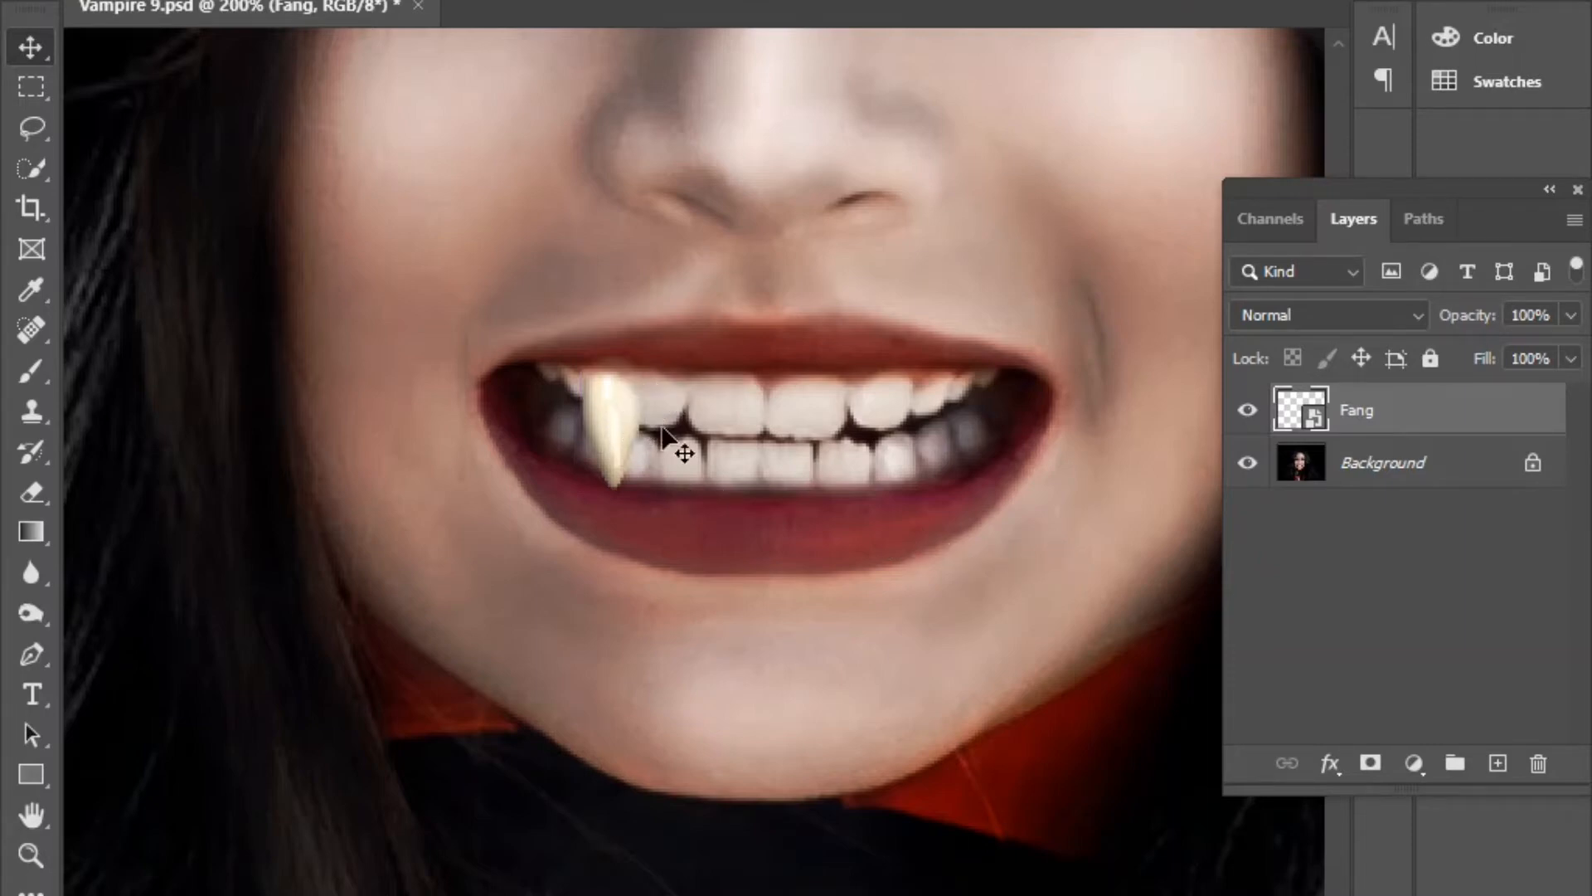
{"action": "mouse_move", "coordinate": [688, 395]}
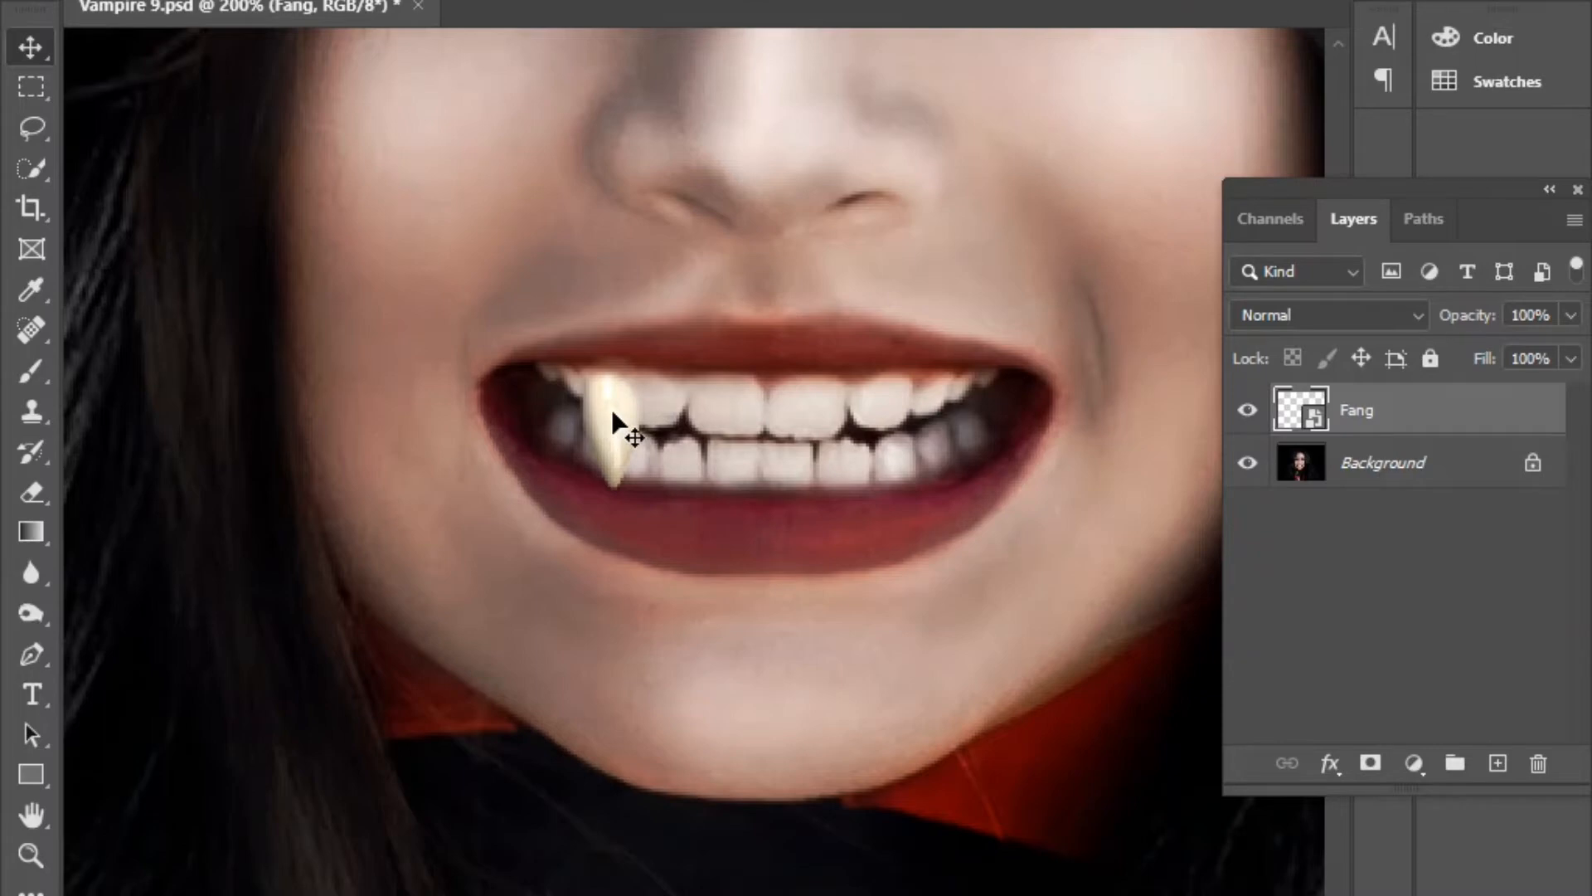
Duplicate the Fang layer and flip the copy horizontally for the right canine.
{"action": "right_click", "coordinate": [1355, 409]}
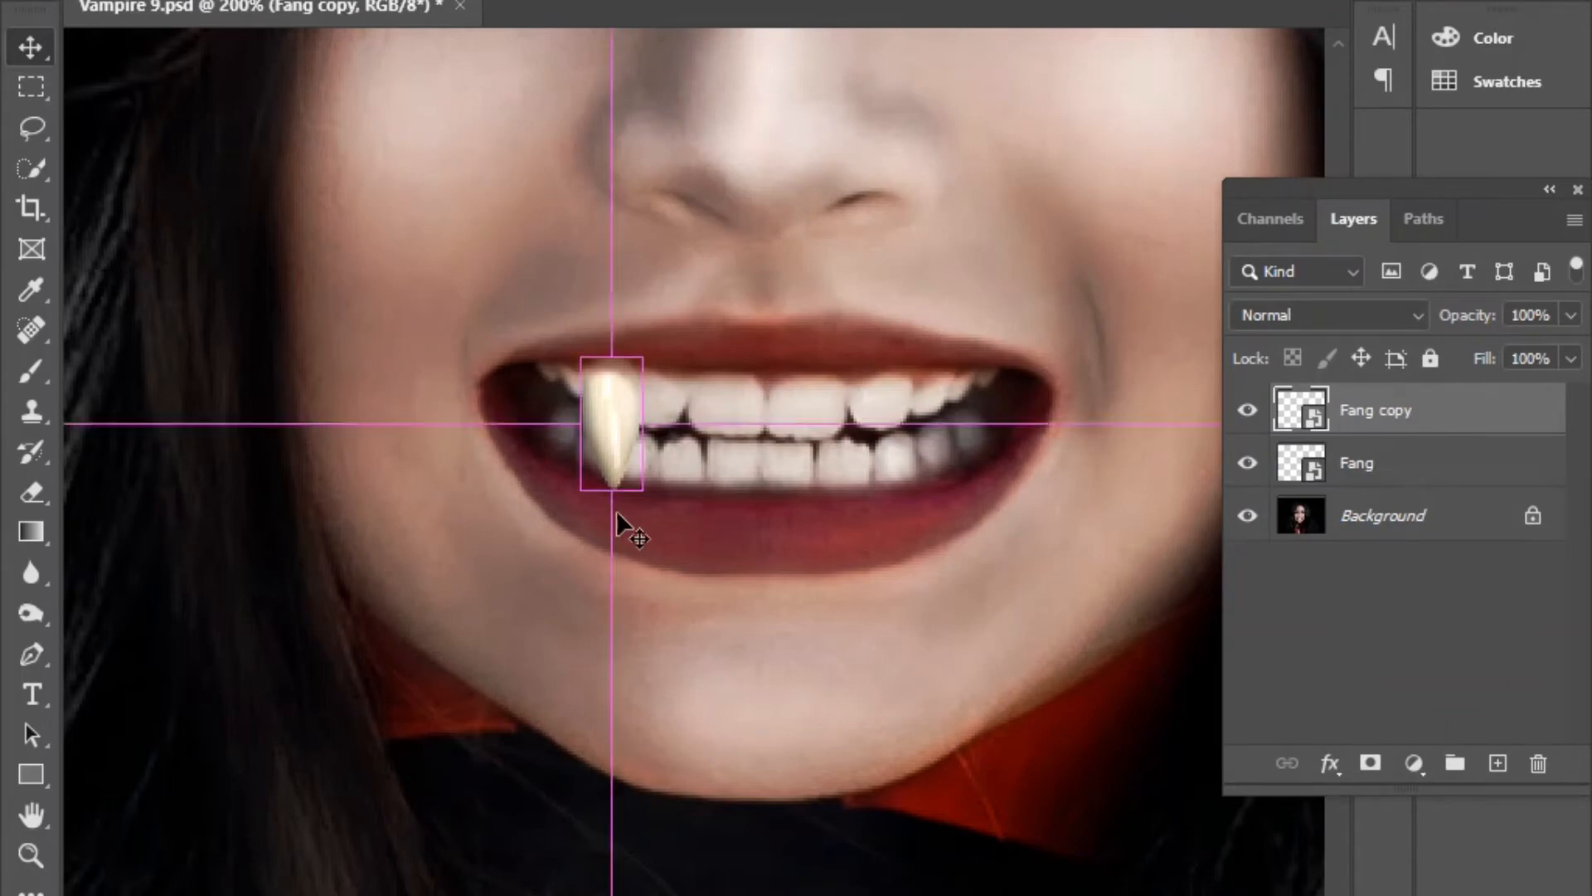
{"action": "right_click", "coordinate": [630, 536]}
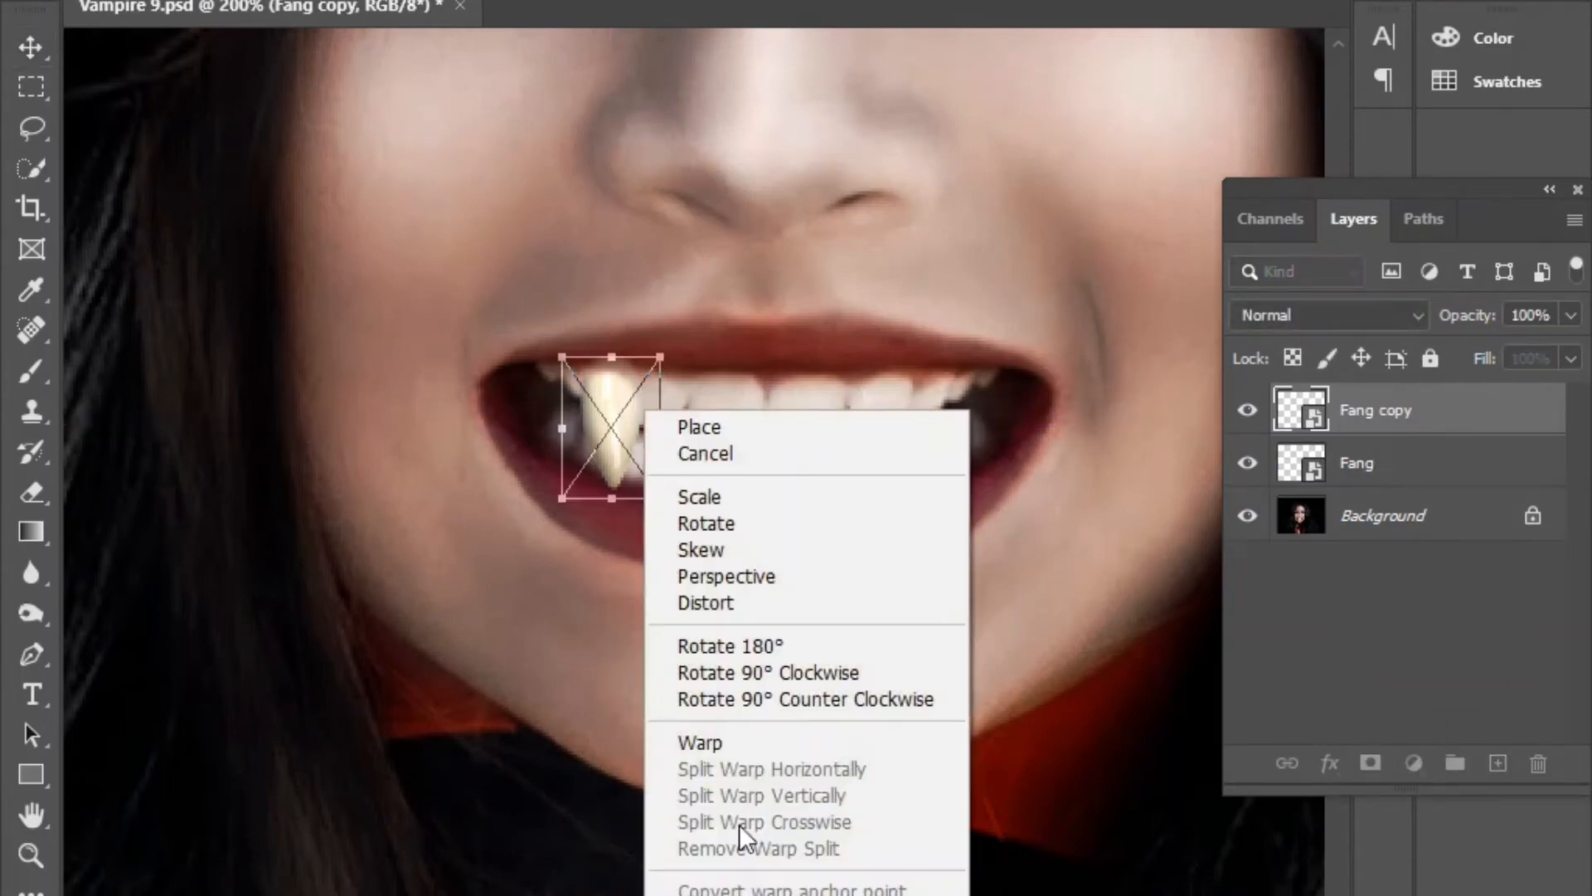
{"action": "left_click", "coordinate": [700, 743]}
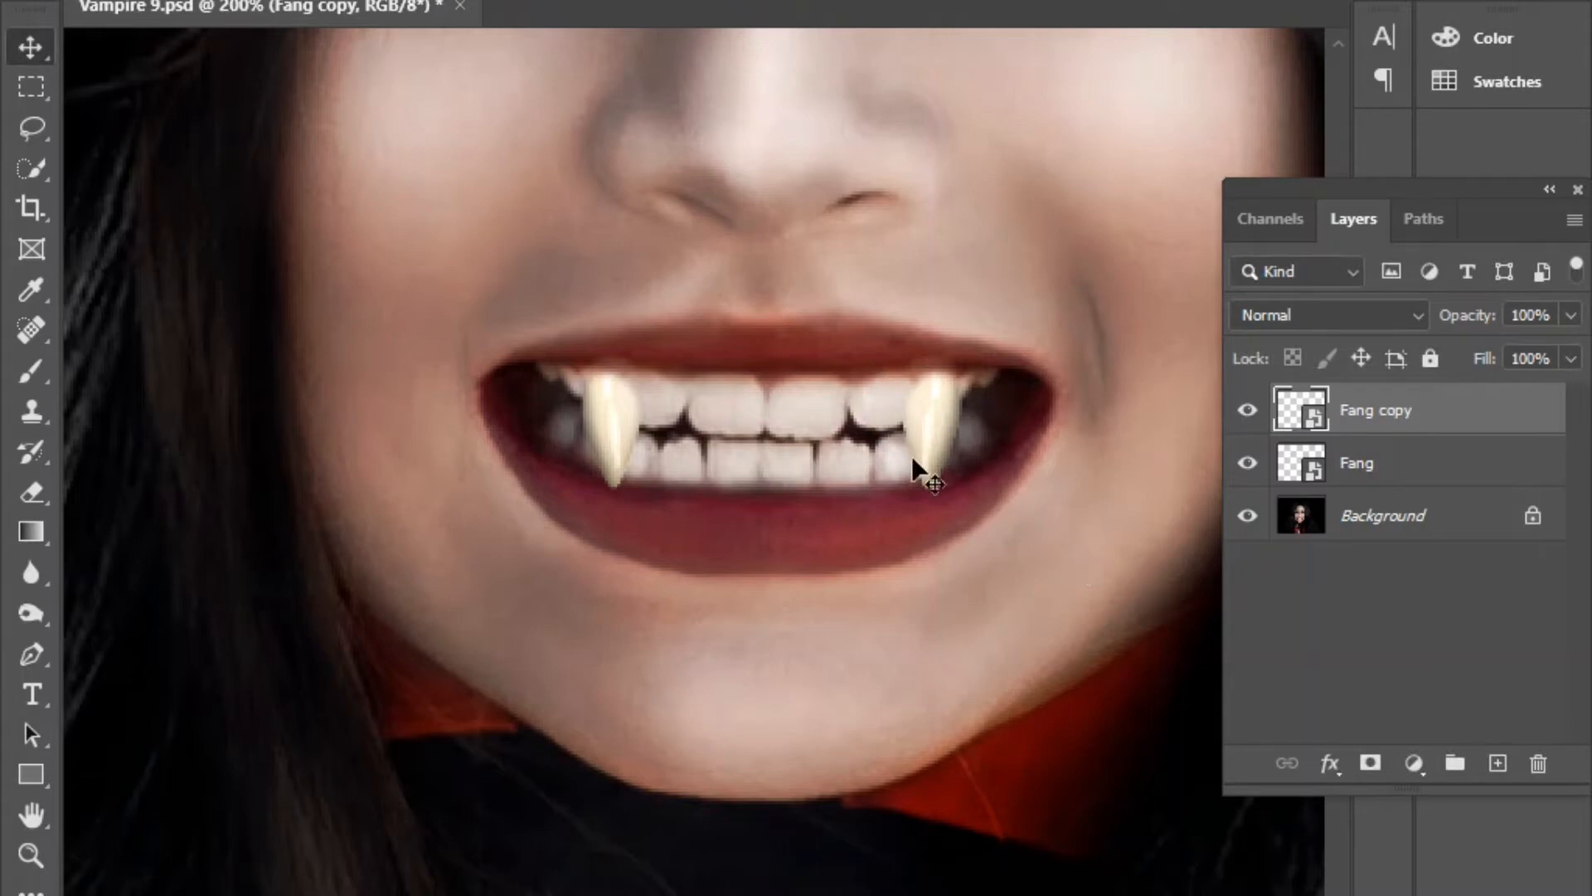
{"action": "mouse_move", "coordinate": [985, 569]}
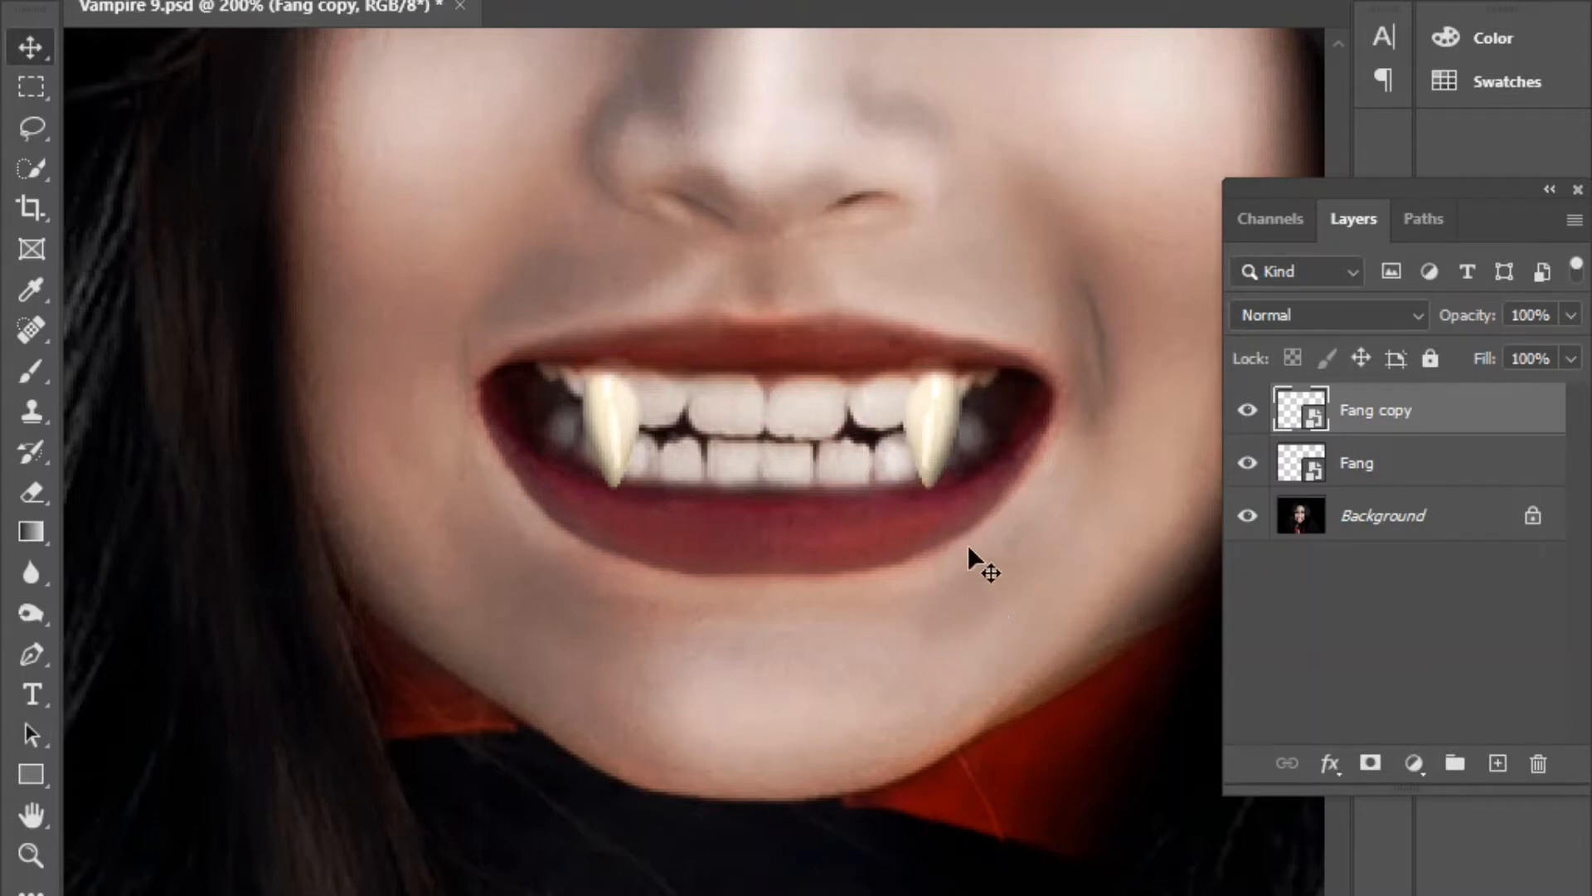
{"action": "mouse_move", "coordinate": [867, 353]}
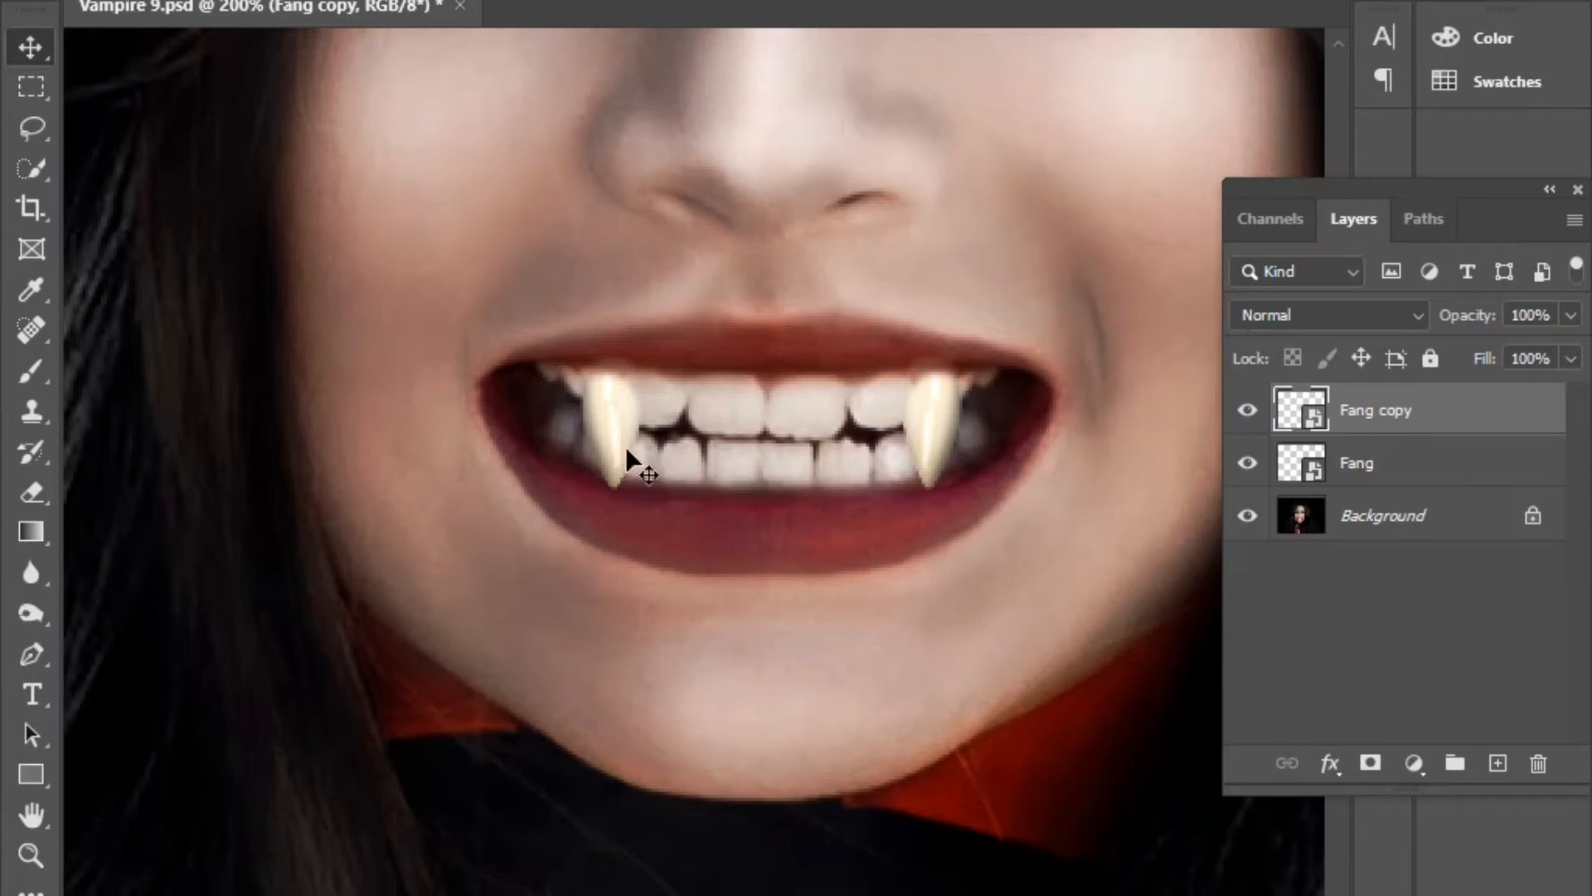
{"action": "mouse_move", "coordinate": [955, 436]}
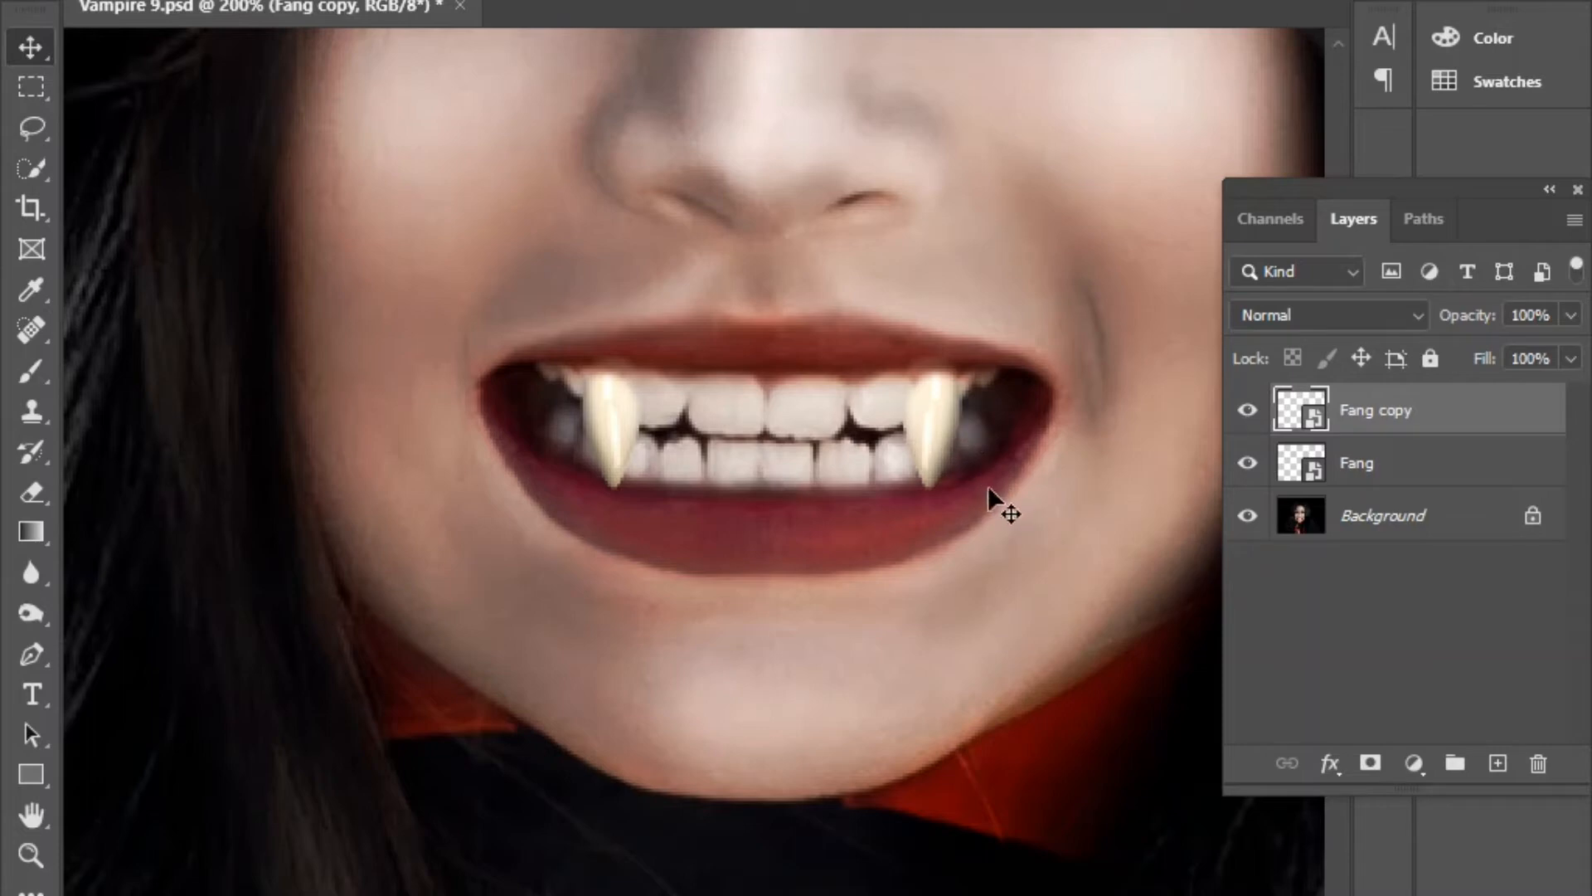
{"action": "mouse_move", "coordinate": [944, 438]}
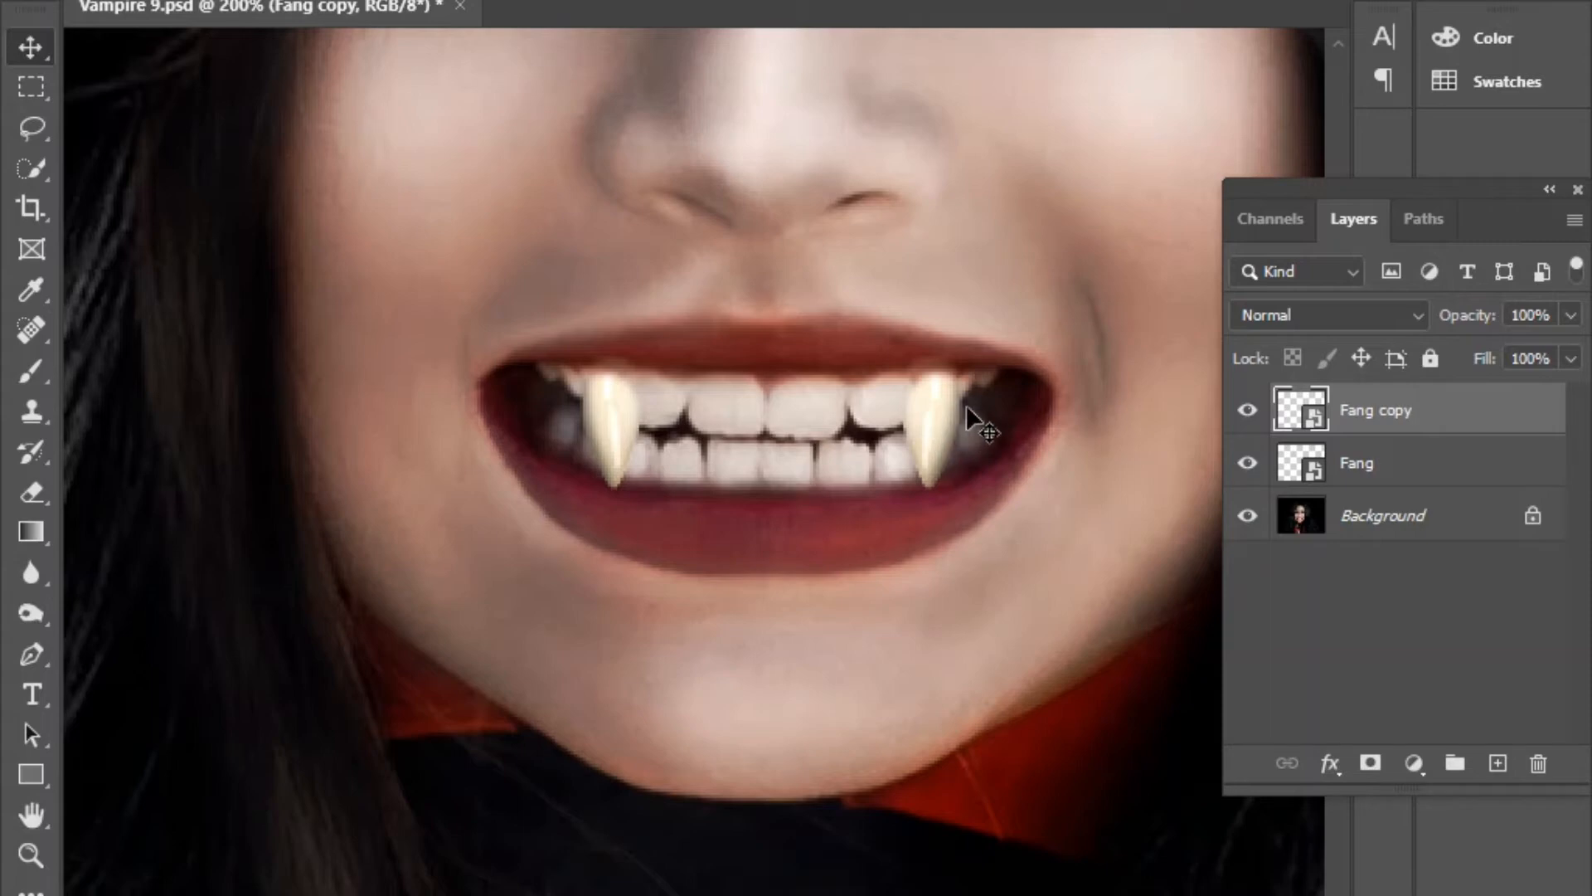
{"action": "mouse_move", "coordinate": [426, 195]}
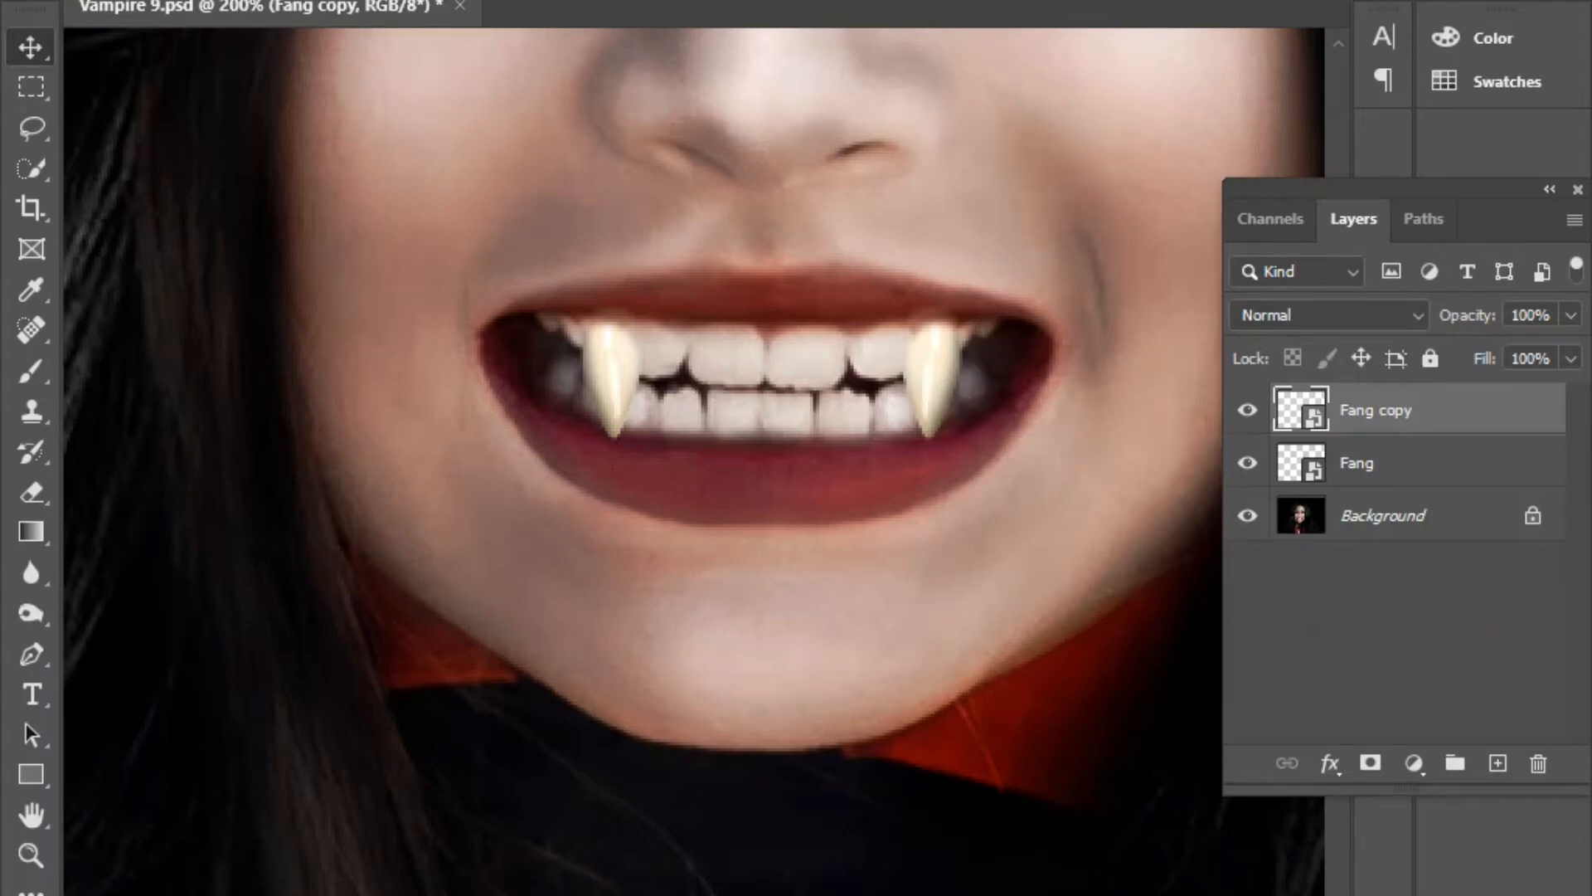
Apply Brightness/Contrast to the Fang copy with brightness 9.
{"action": "left_click", "coordinate": [147, 8]}
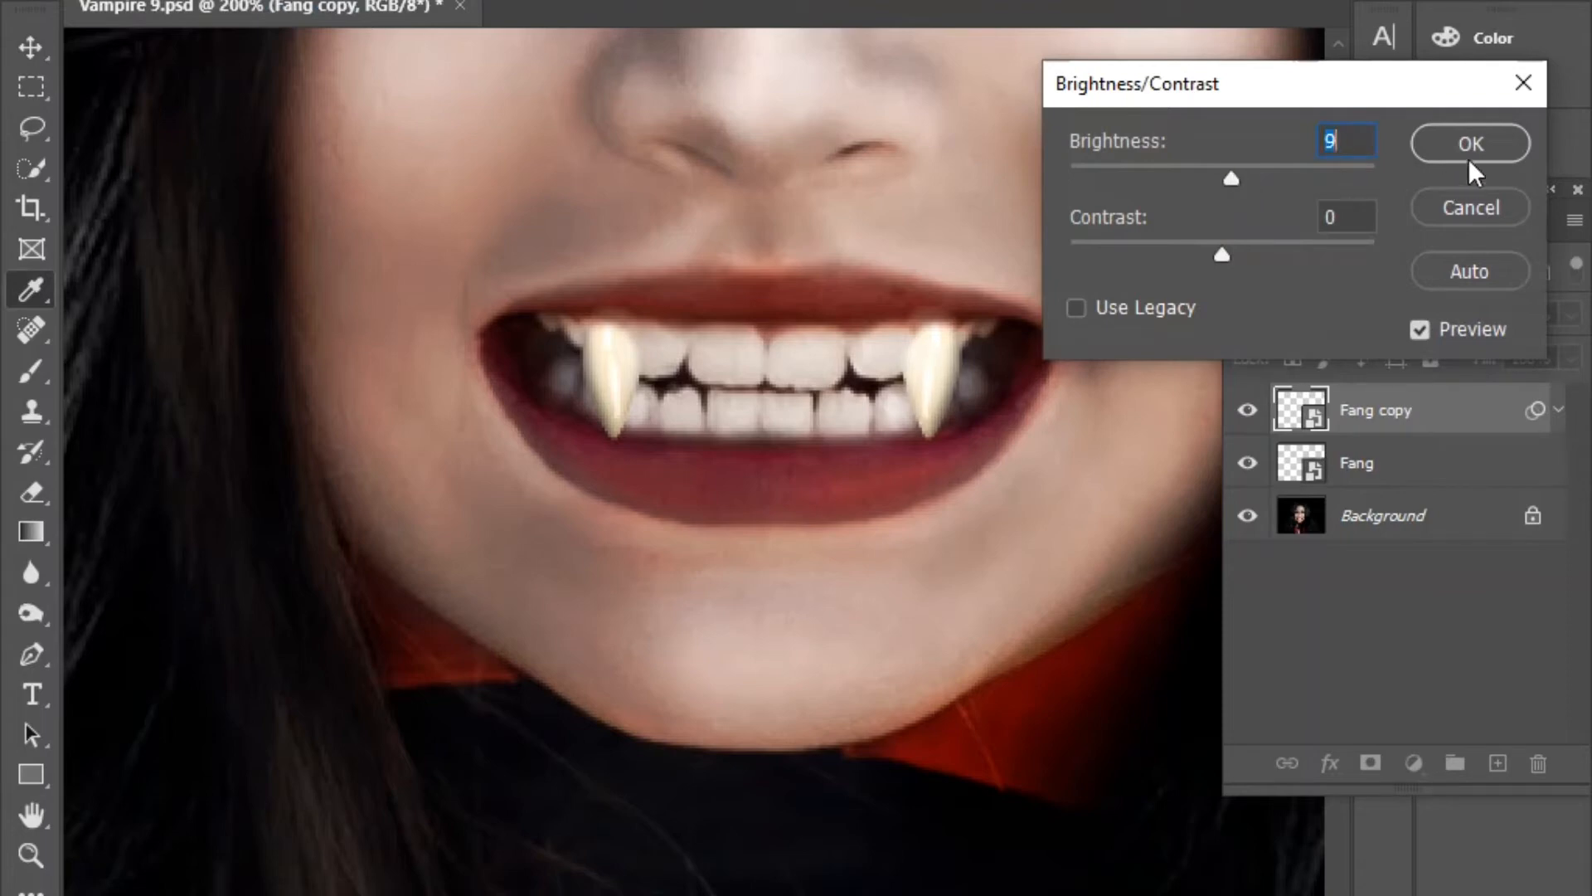
{"action": "left_click", "coordinate": [1467, 143]}
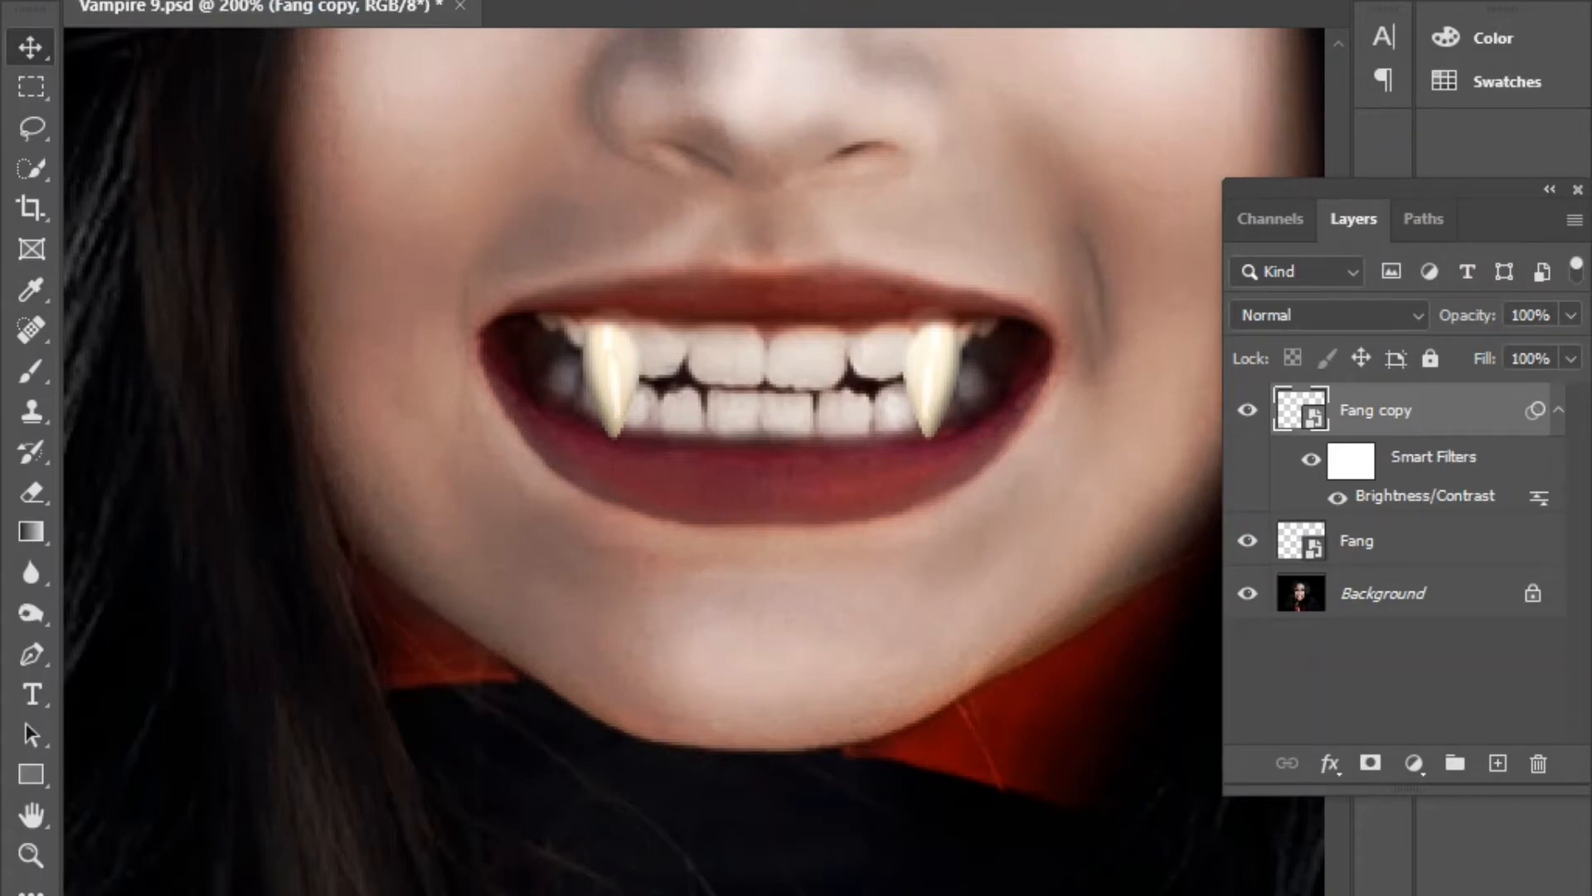
{"action": "mouse_move", "coordinate": [234, 200]}
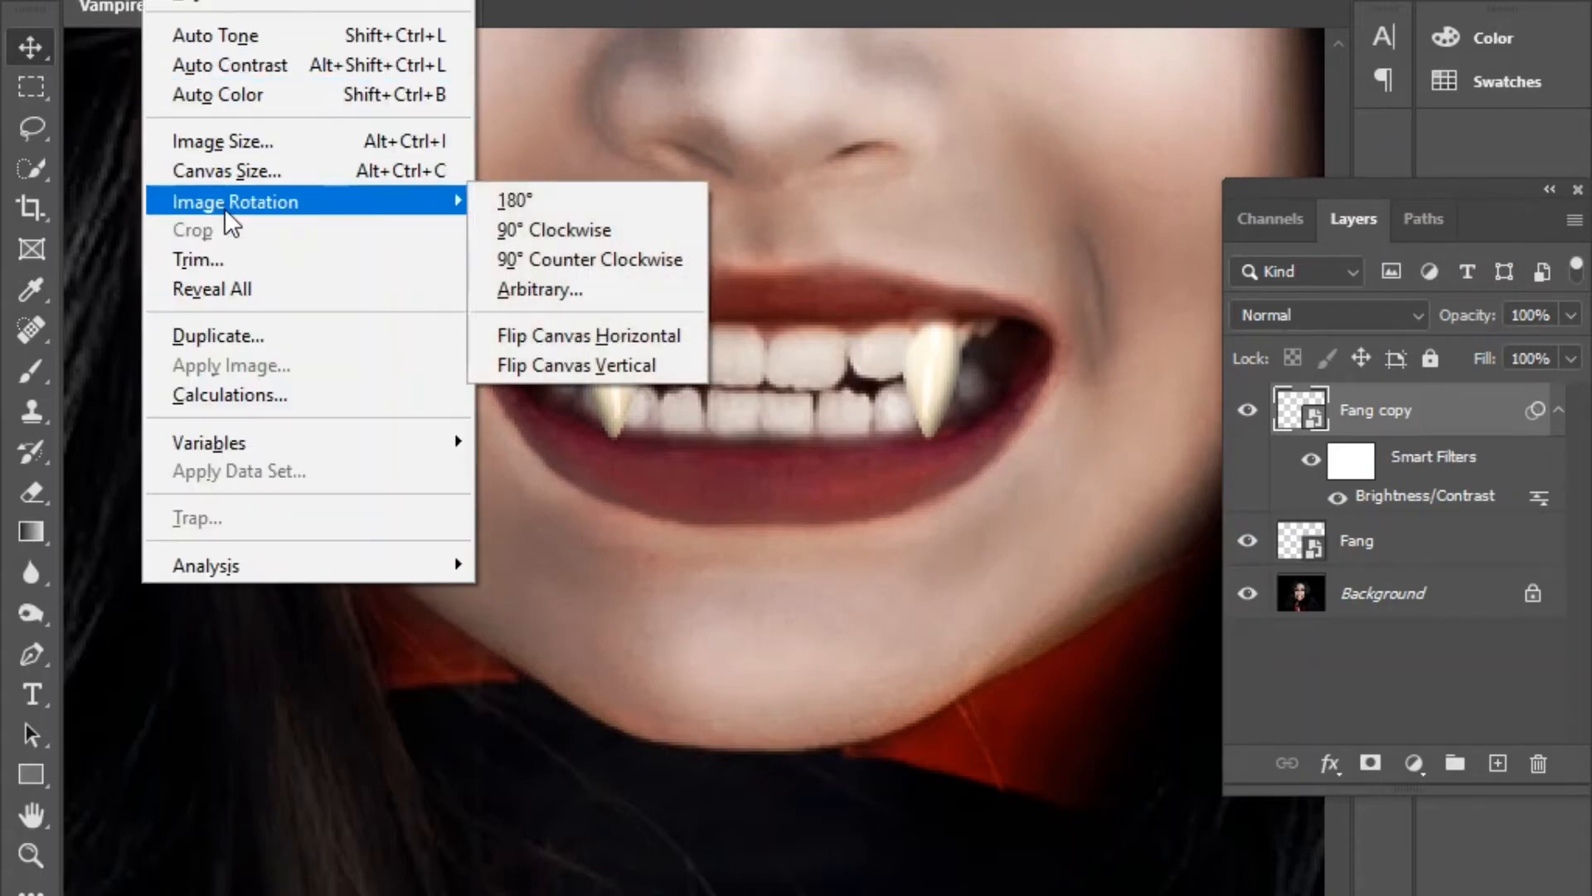
{"action": "mouse_move", "coordinate": [354, 10]}
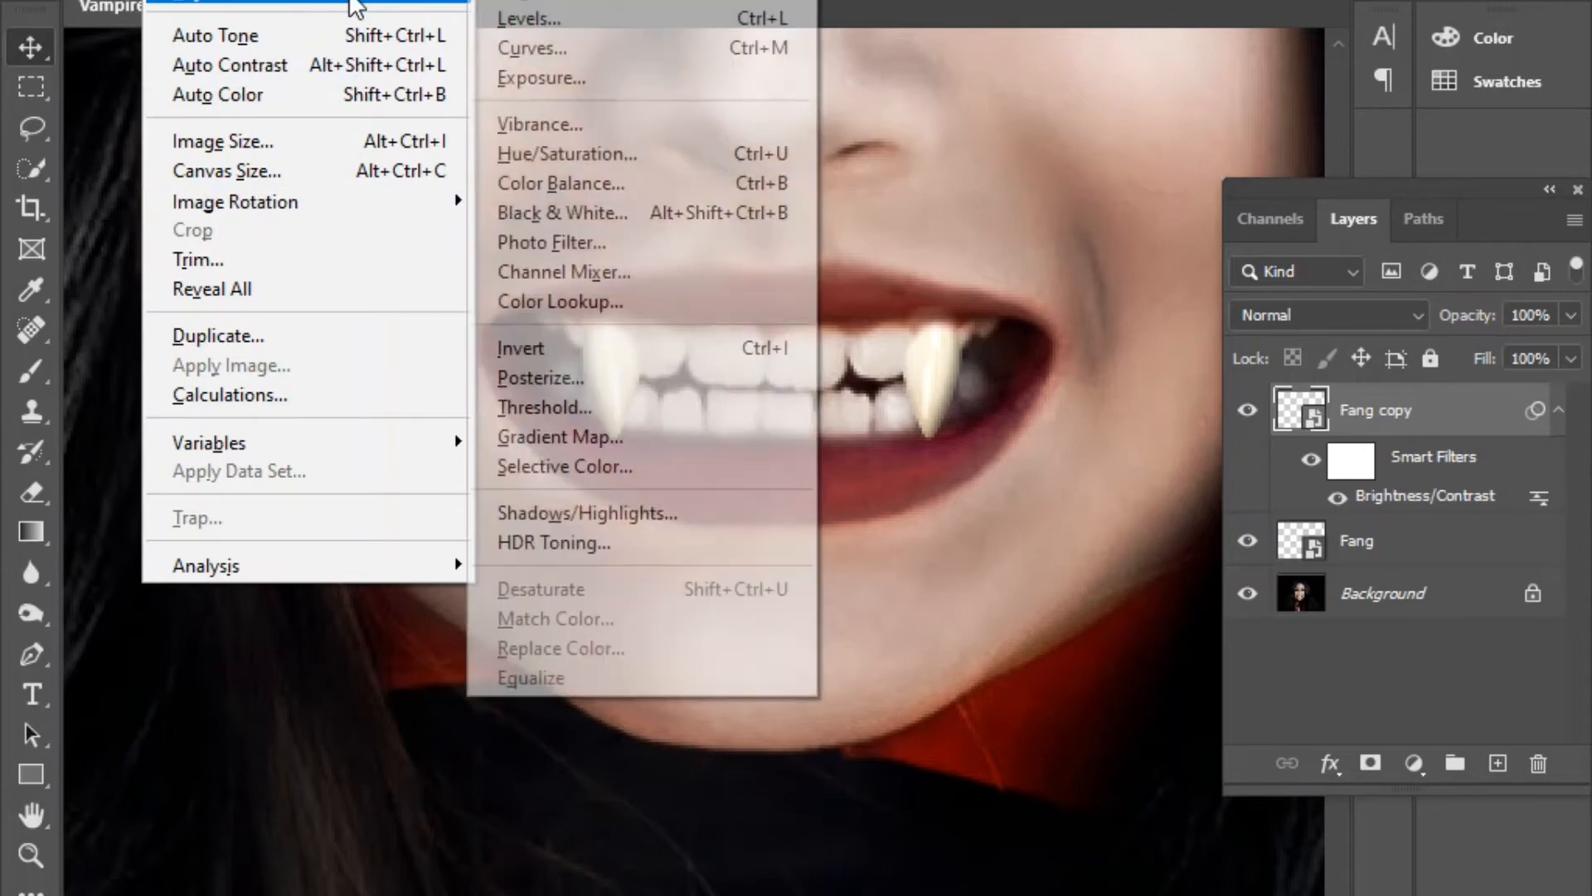
Apply Hue/Saturation to the Fang copy: hue -9, saturation -17, lightness -7.
{"action": "left_click", "coordinate": [567, 153]}
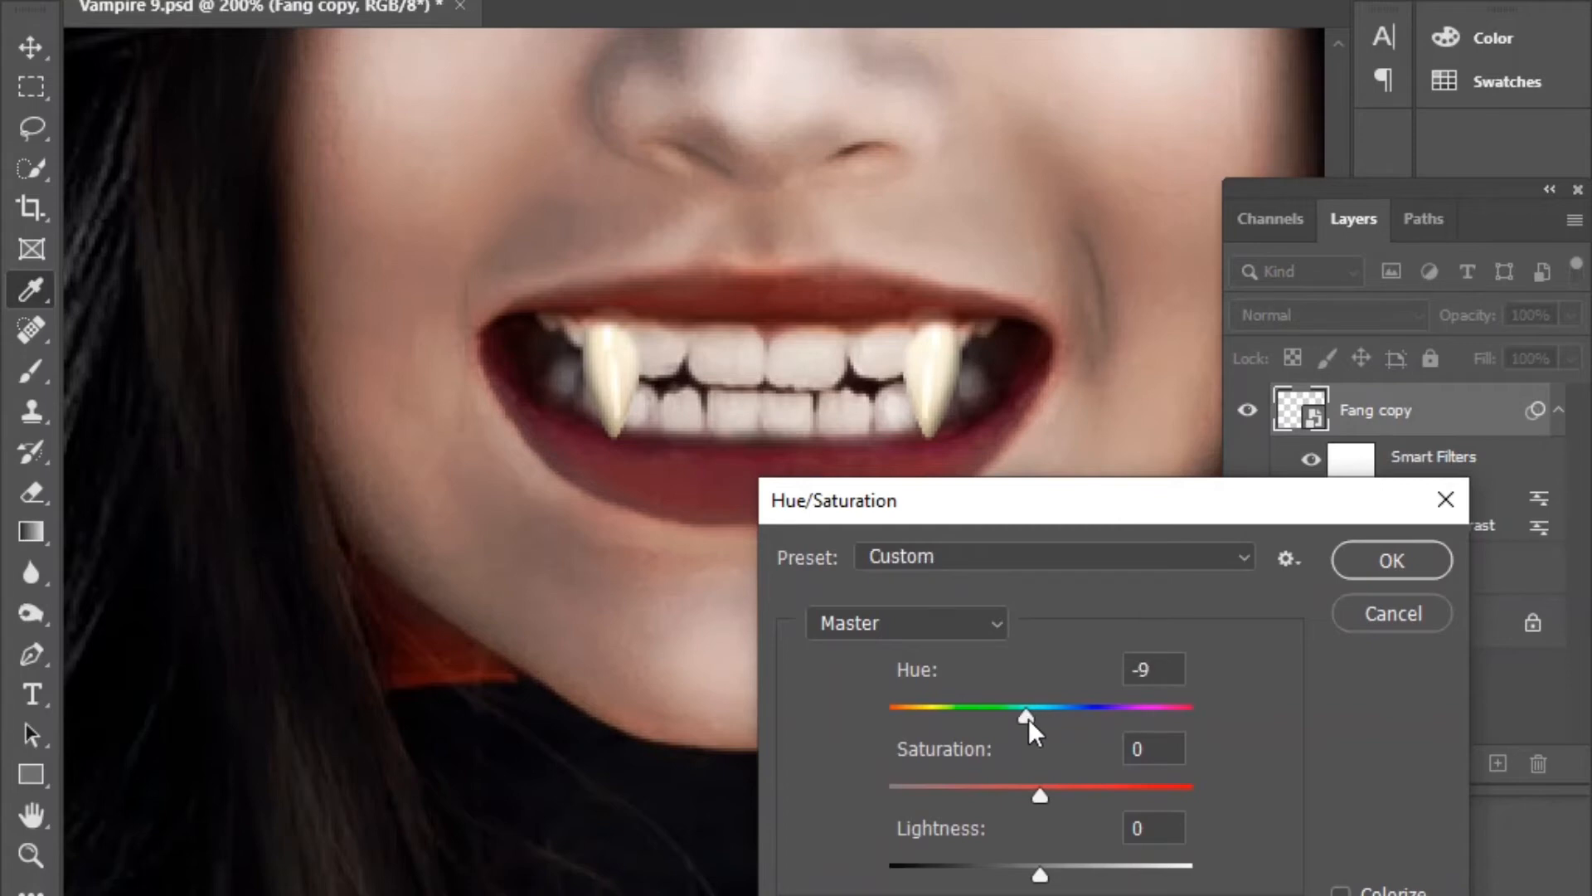
{"action": "triple_click", "coordinate": [1152, 668]}
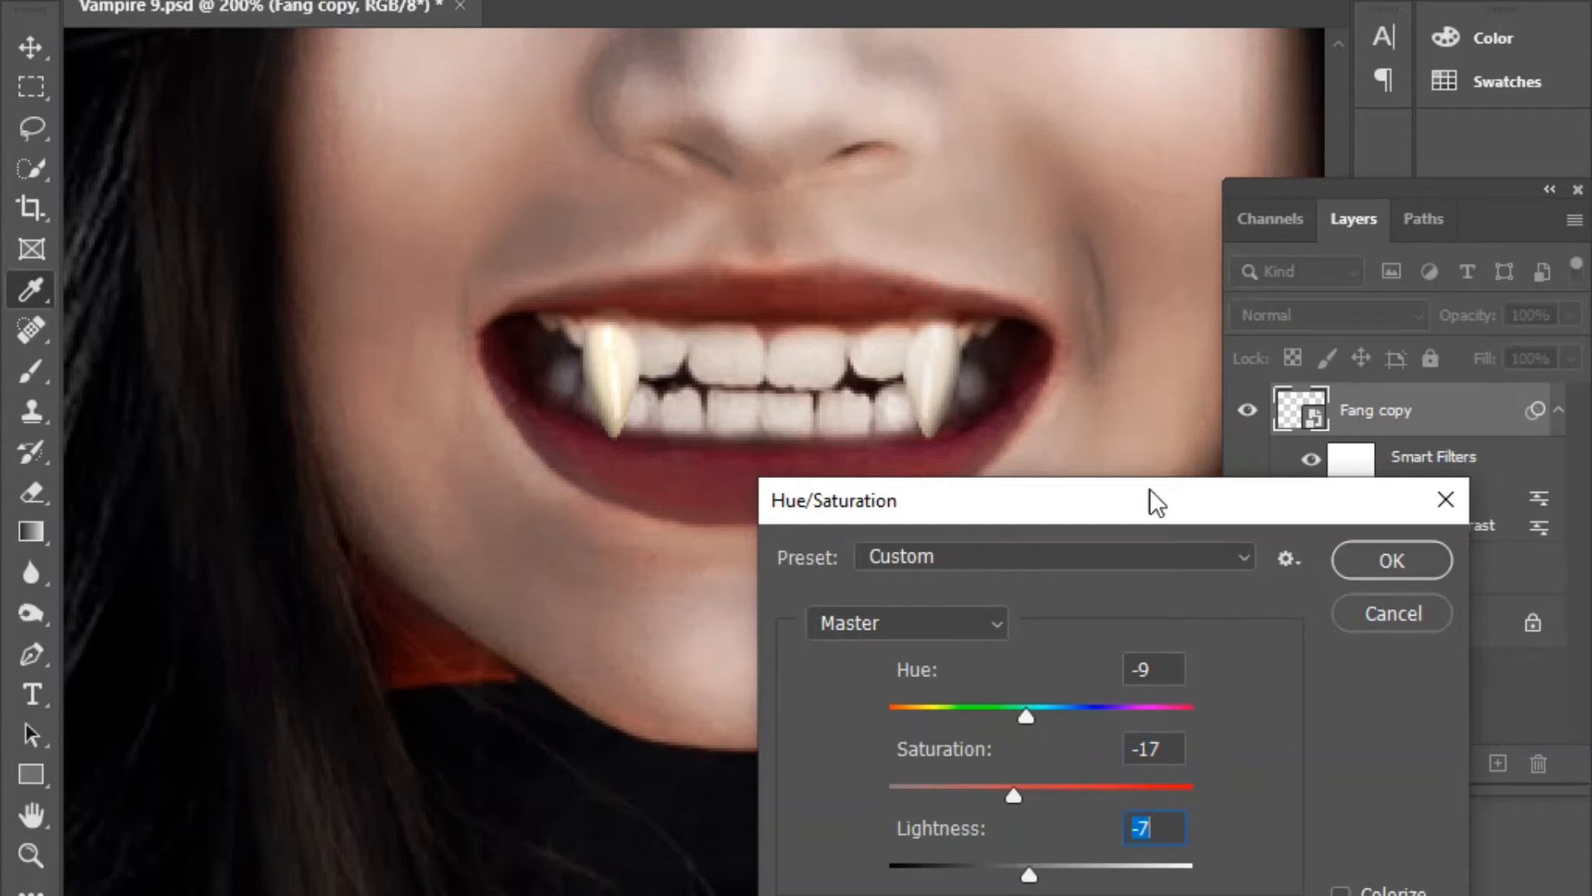
{"action": "left_click", "coordinate": [1390, 559]}
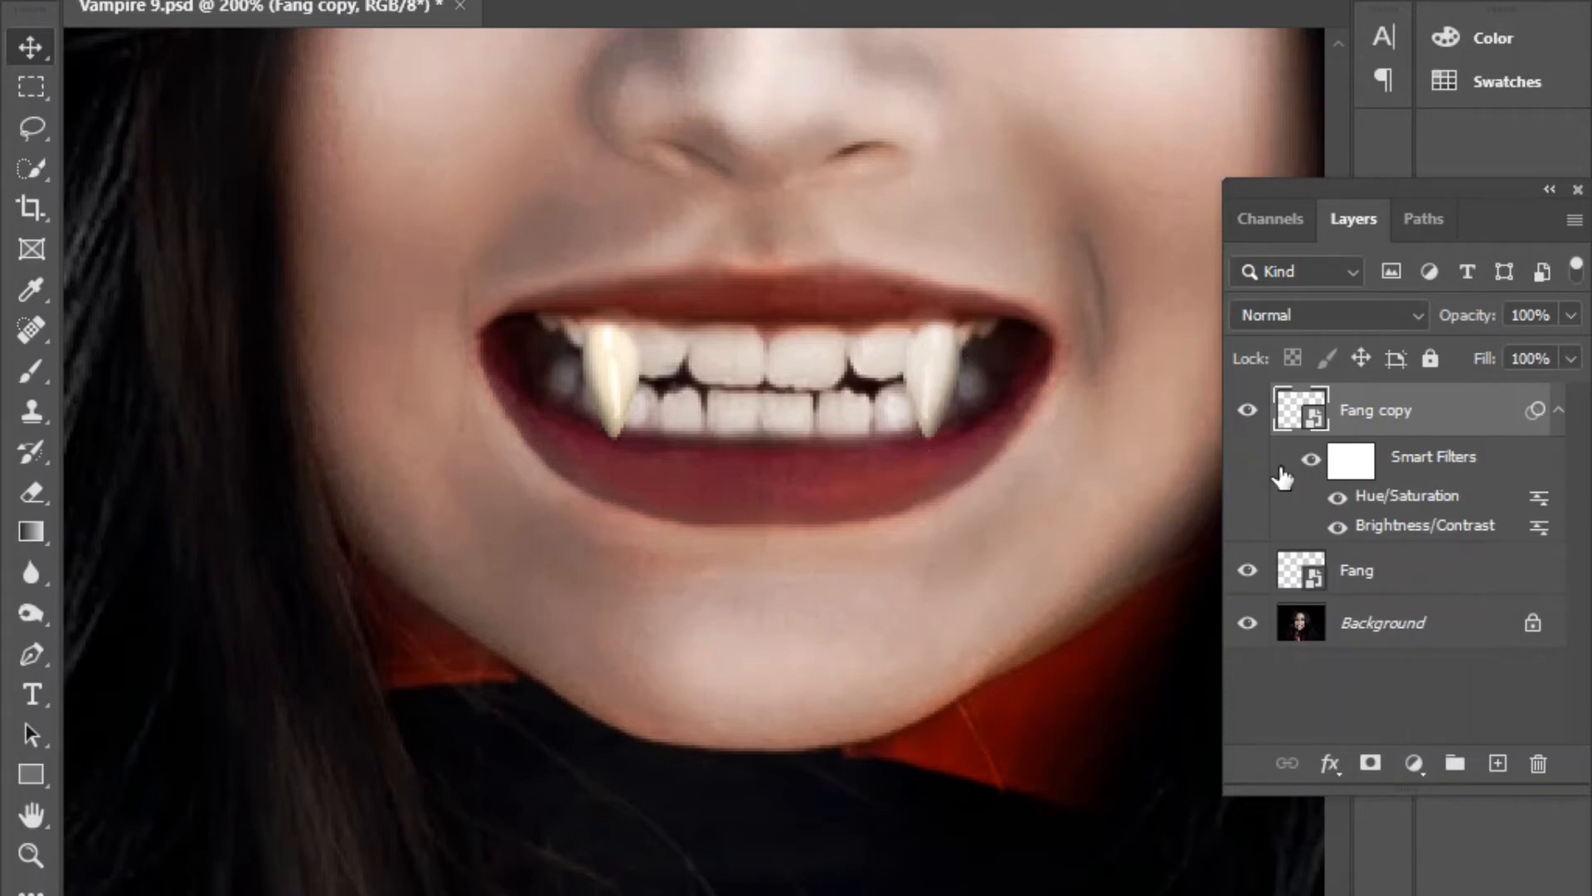
Give the Fang layer Brightness -18 and Hue/Saturation of hue -7, saturation -21, lightness -4.
{"action": "left_click", "coordinate": [1357, 569]}
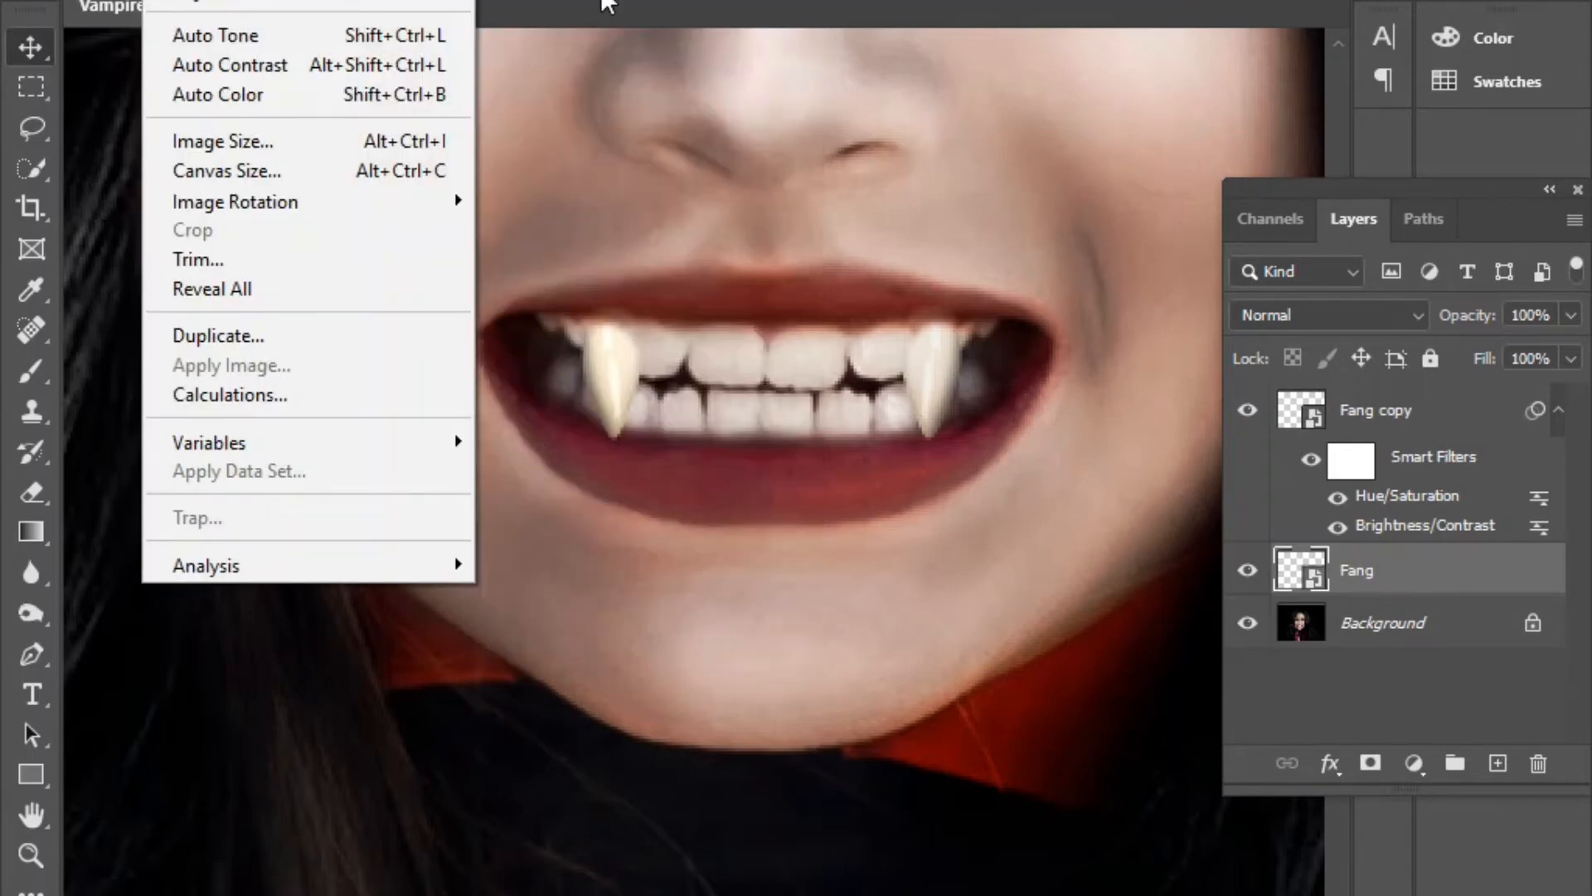
{"action": "double_click", "coordinate": [1425, 526]}
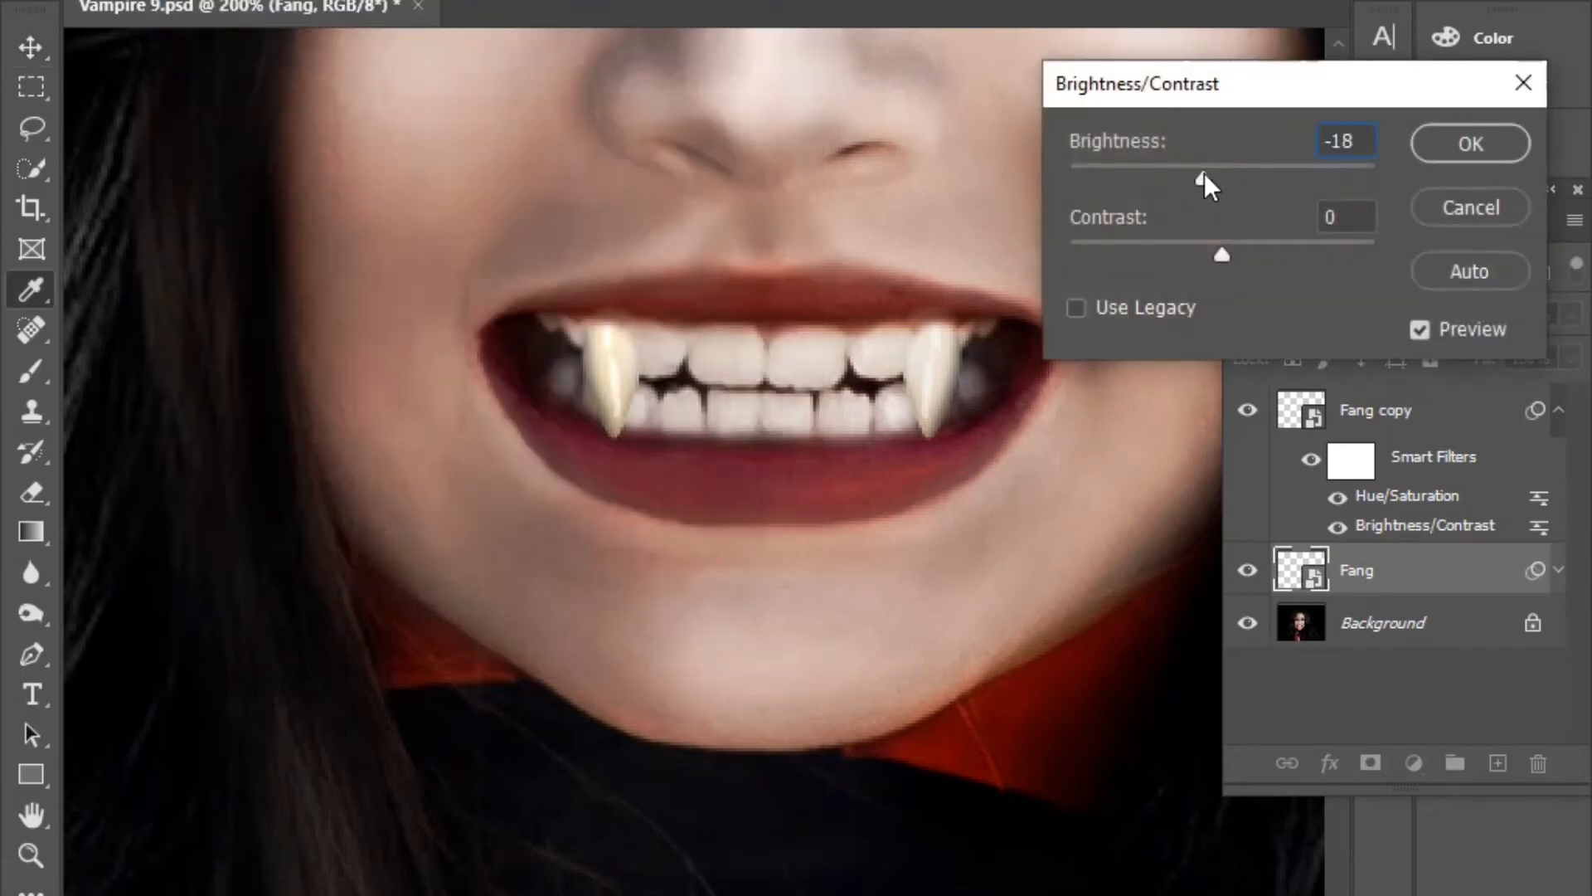
{"action": "left_click", "coordinate": [1467, 143]}
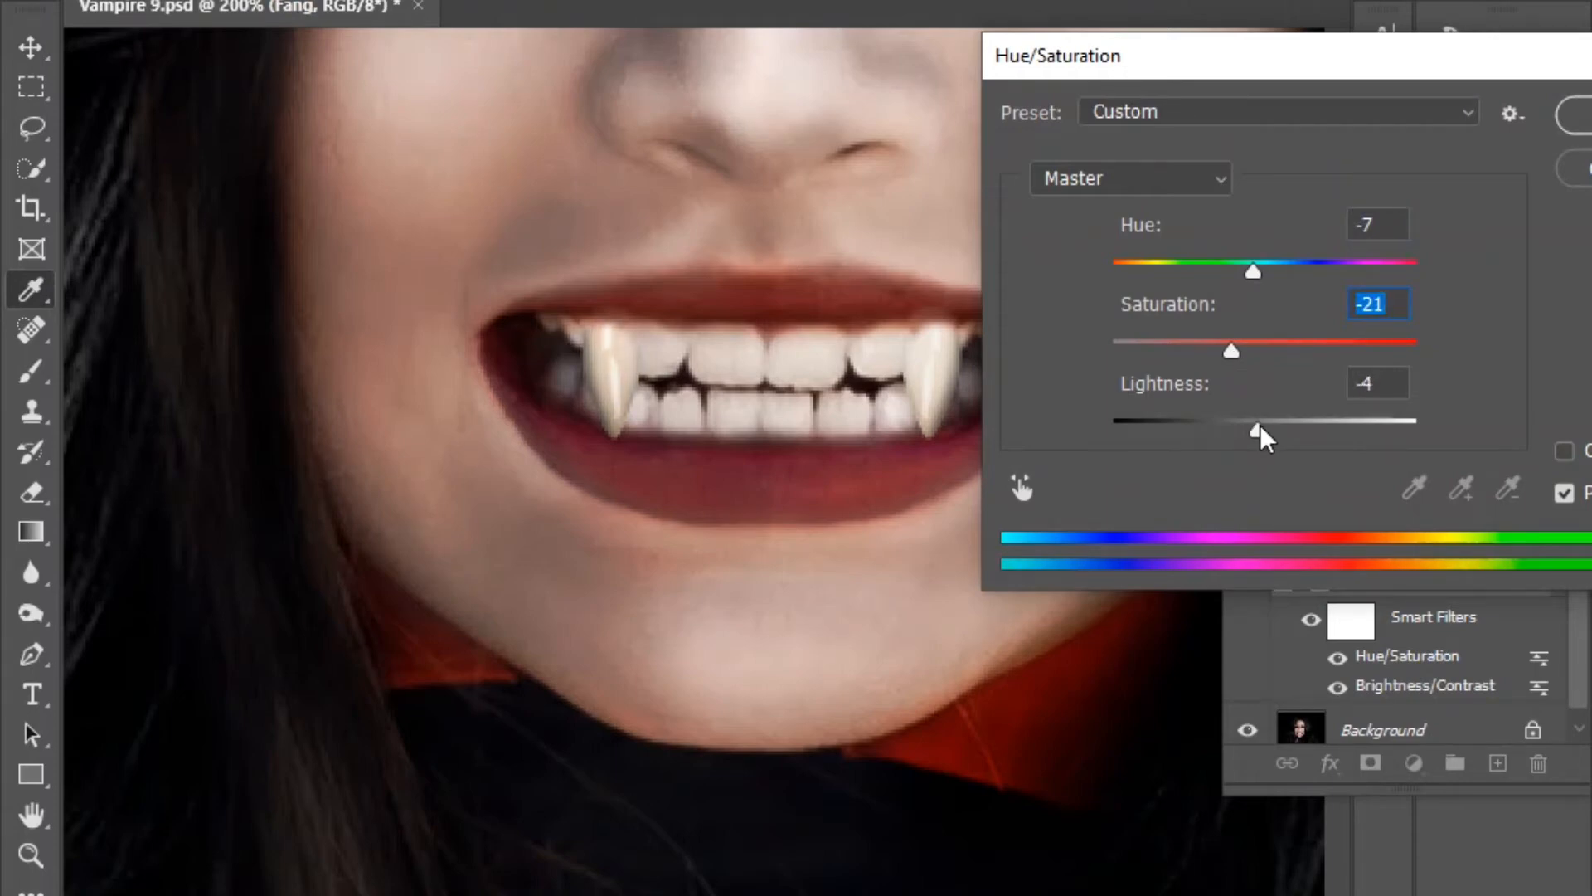
{"action": "left_click", "coordinate": [1379, 384]}
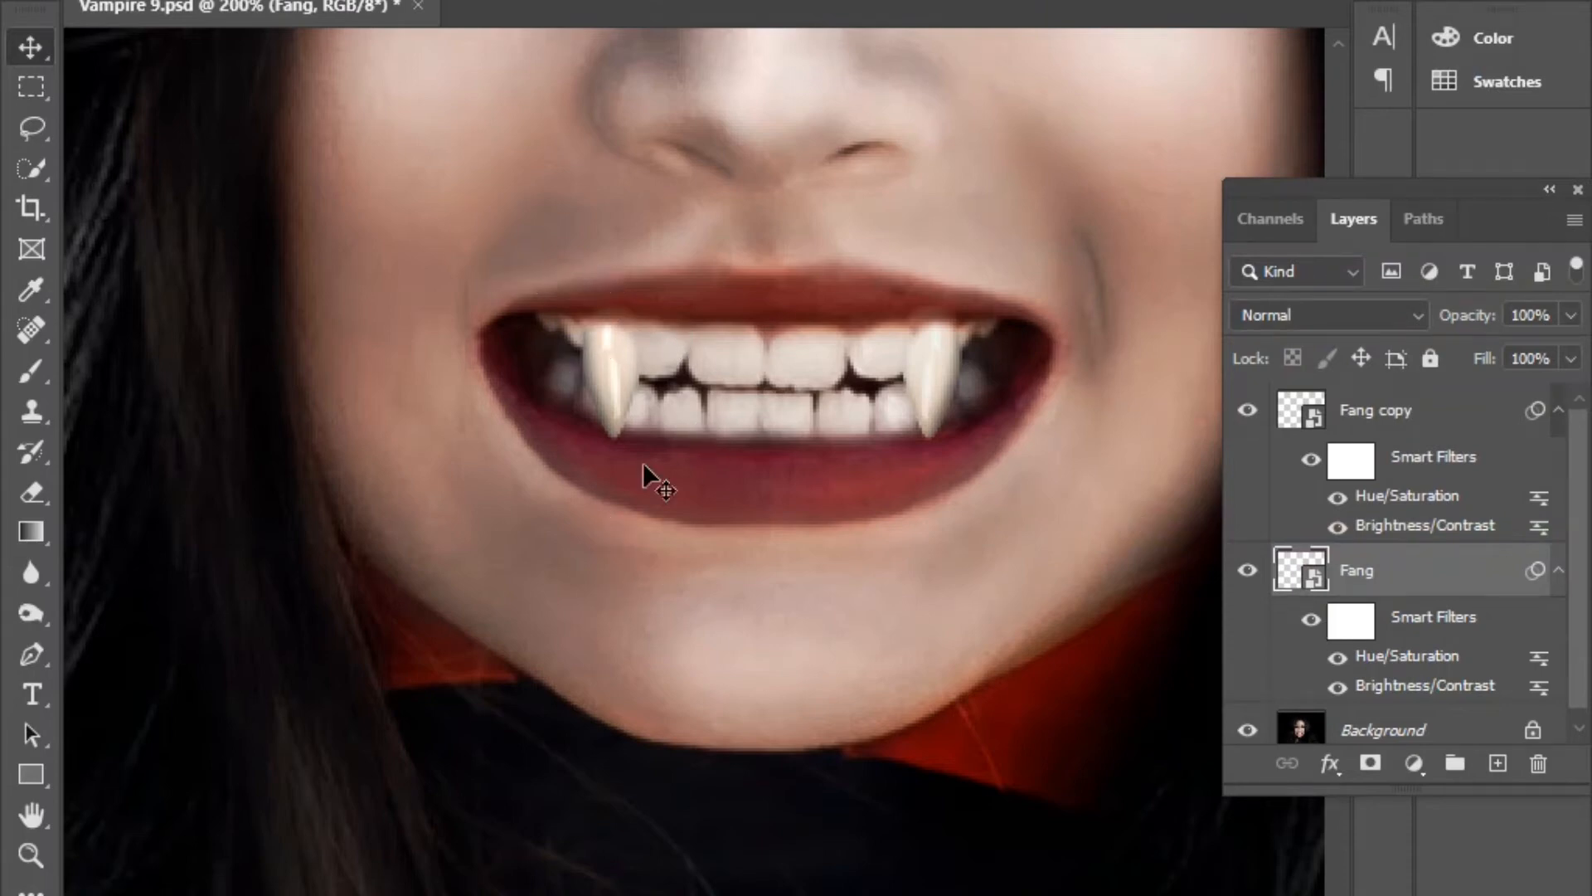
{"action": "mouse_move", "coordinate": [726, 301]}
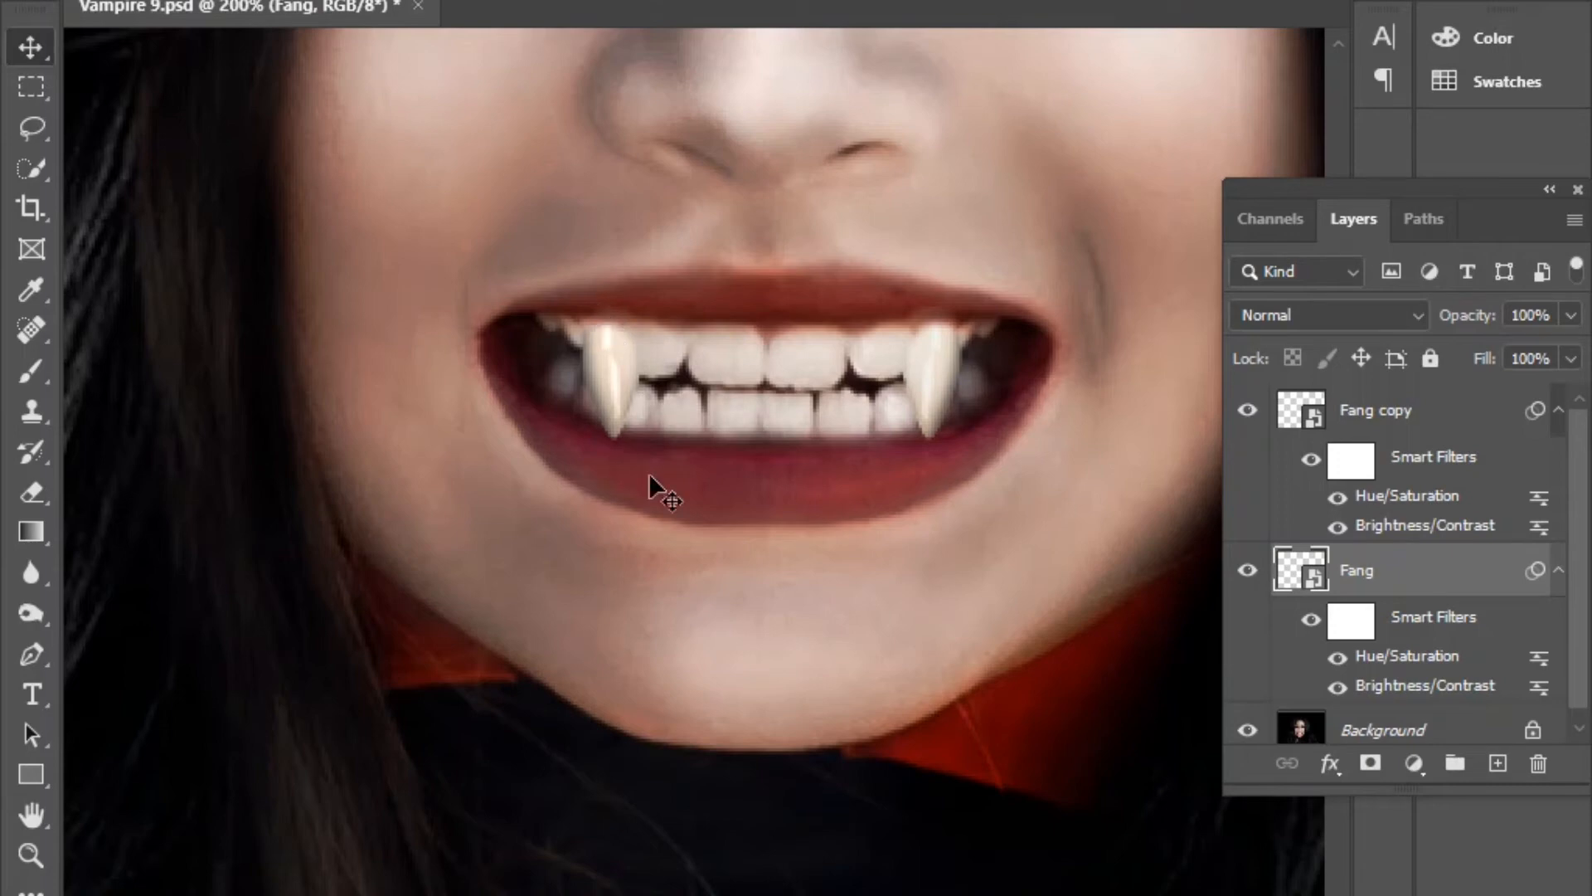
{"action": "mouse_move", "coordinate": [1080, 365]}
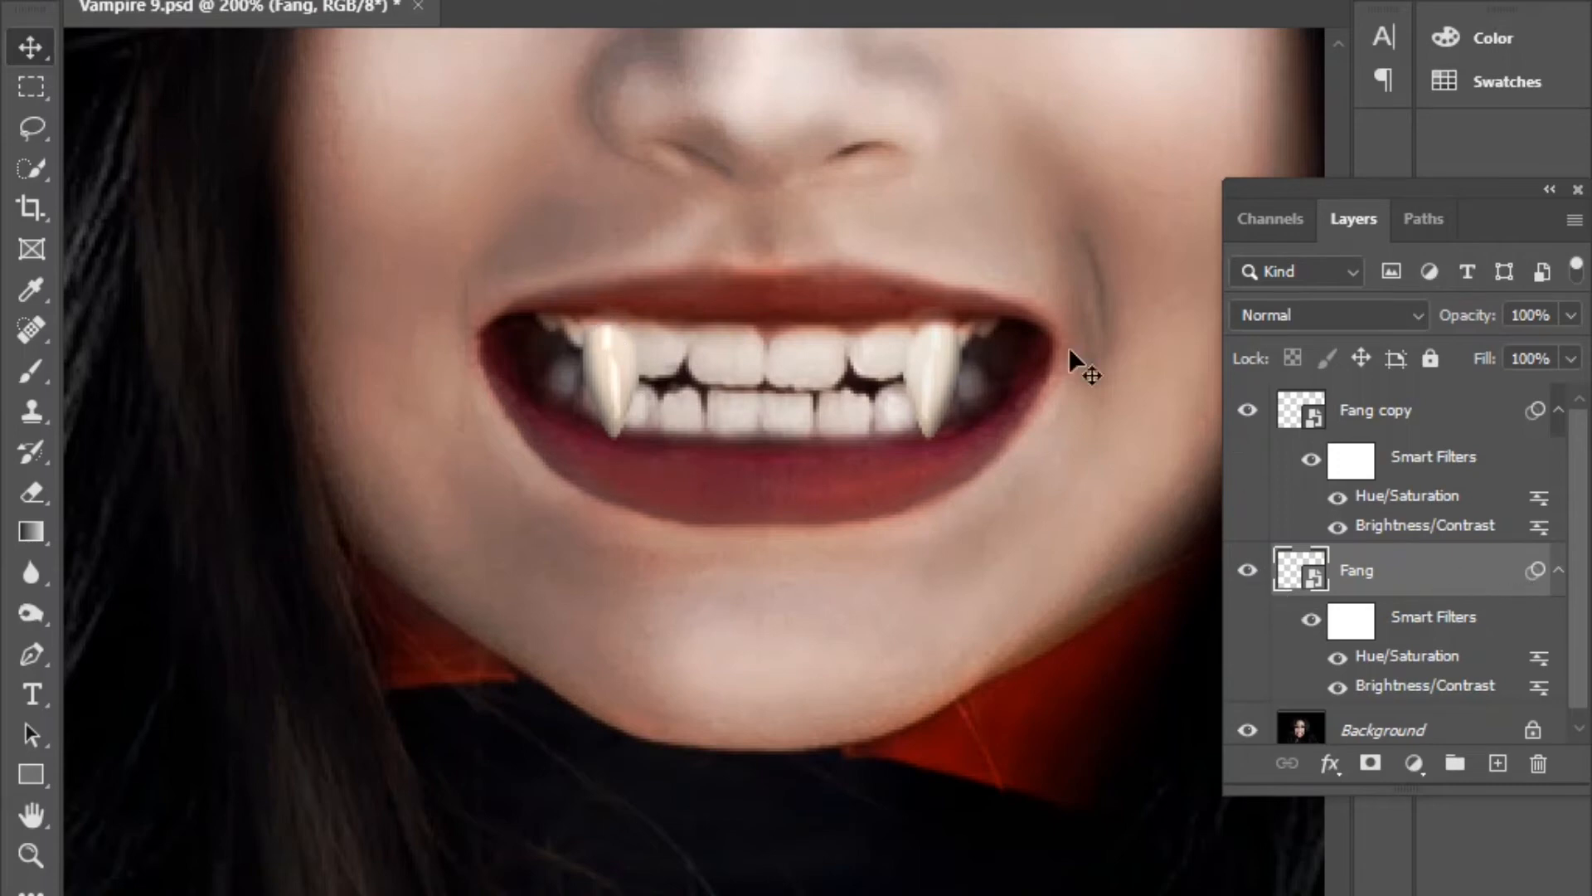
{"action": "mouse_move", "coordinate": [643, 324]}
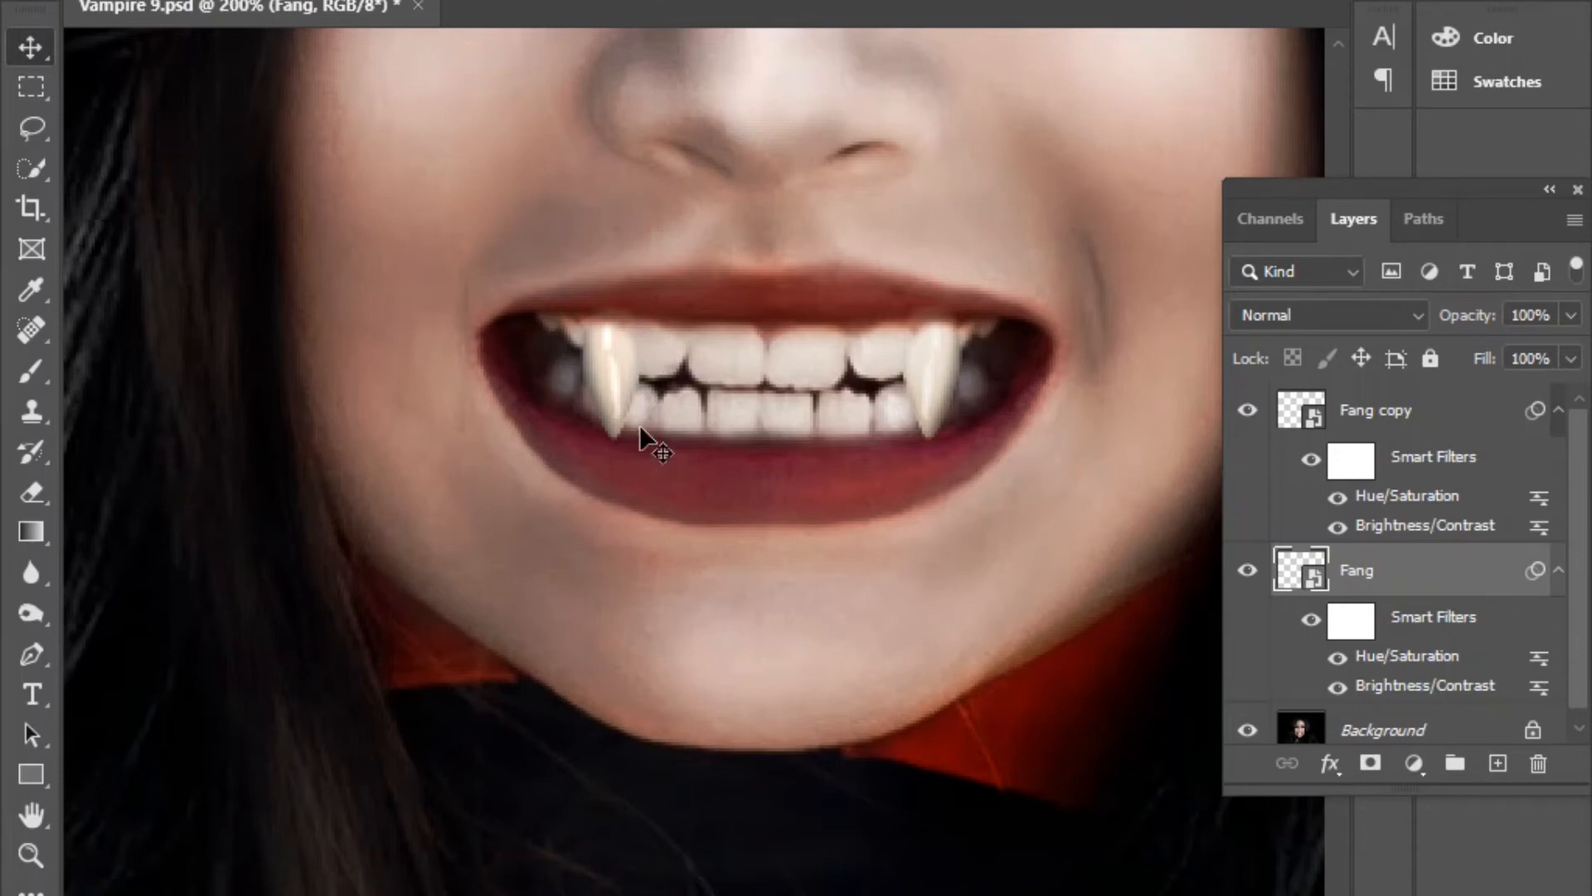
{"action": "mouse_move", "coordinate": [1455, 627]}
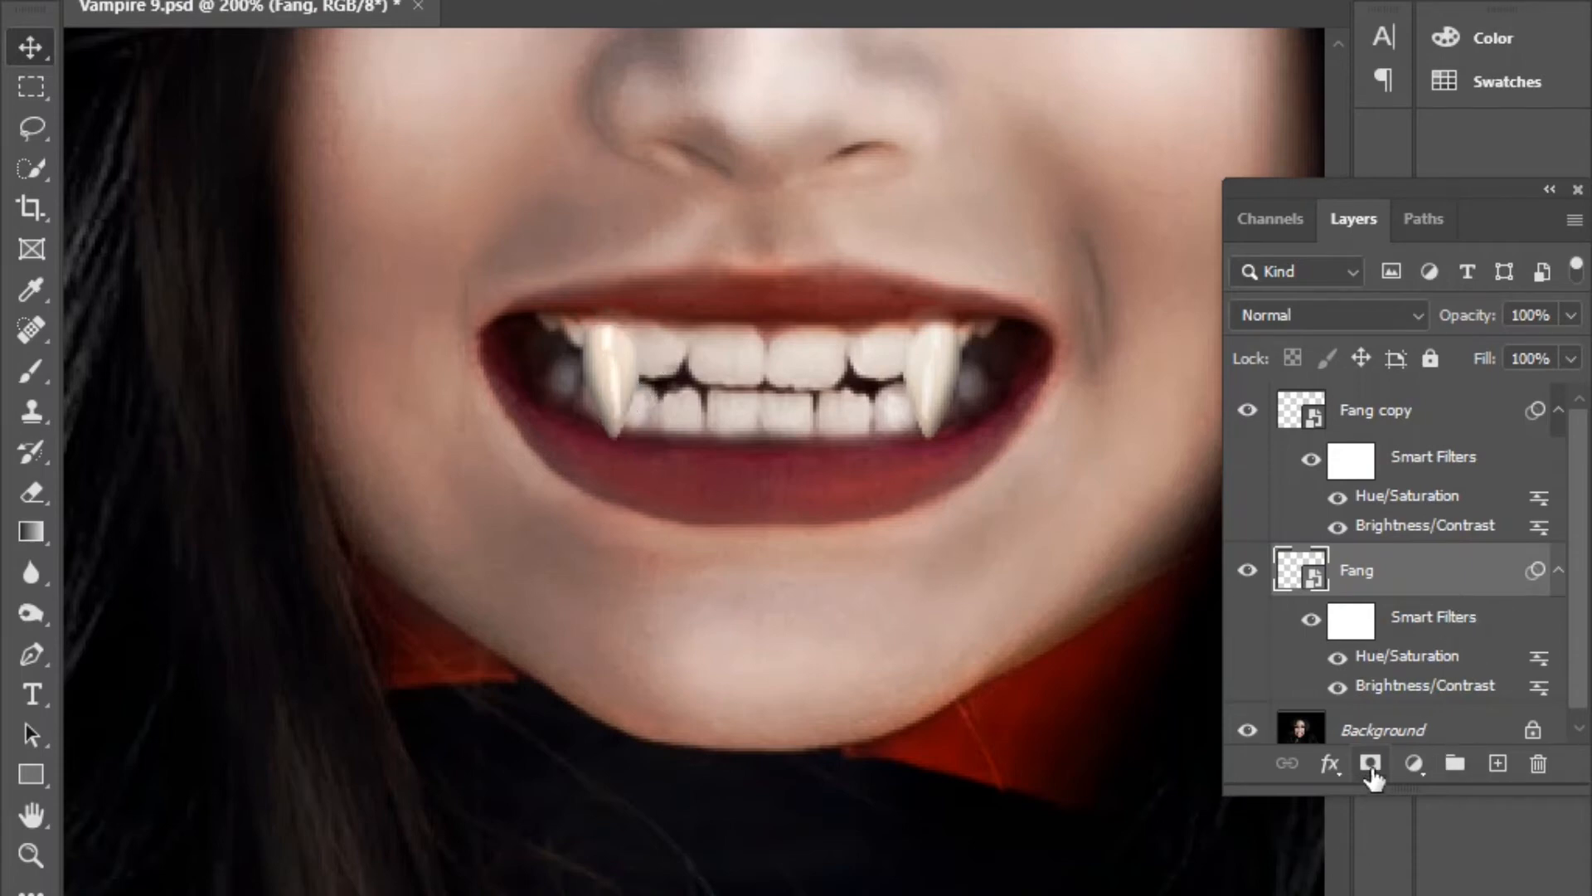
Mask the Fang layer's top edge with black, toggling its visibility to compare the blend.
{"action": "left_click", "coordinate": [1370, 763]}
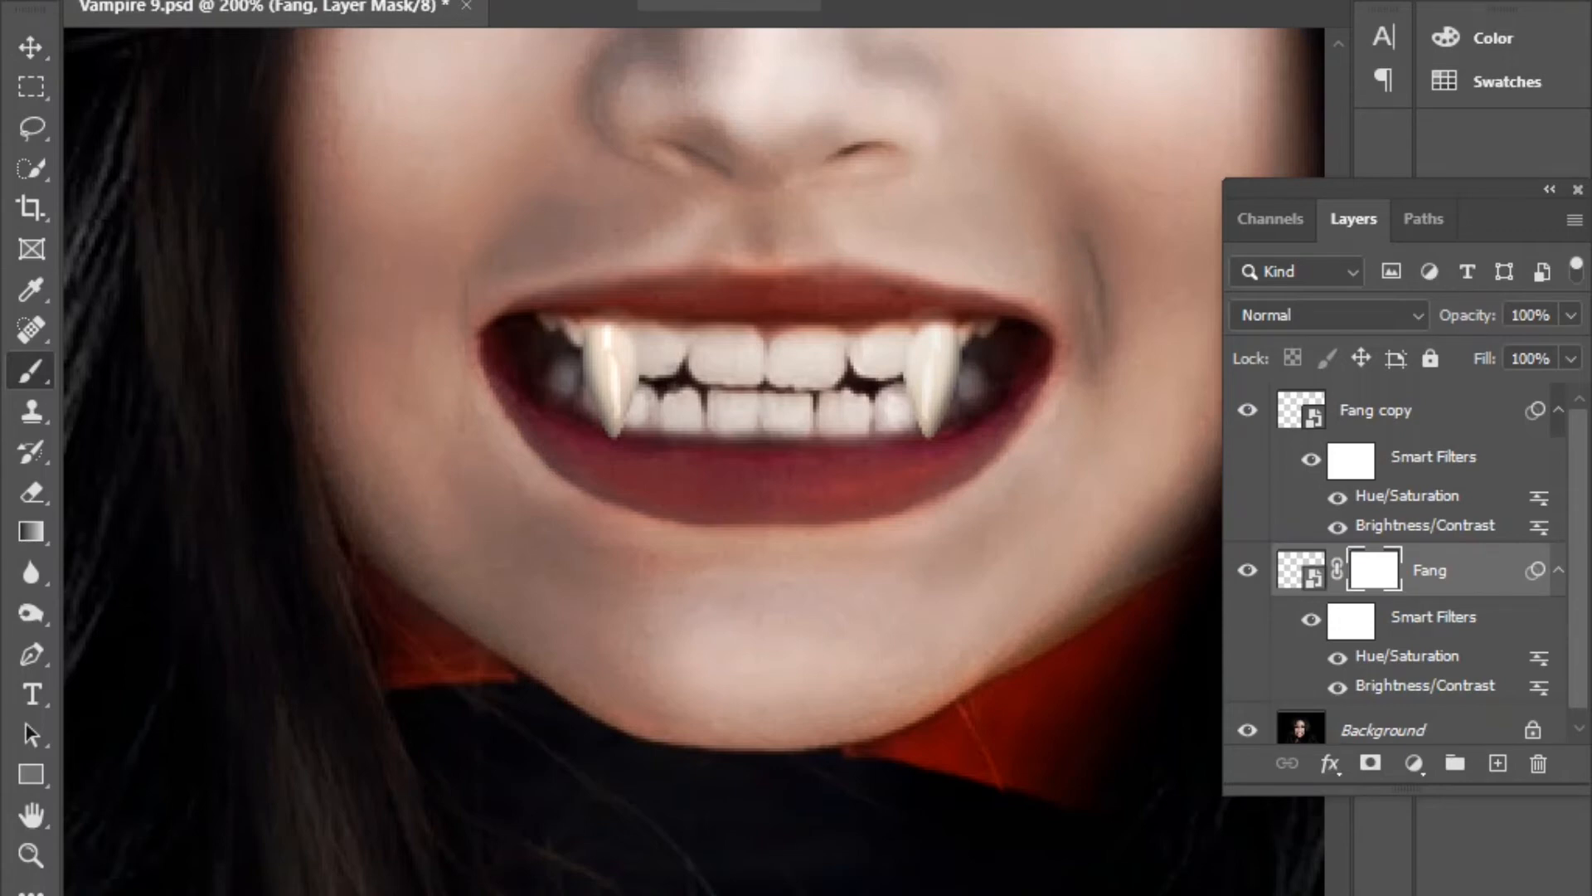
{"action": "mouse_move", "coordinate": [621, 292]}
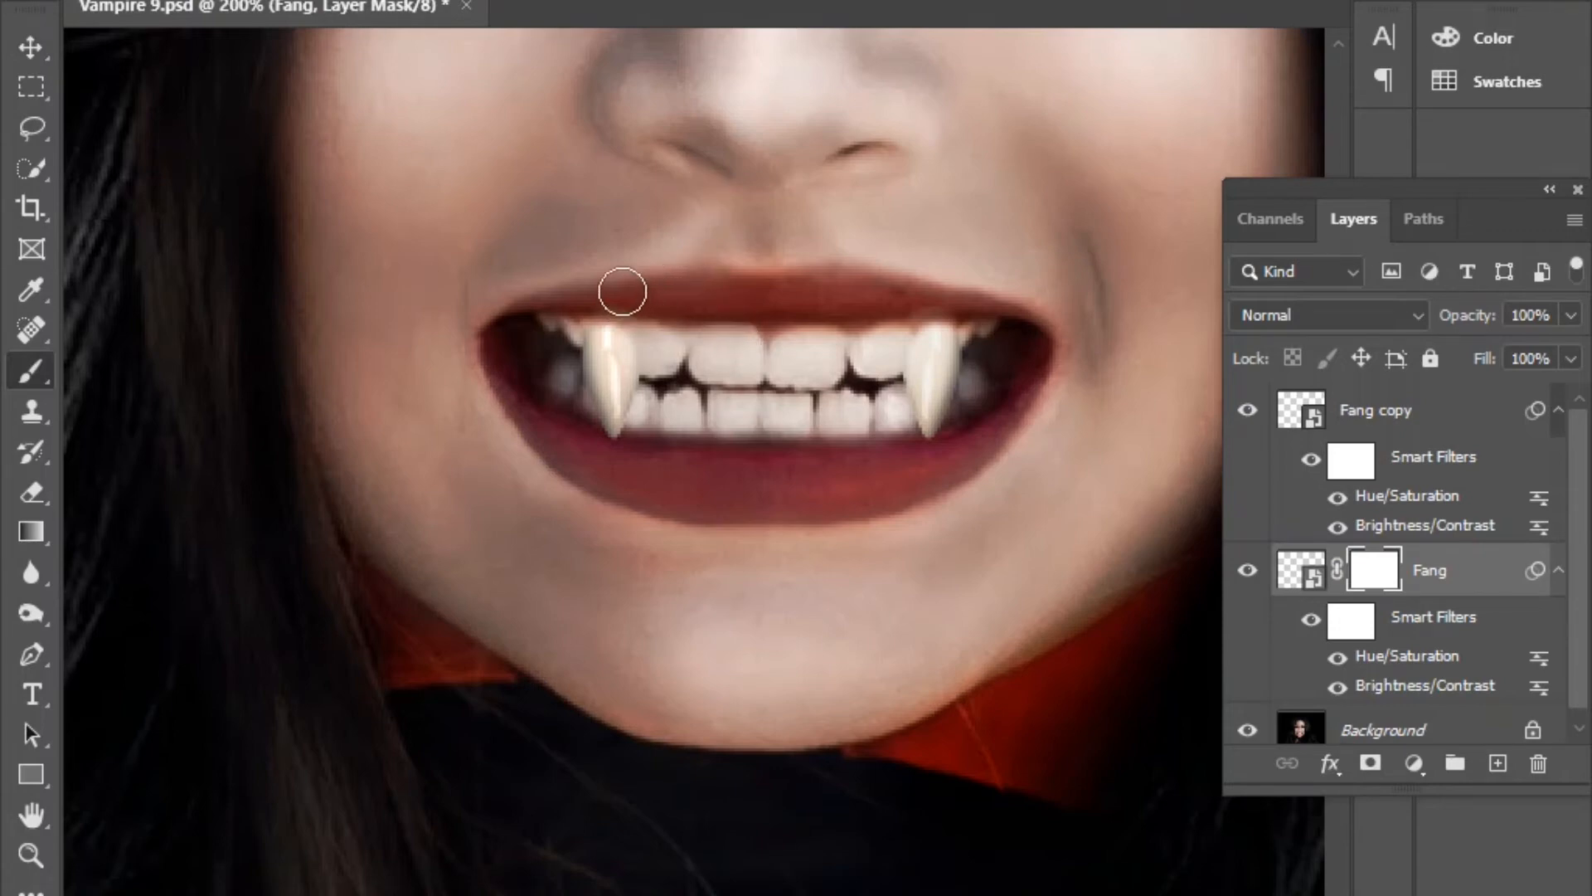
{"action": "mouse_move", "coordinate": [640, 300]}
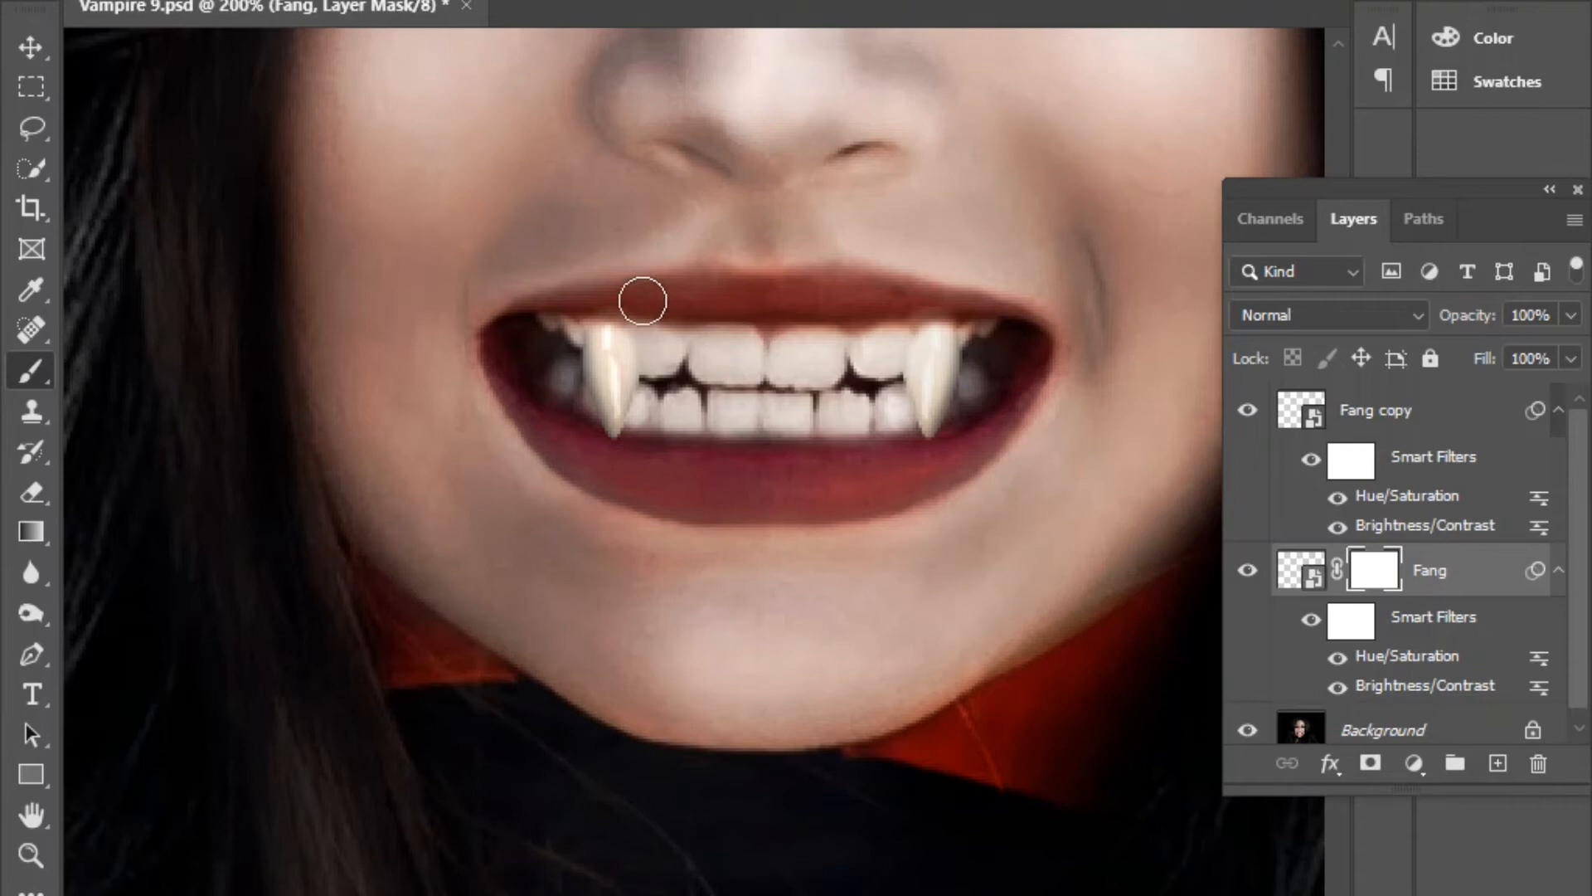
{"action": "mouse_move", "coordinate": [667, 308]}
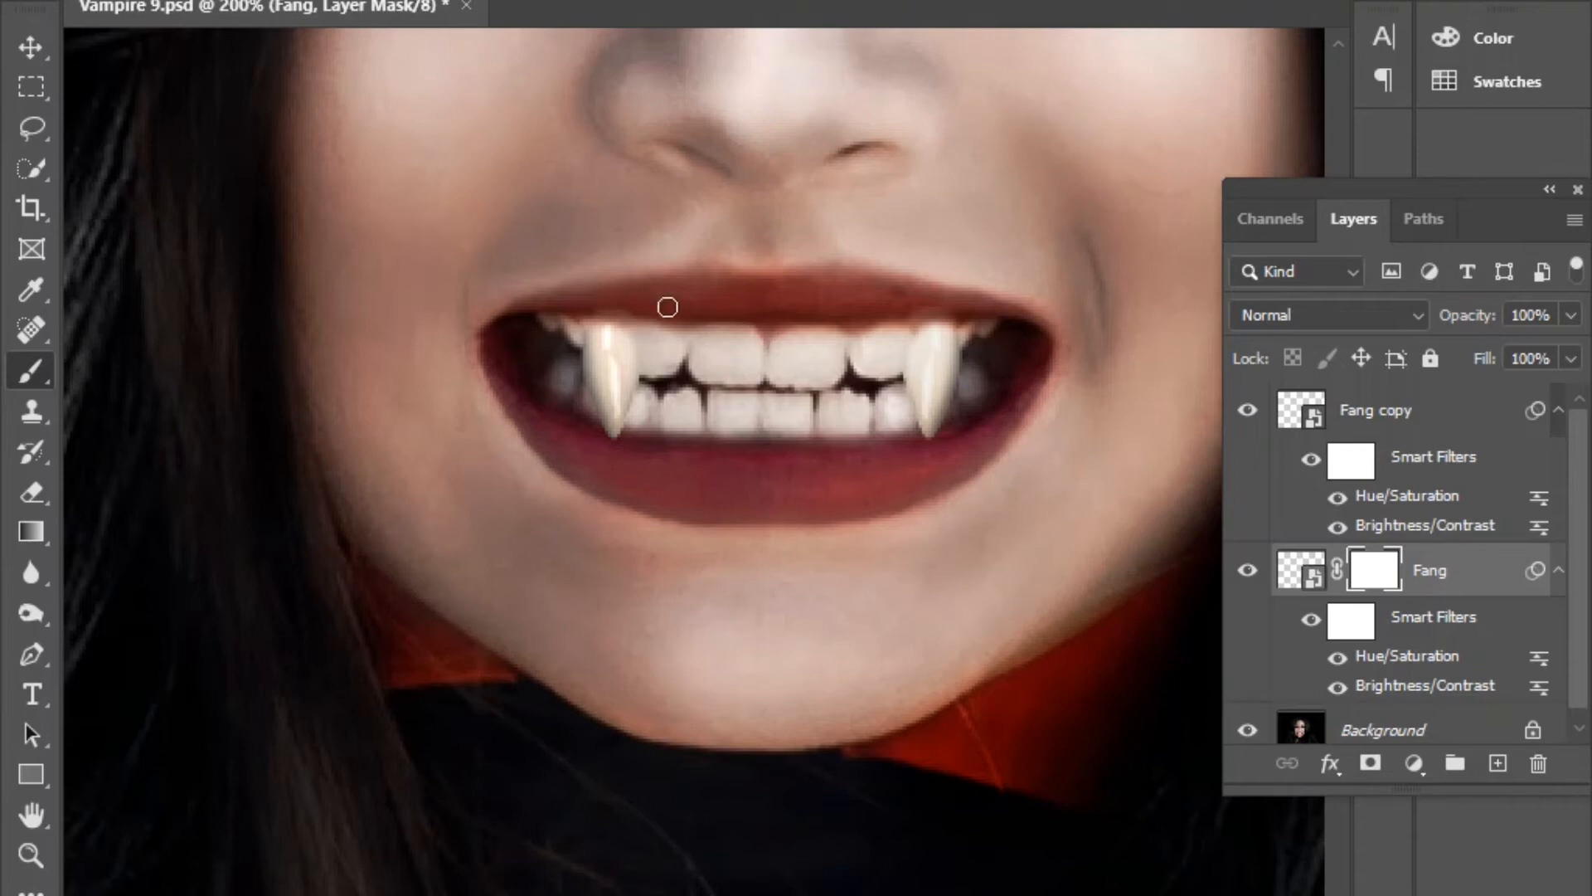
{"action": "mouse_move", "coordinate": [615, 302]}
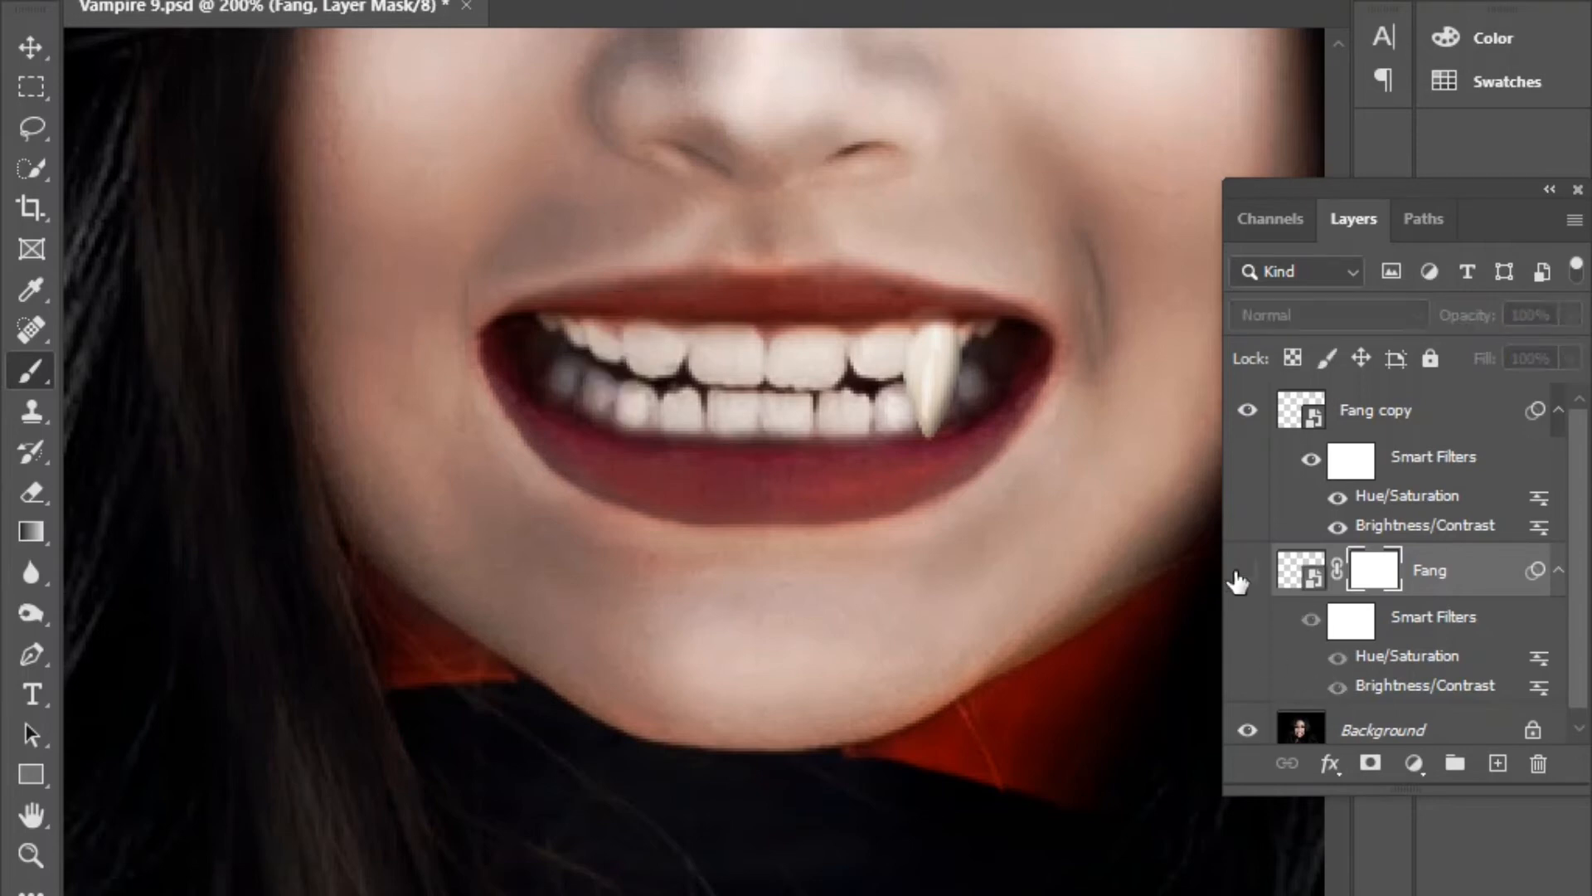
{"action": "left_click", "coordinate": [1247, 569]}
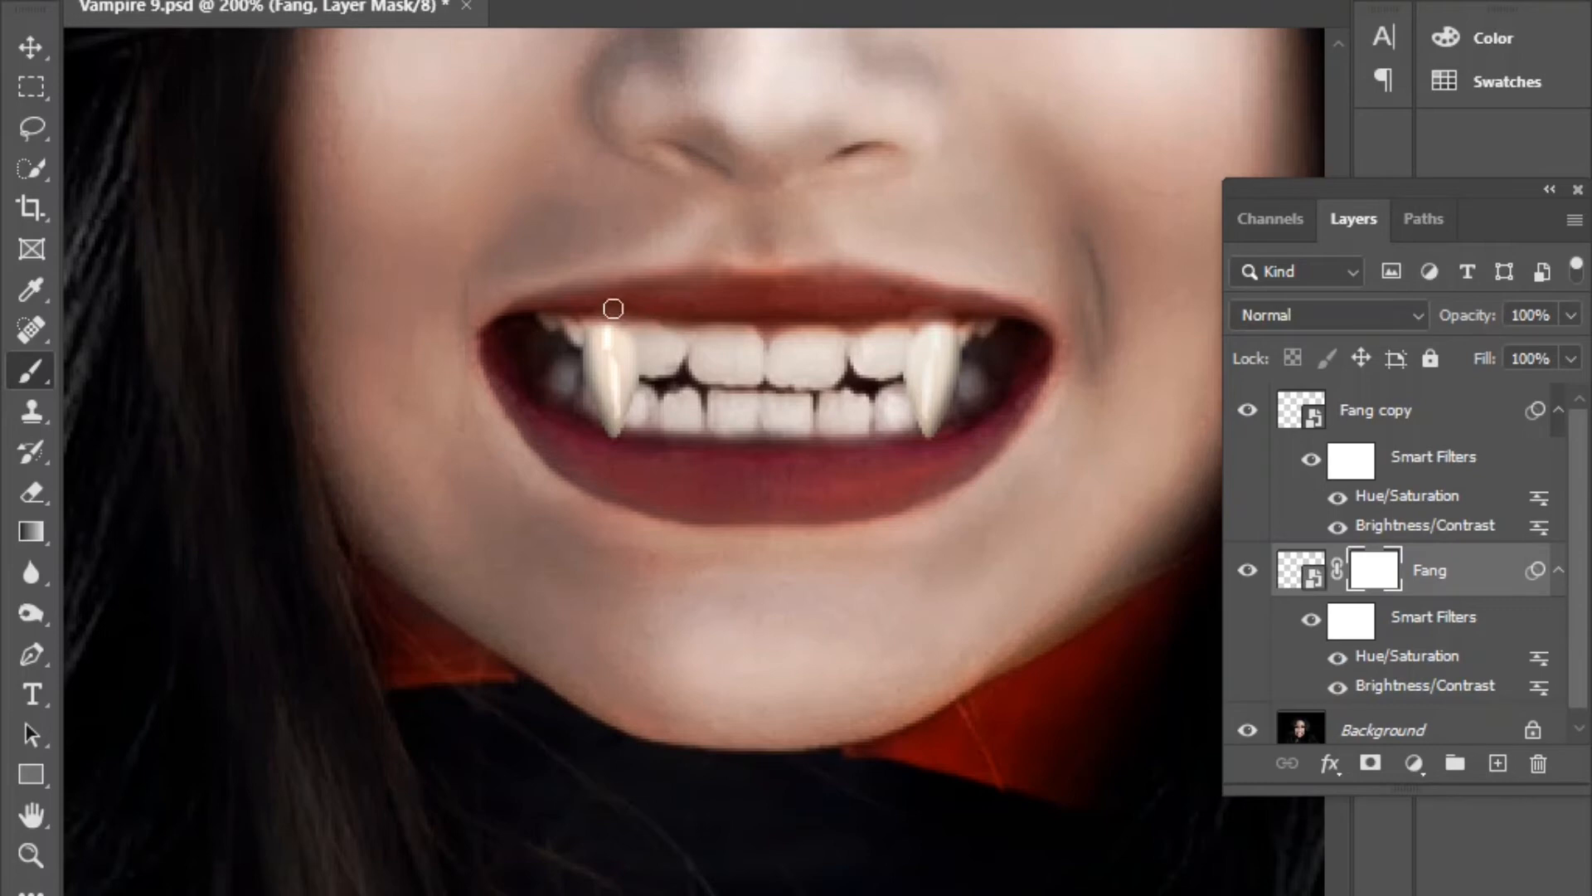
{"action": "mouse_move", "coordinate": [622, 305]}
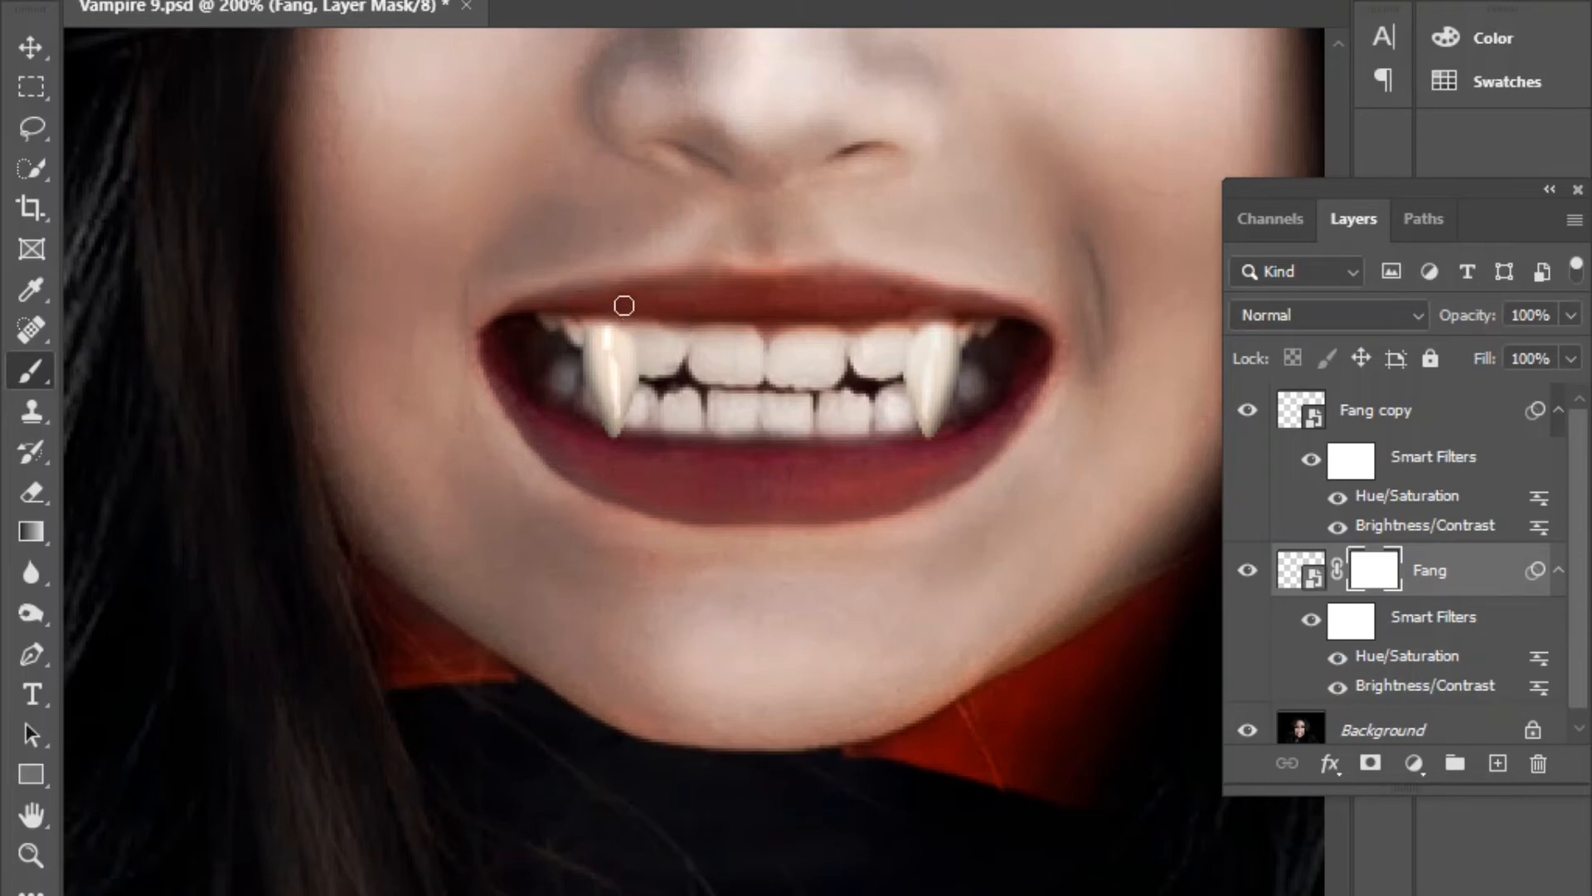
{"action": "mouse_move", "coordinate": [1247, 584]}
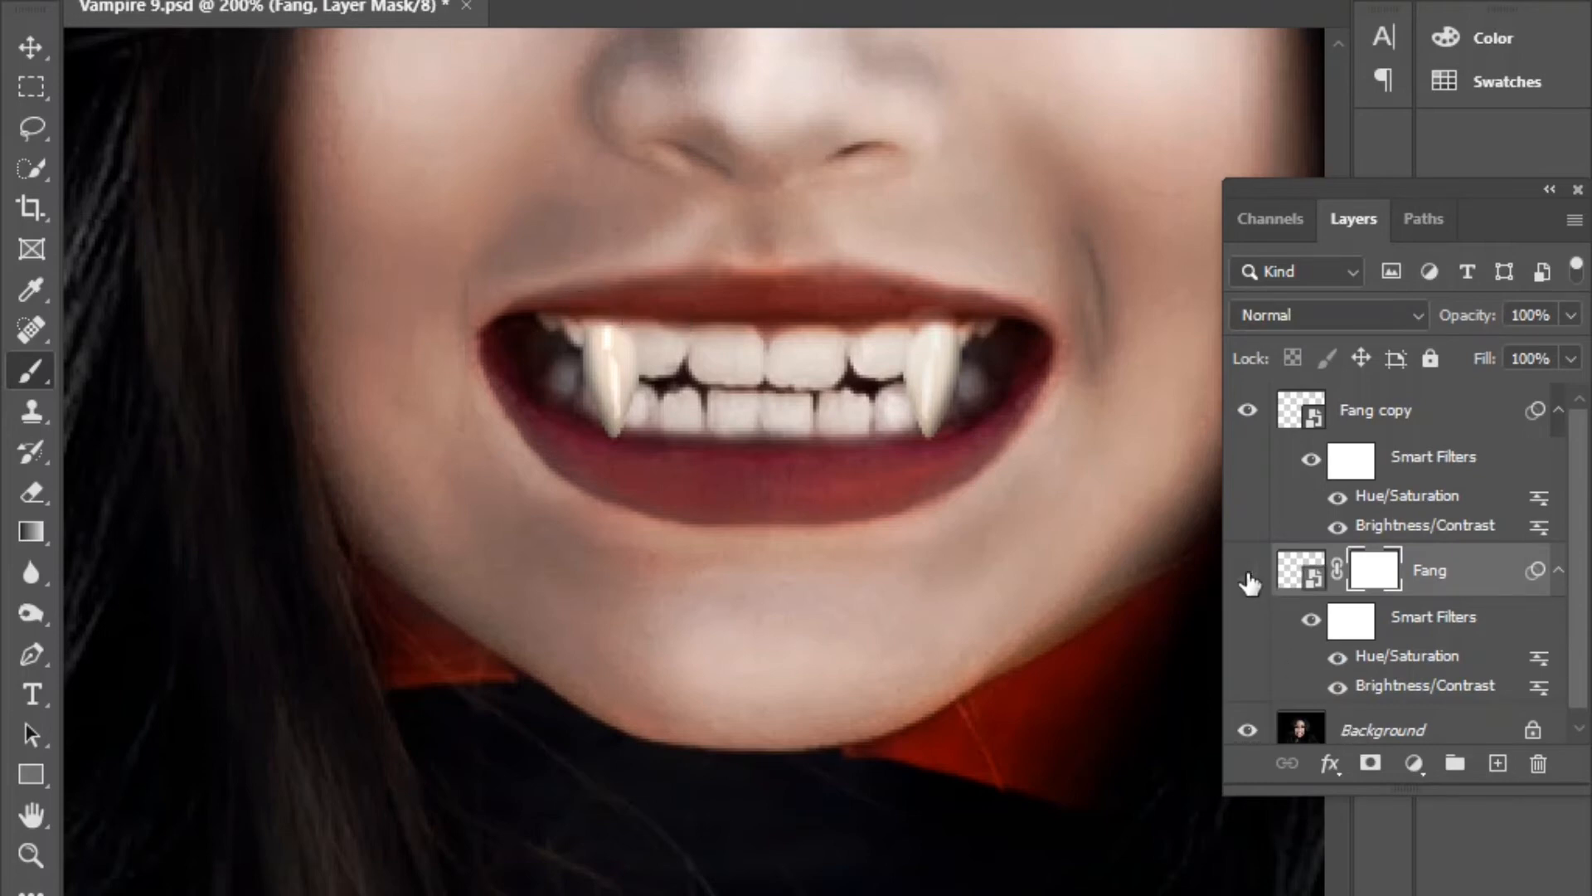
{"action": "left_click", "coordinate": [1247, 580]}
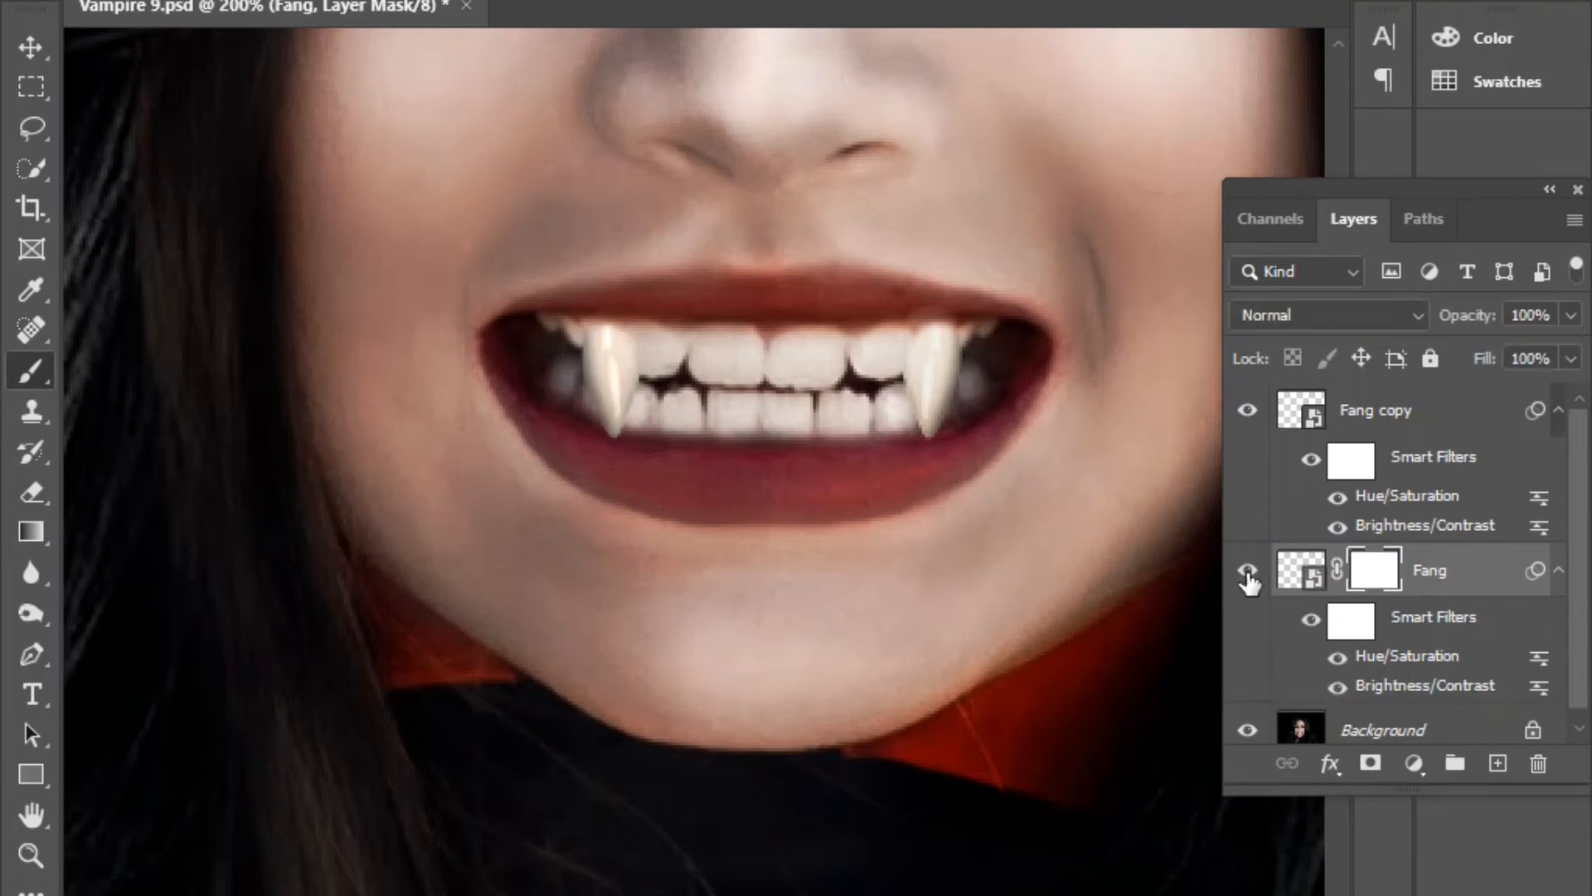
{"action": "mouse_move", "coordinate": [1247, 578]}
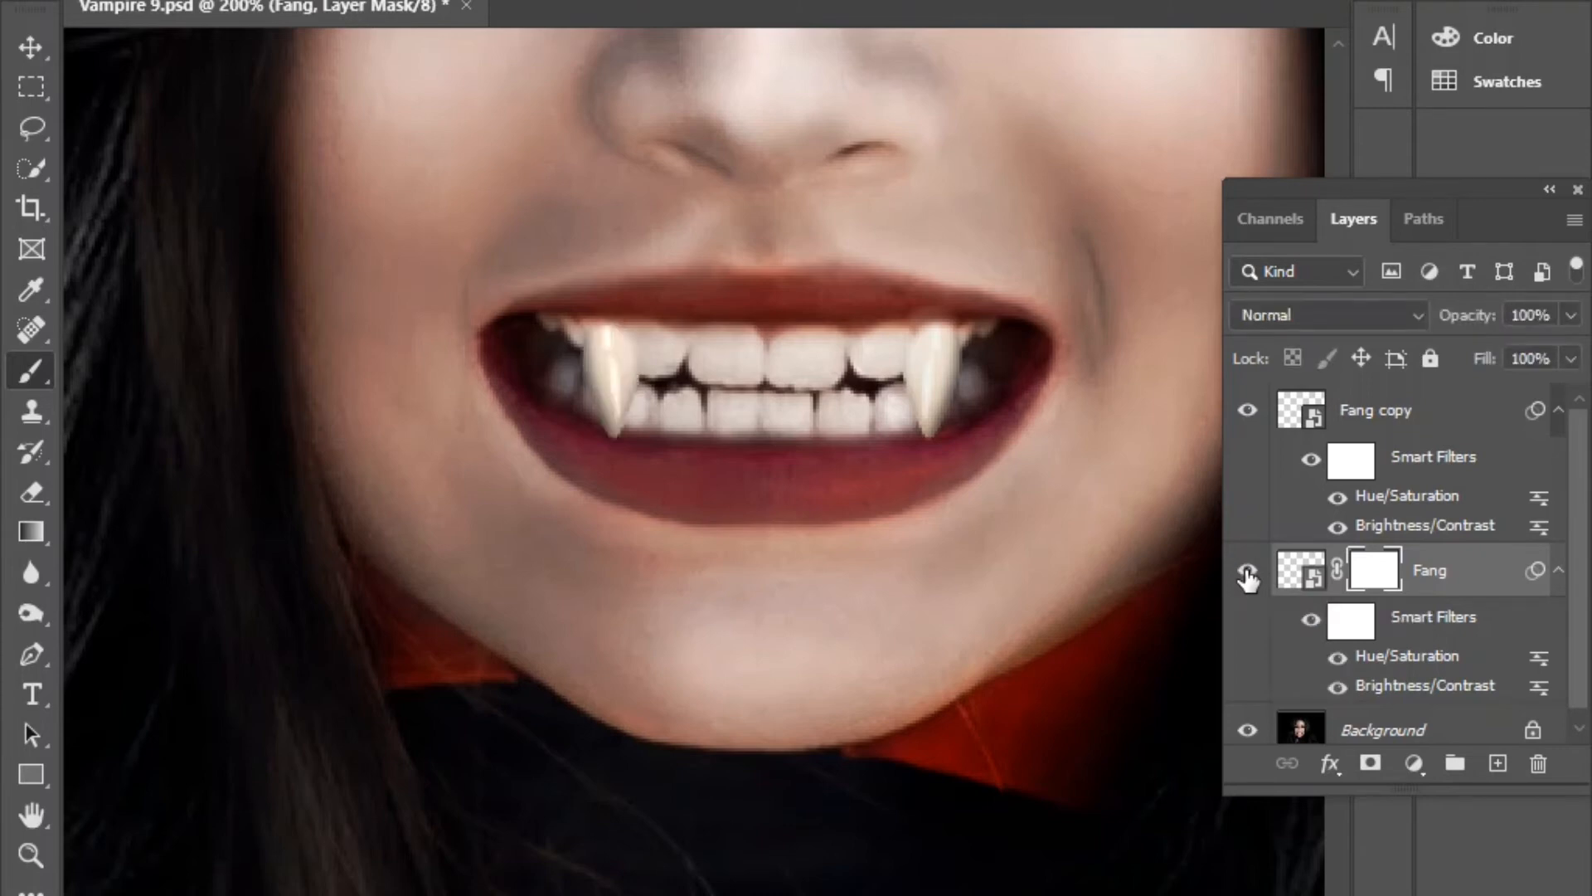
{"action": "left_click", "coordinate": [1247, 569]}
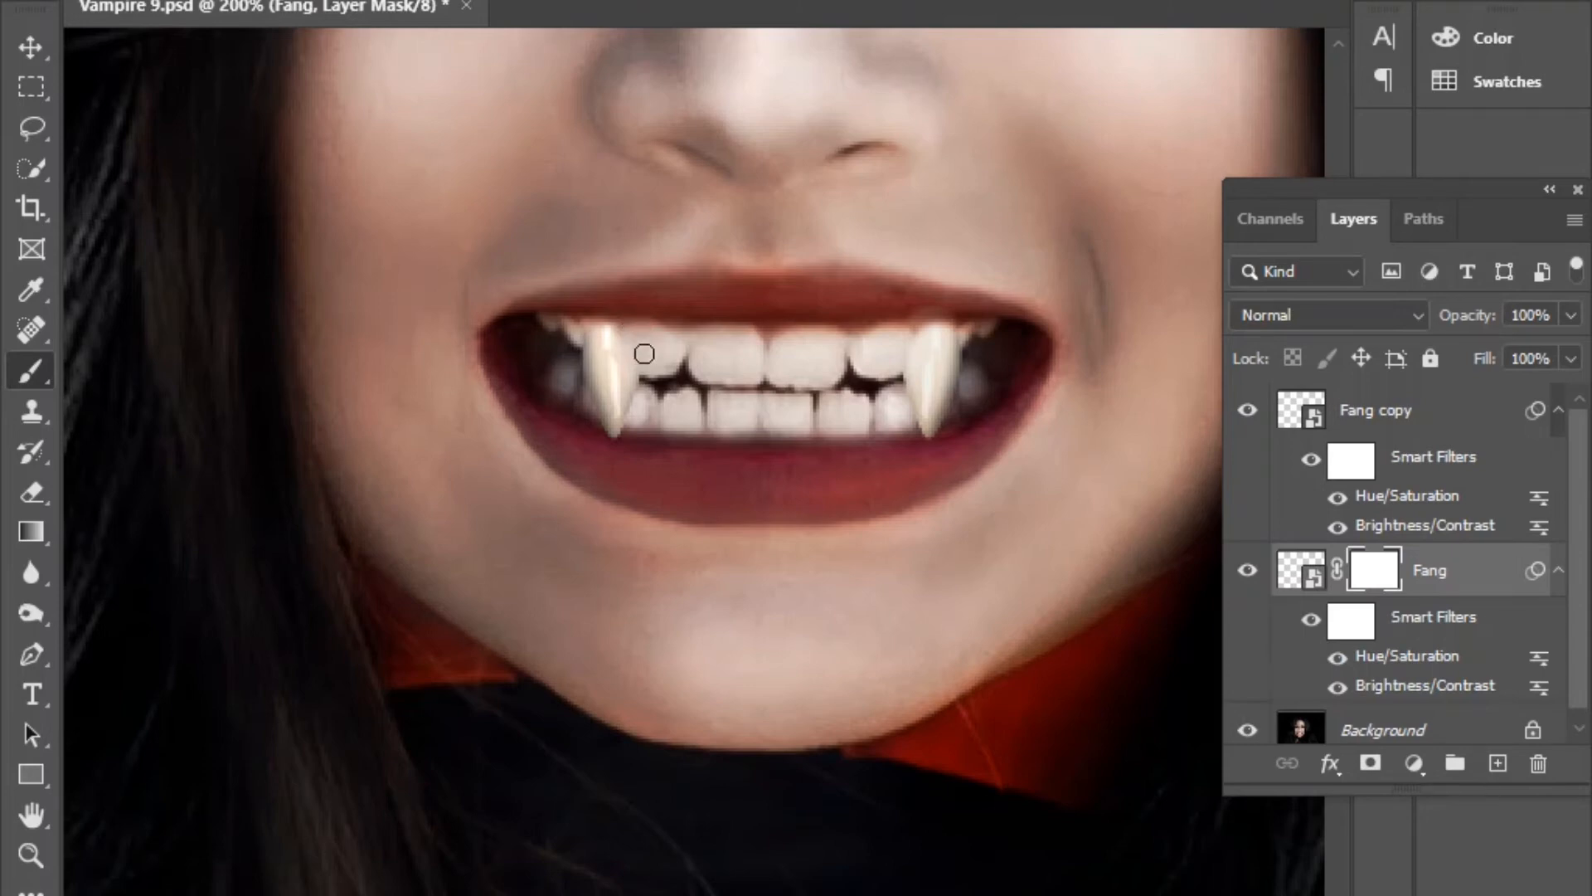
{"action": "mouse_move", "coordinate": [640, 351]}
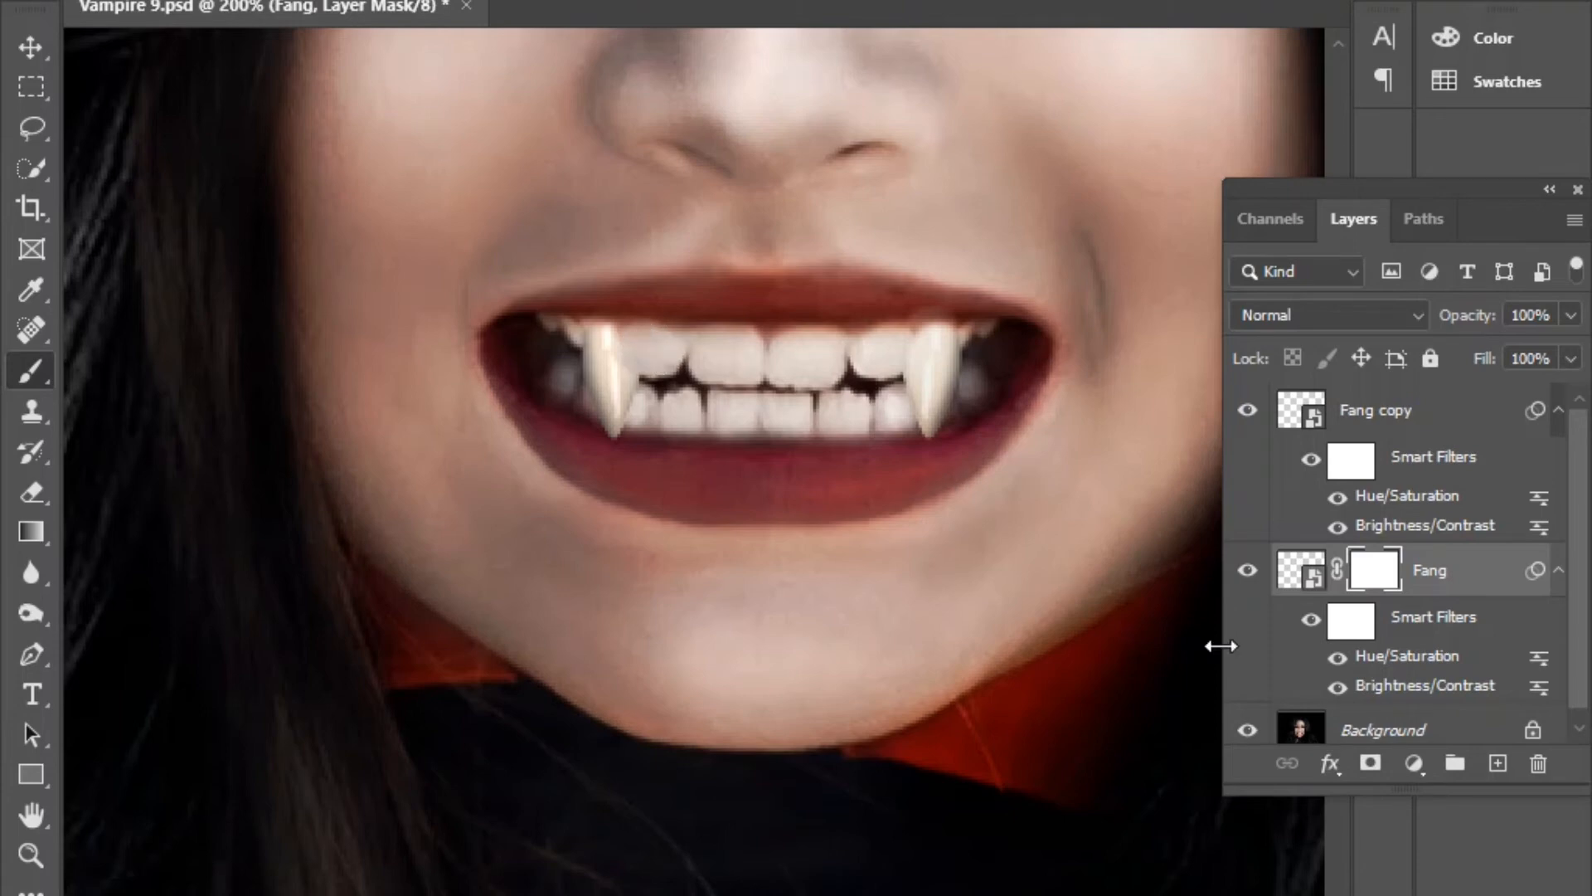
{"action": "mouse_move", "coordinate": [1259, 577]}
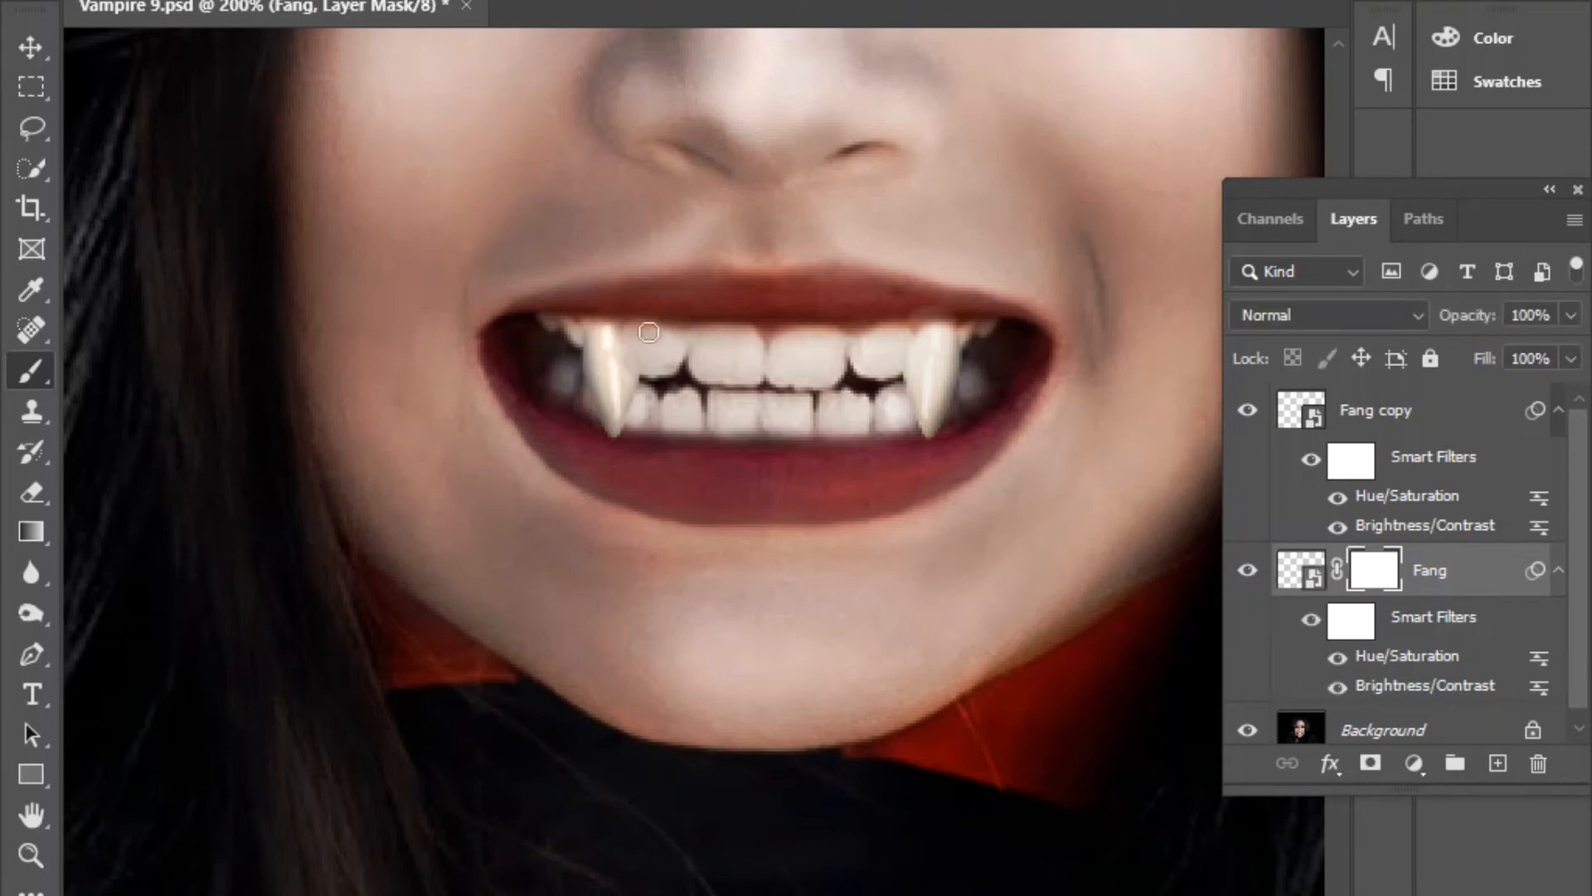
{"action": "mouse_move", "coordinate": [648, 365]}
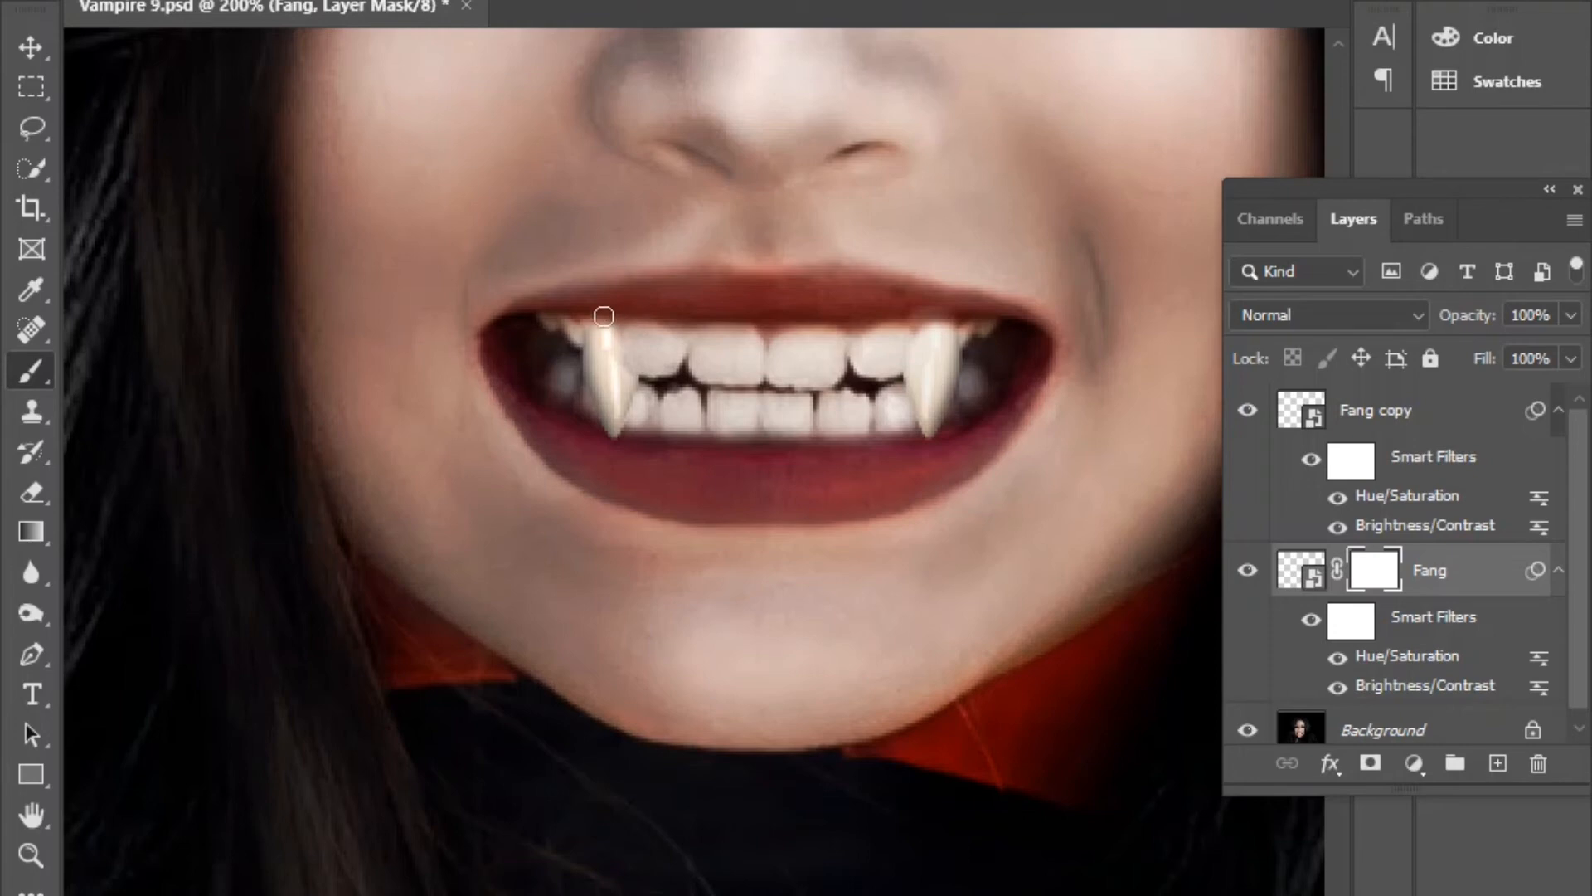
{"action": "mouse_move", "coordinate": [632, 324]}
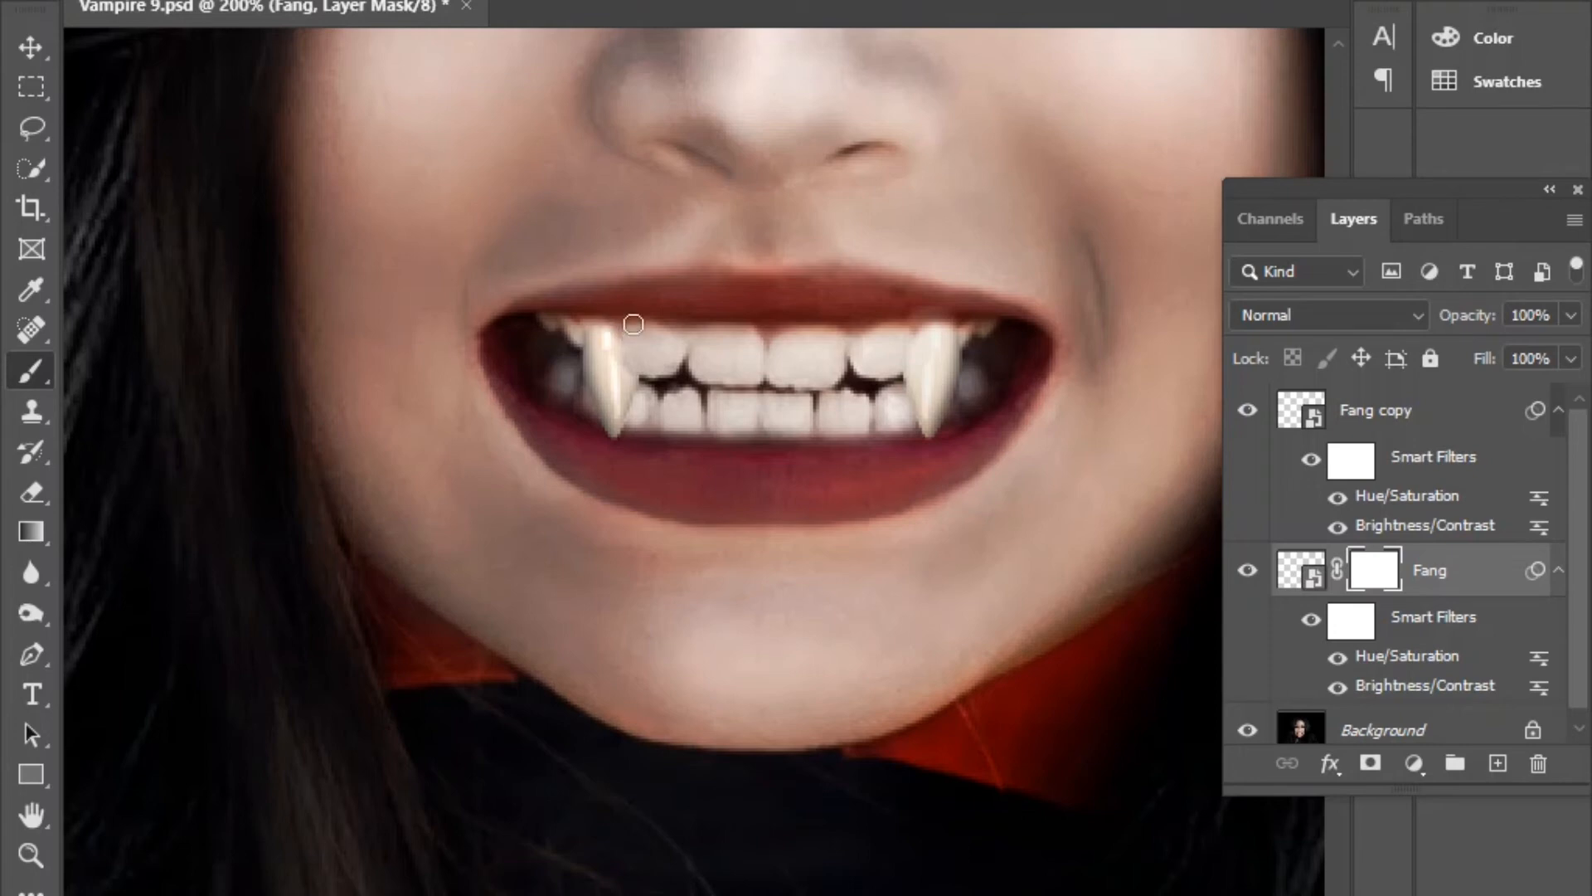
{"action": "mouse_move", "coordinate": [592, 327]}
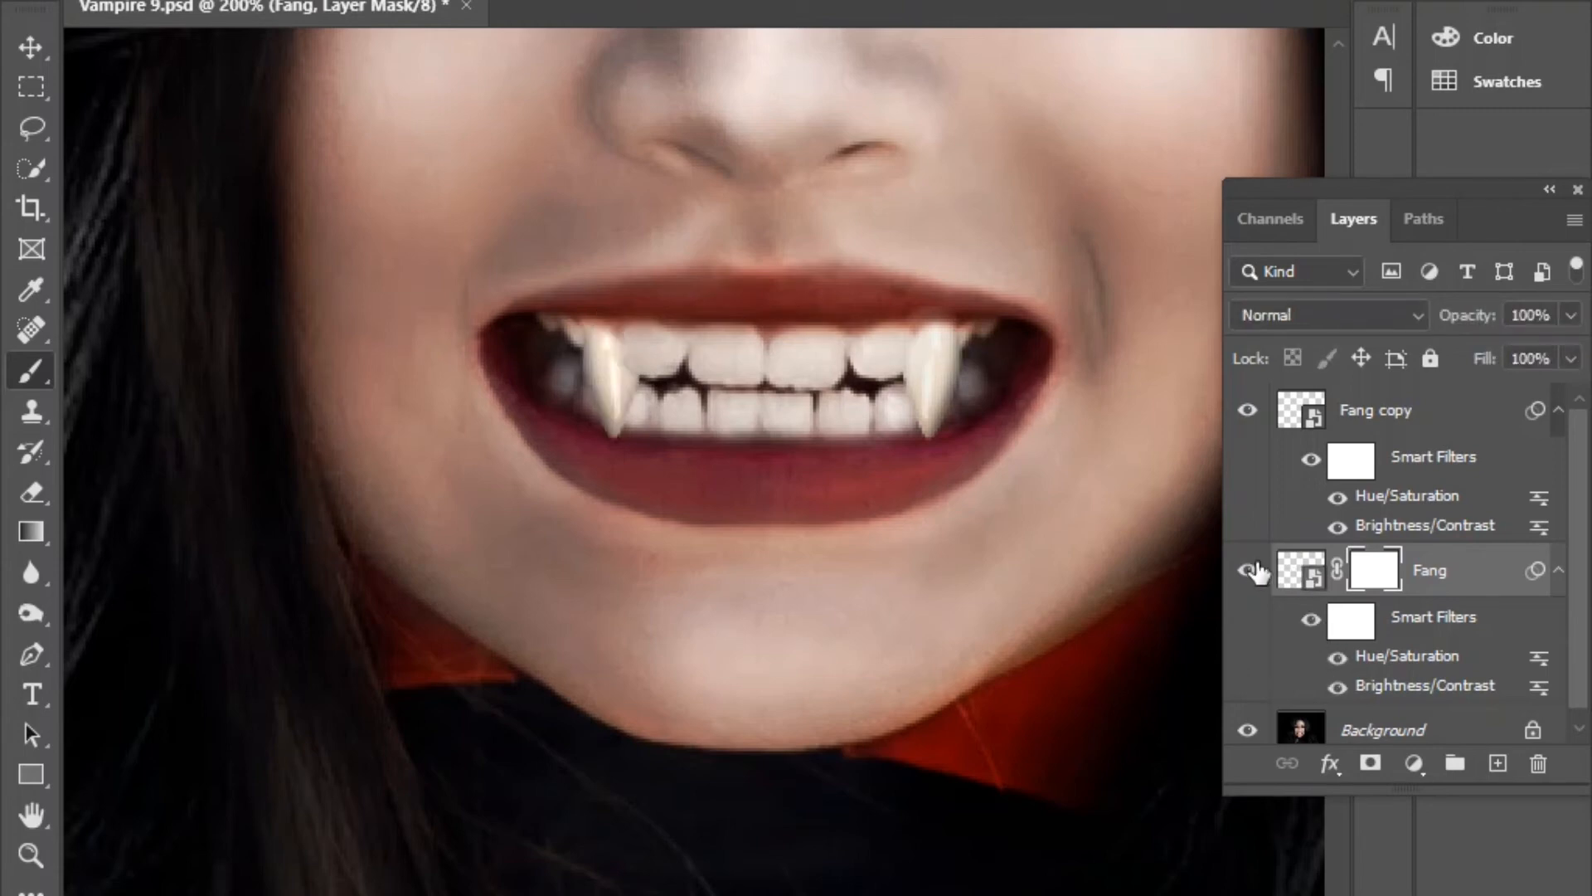
{"action": "left_click", "coordinate": [1247, 569]}
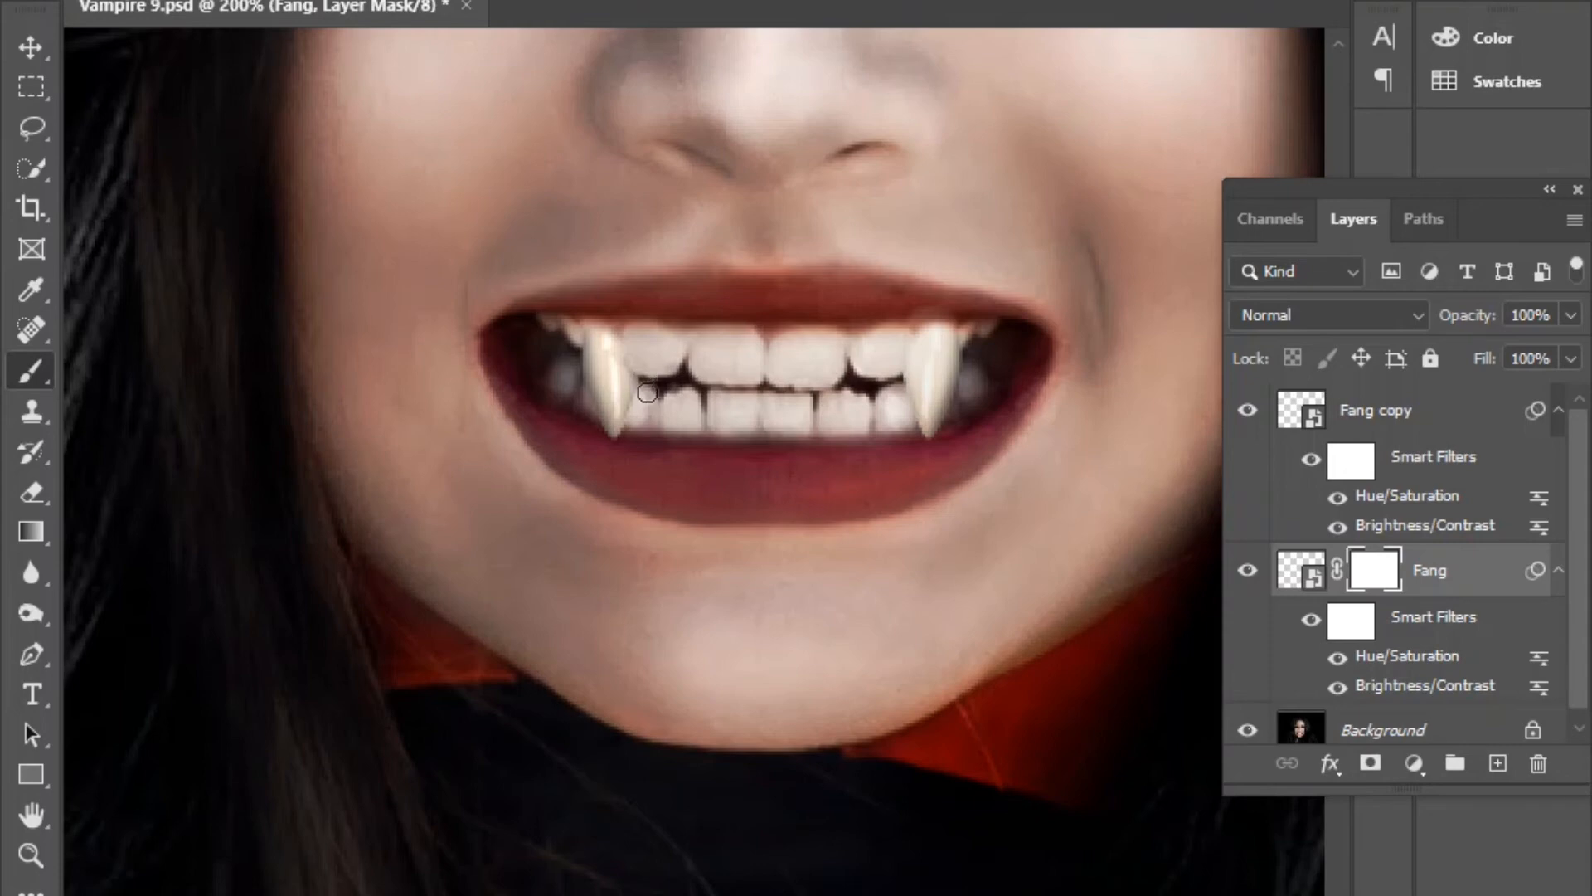
{"action": "mouse_move", "coordinate": [645, 368]}
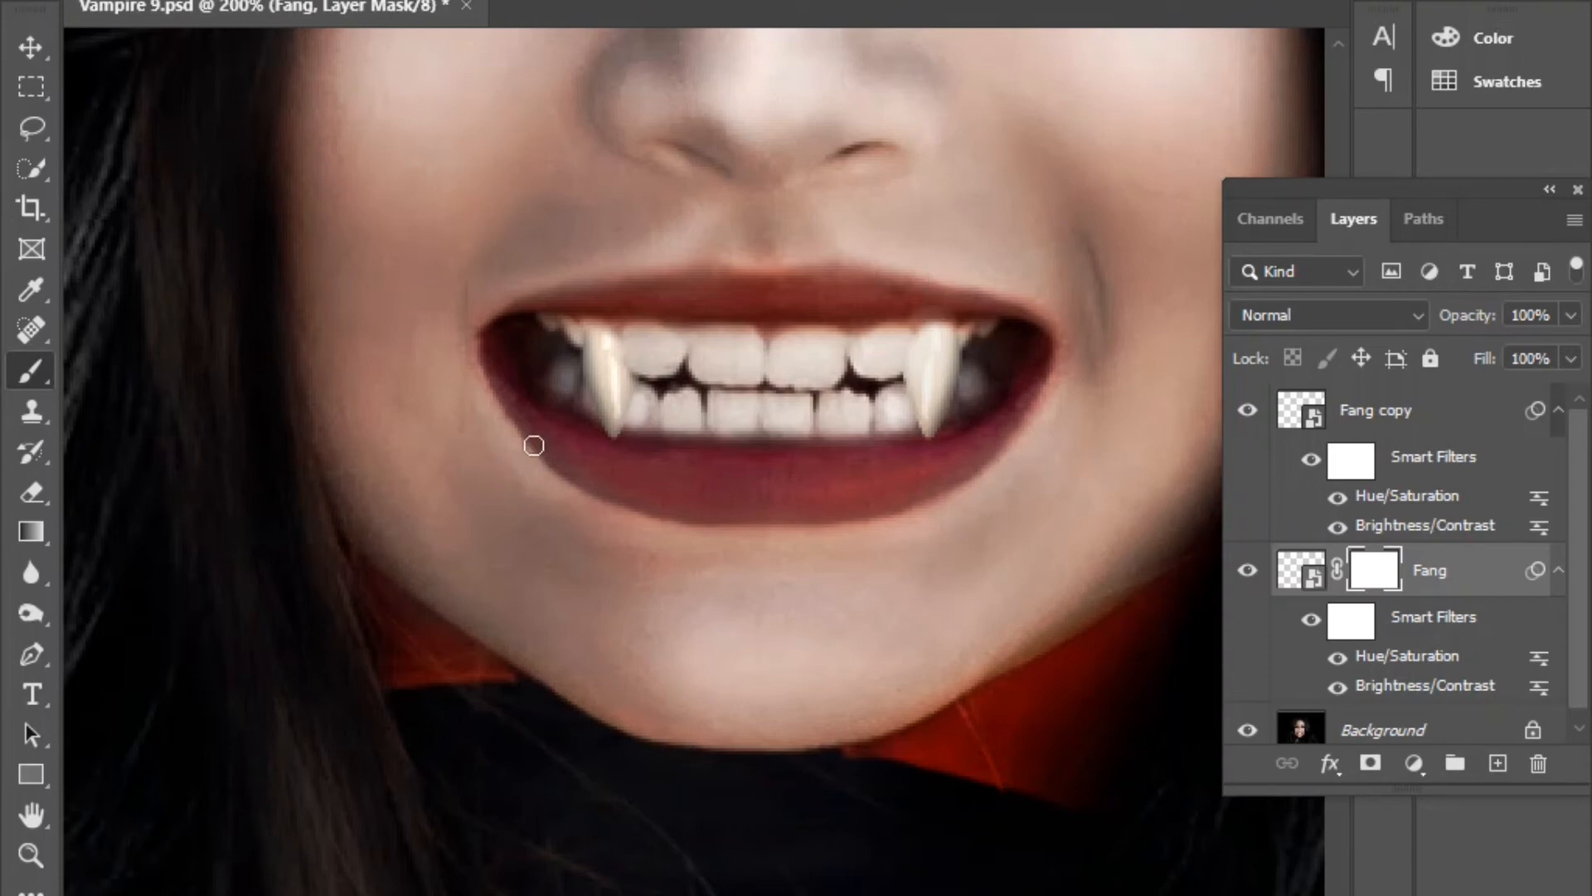
{"action": "mouse_move", "coordinate": [698, 439]}
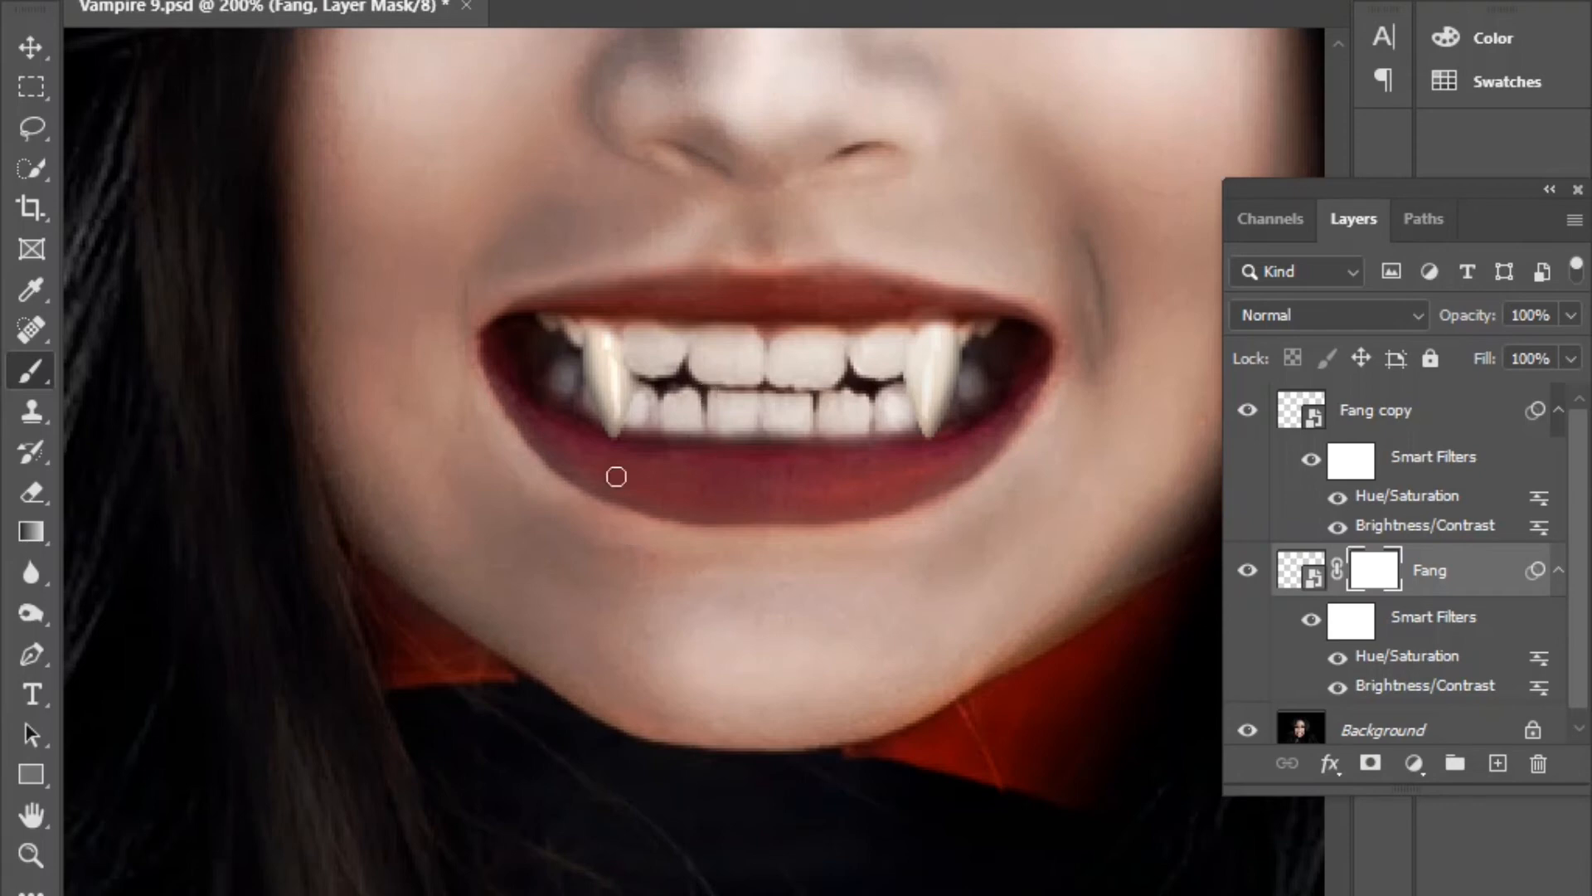
{"action": "mouse_move", "coordinate": [599, 428]}
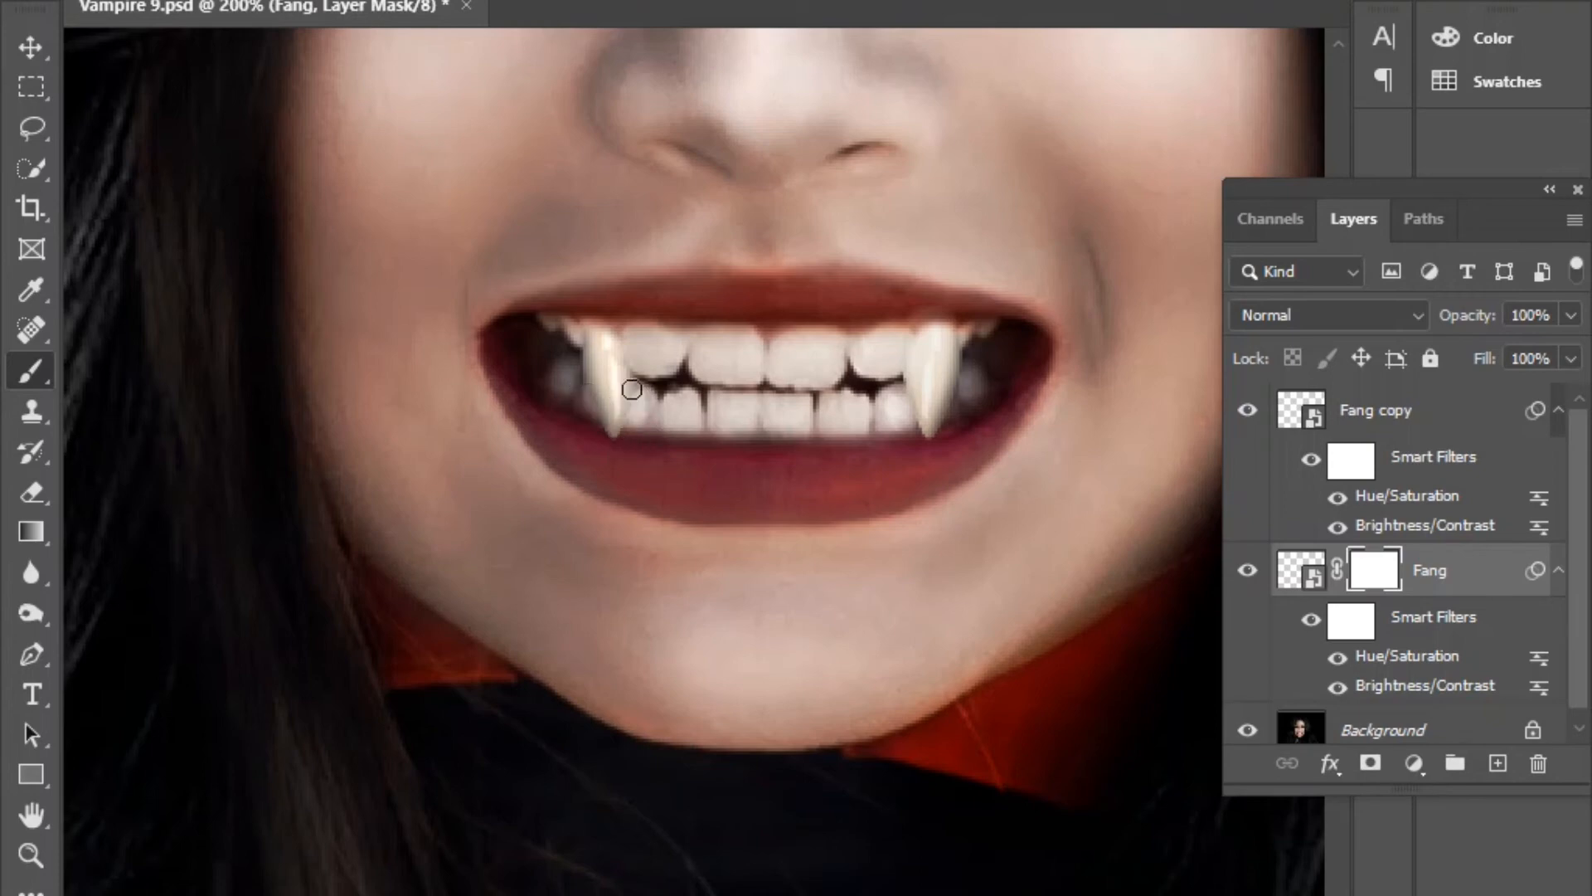
{"action": "mouse_move", "coordinate": [612, 478]}
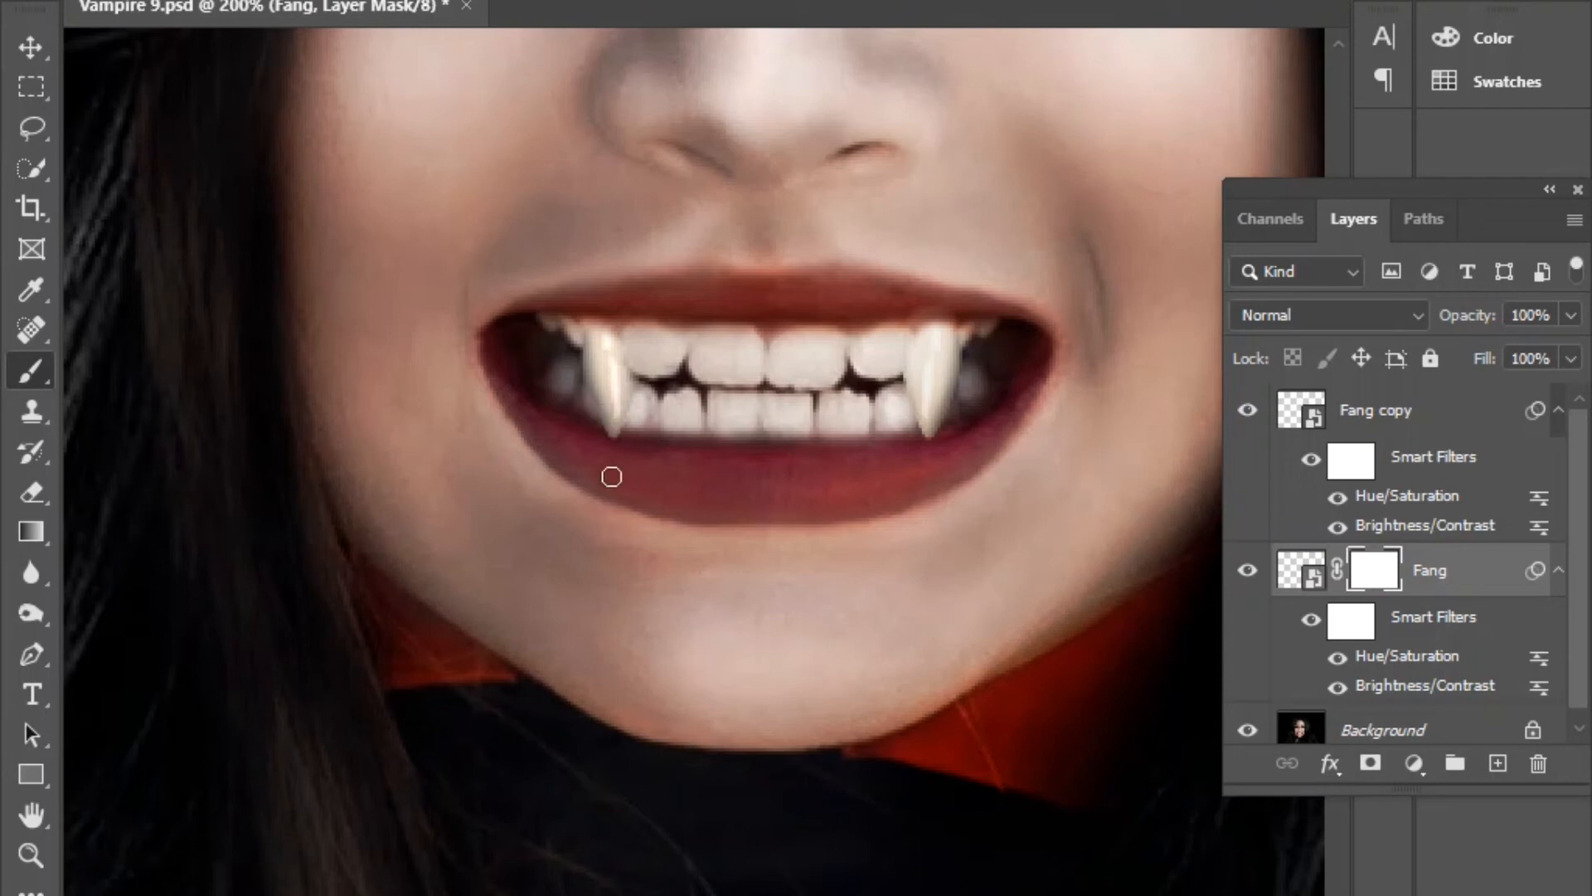
{"action": "mouse_move", "coordinate": [1174, 692]}
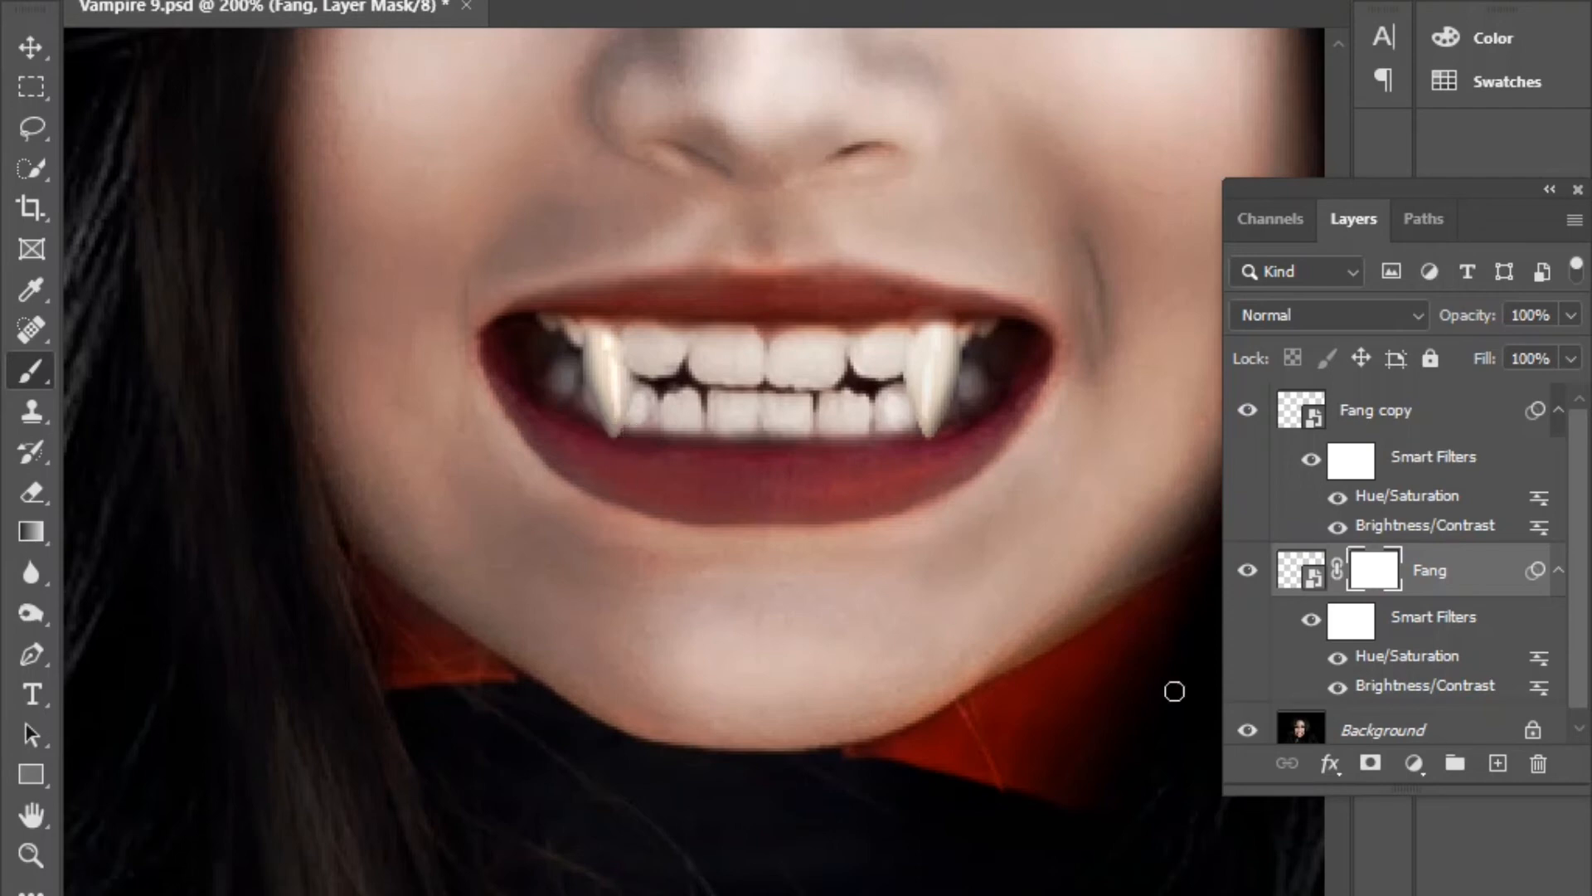
{"action": "mouse_move", "coordinate": [1382, 609]}
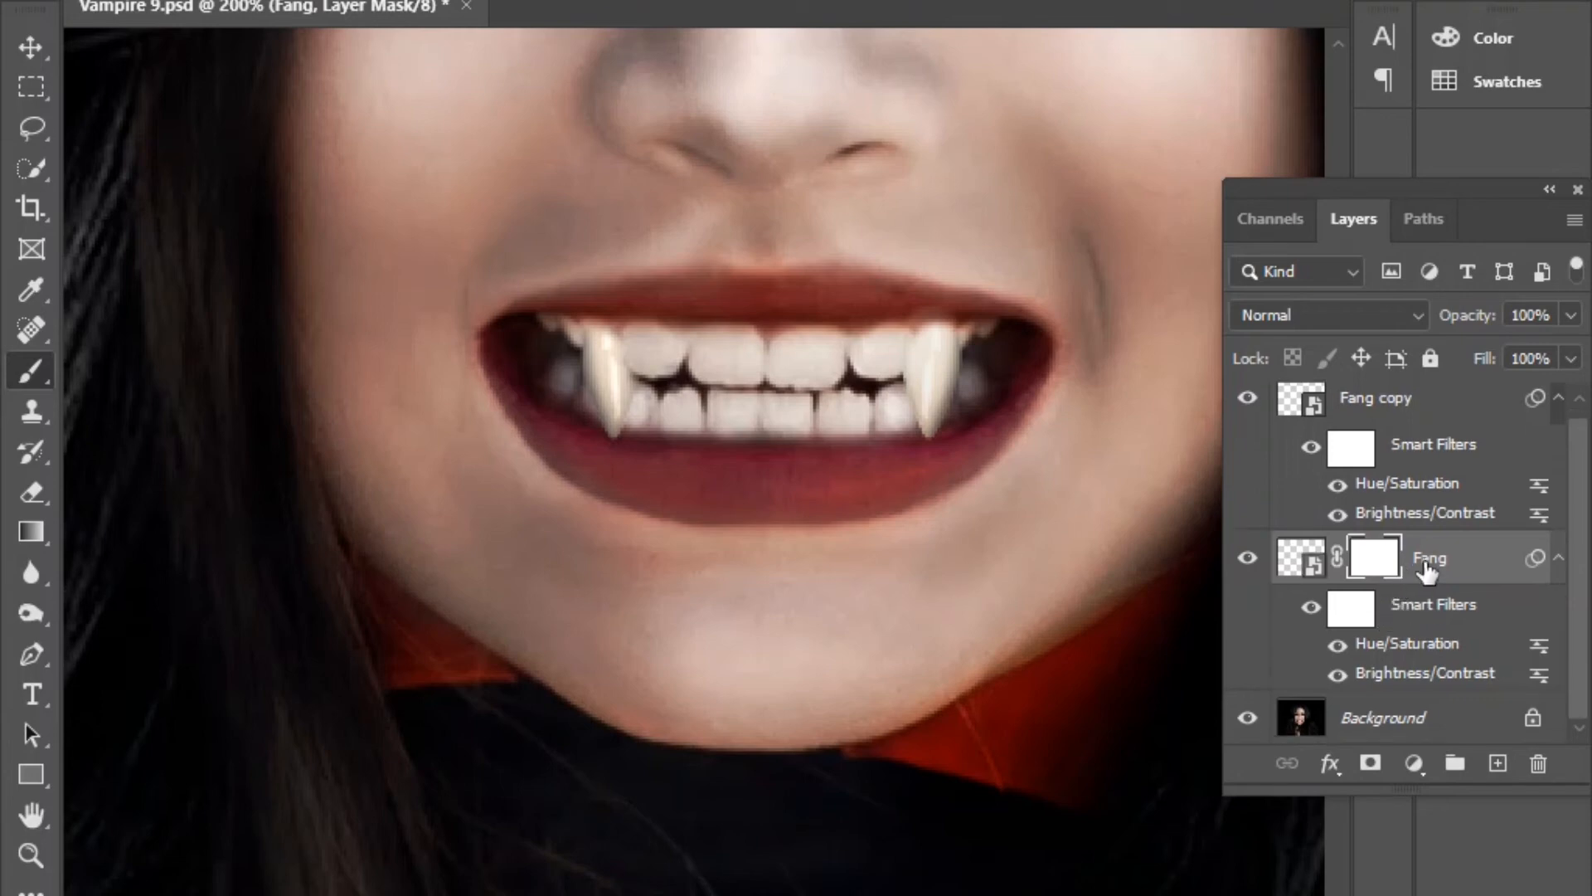
Merge the Fang layer into the Background and select the merged Background layer.
{"action": "left_click", "coordinate": [1300, 558]}
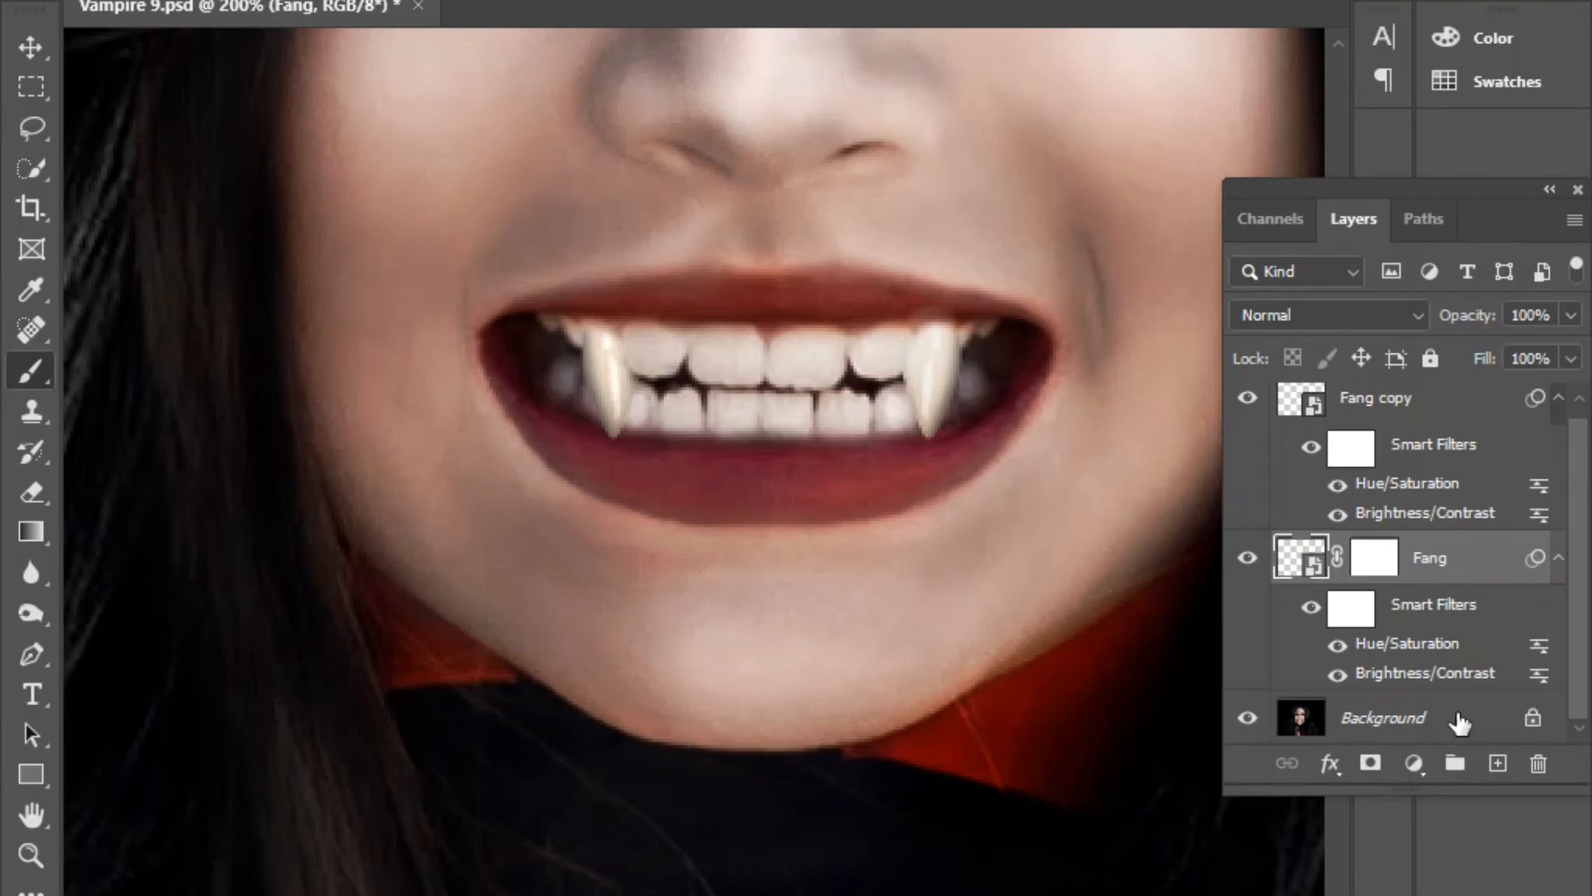
{"action": "right_click", "coordinate": [1421, 557]}
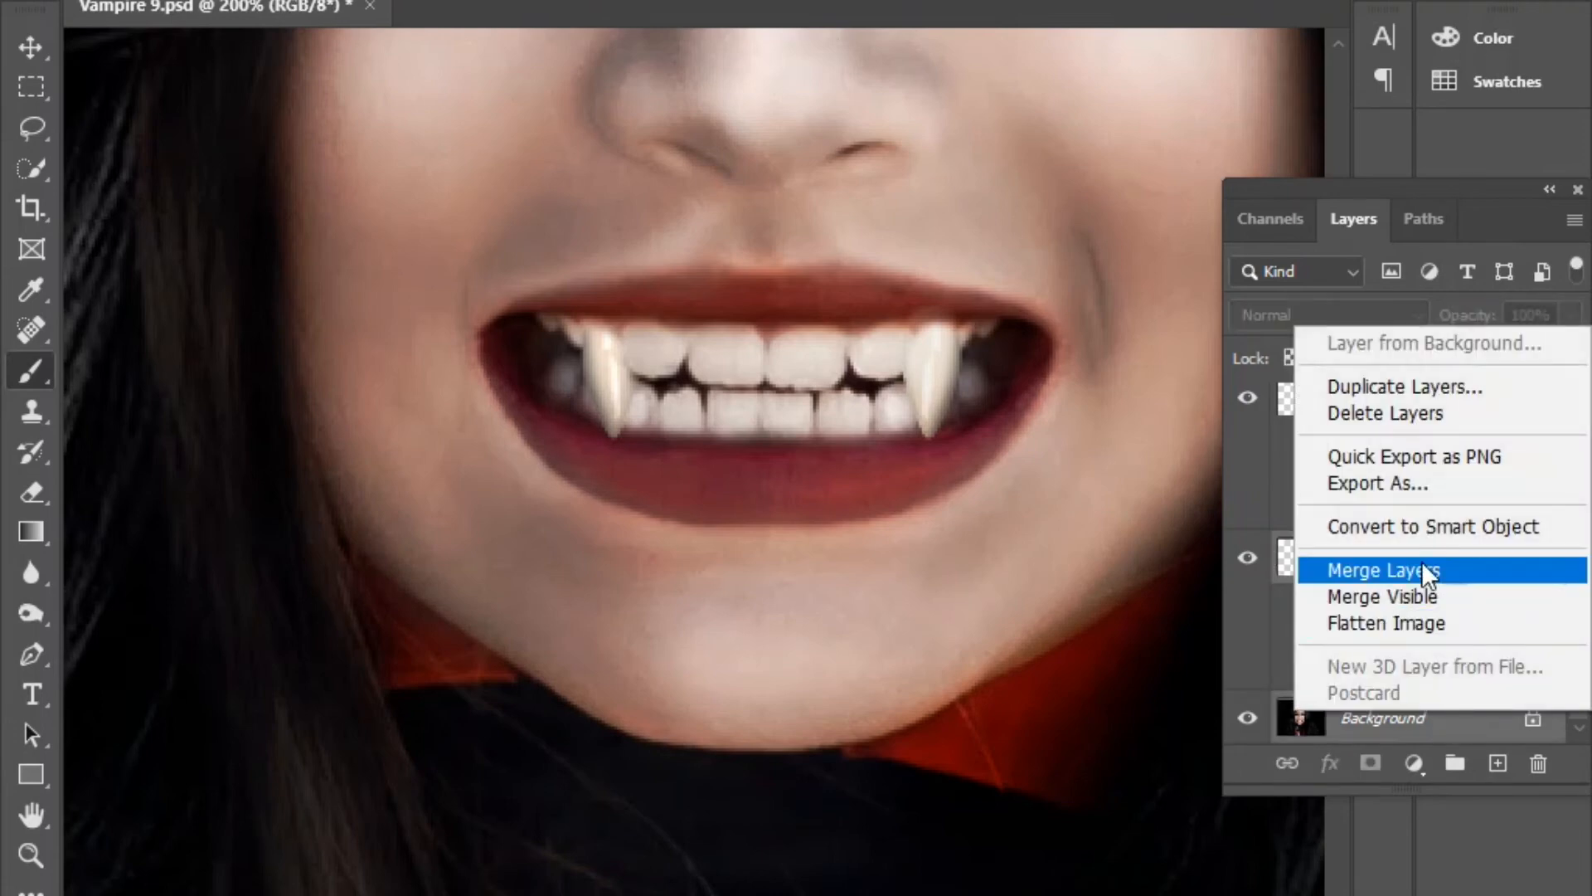
{"action": "left_click", "coordinate": [1383, 569]}
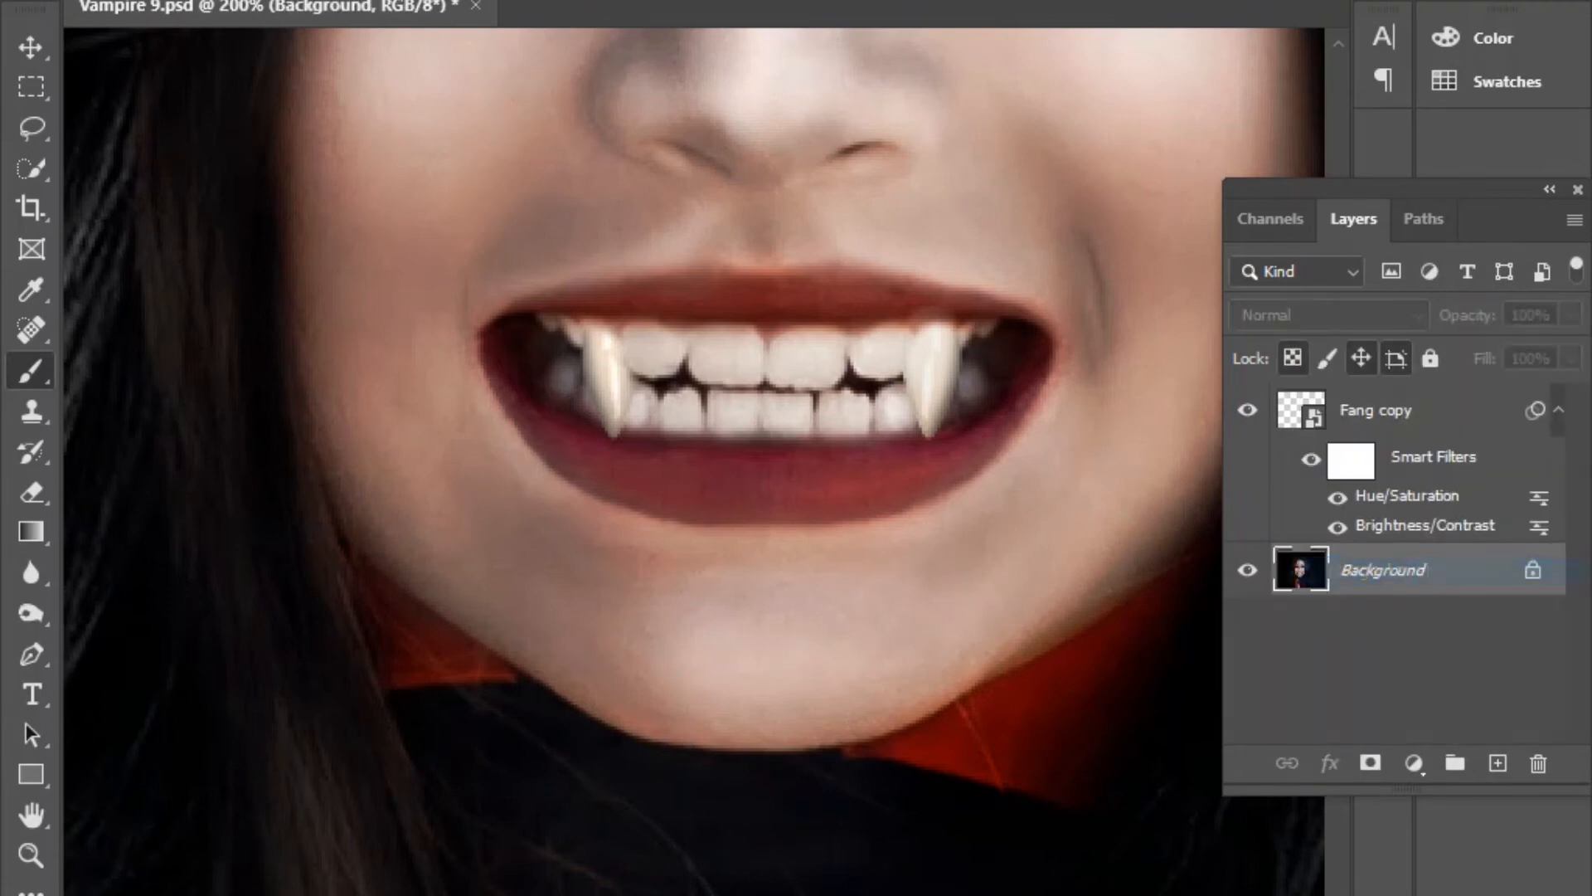
{"action": "left_click", "coordinate": [1247, 410]}
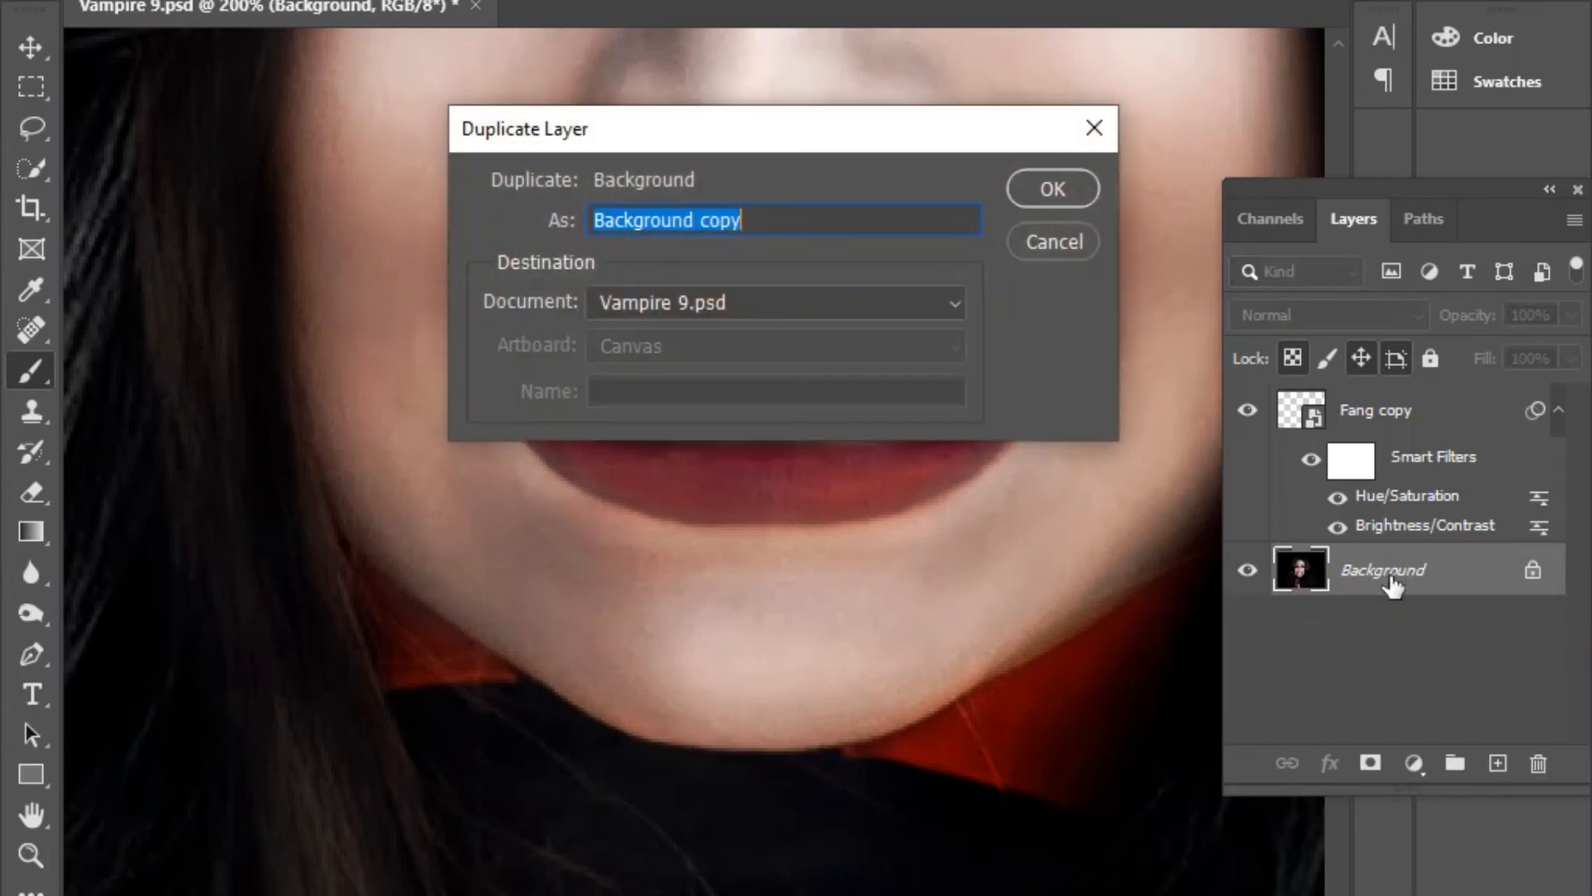
Create the Background copy layer and set the Burn tool brush for the teeth.
{"action": "left_click", "coordinate": [1051, 189]}
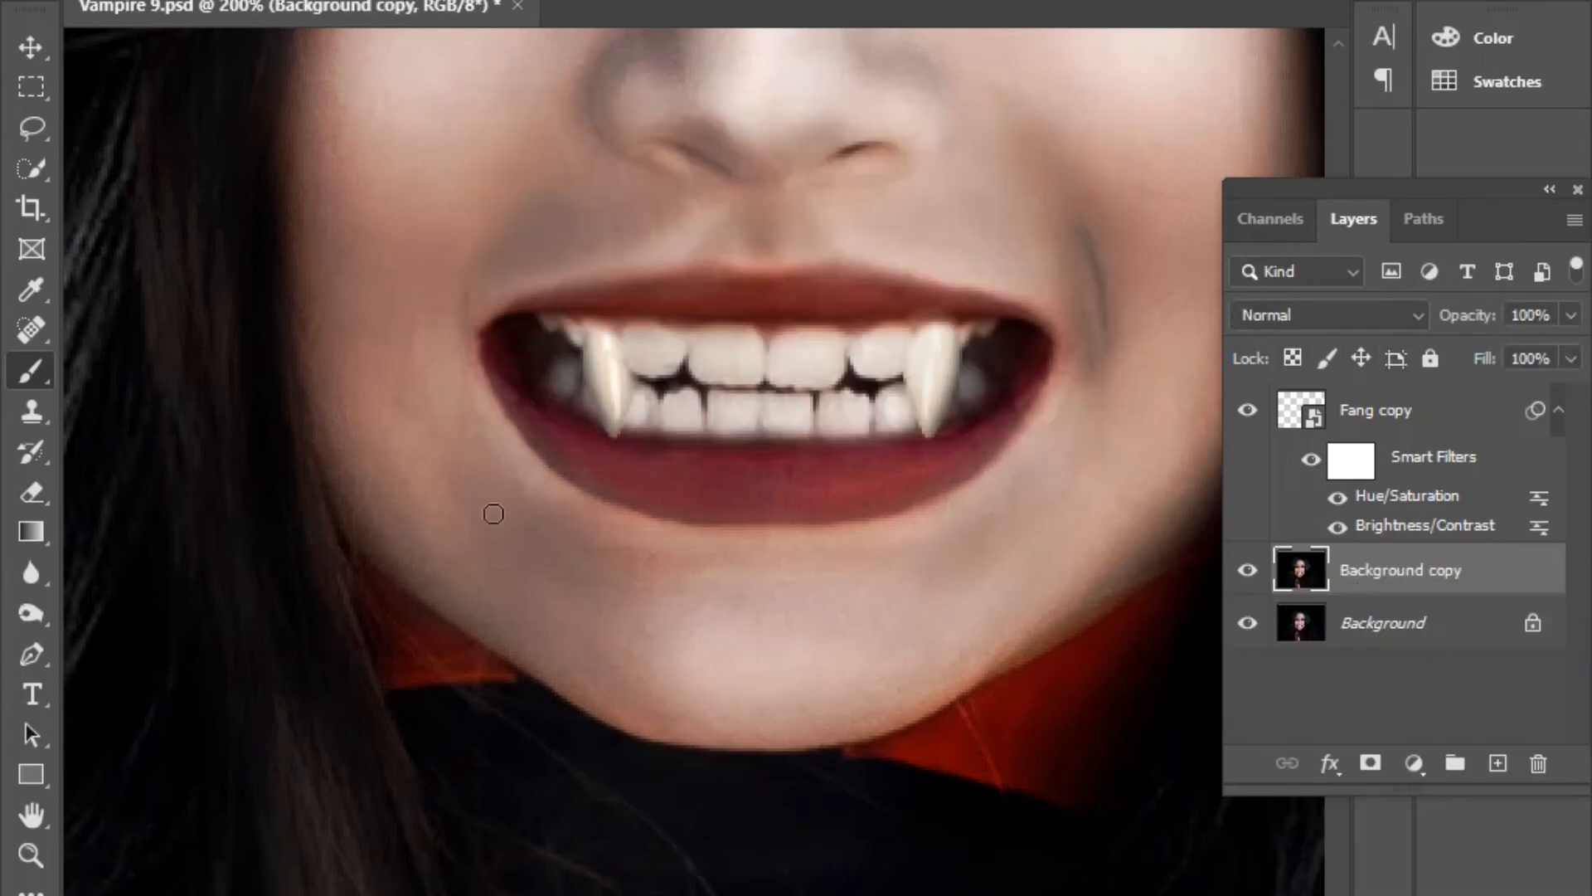
{"action": "right_click", "coordinate": [30, 614]}
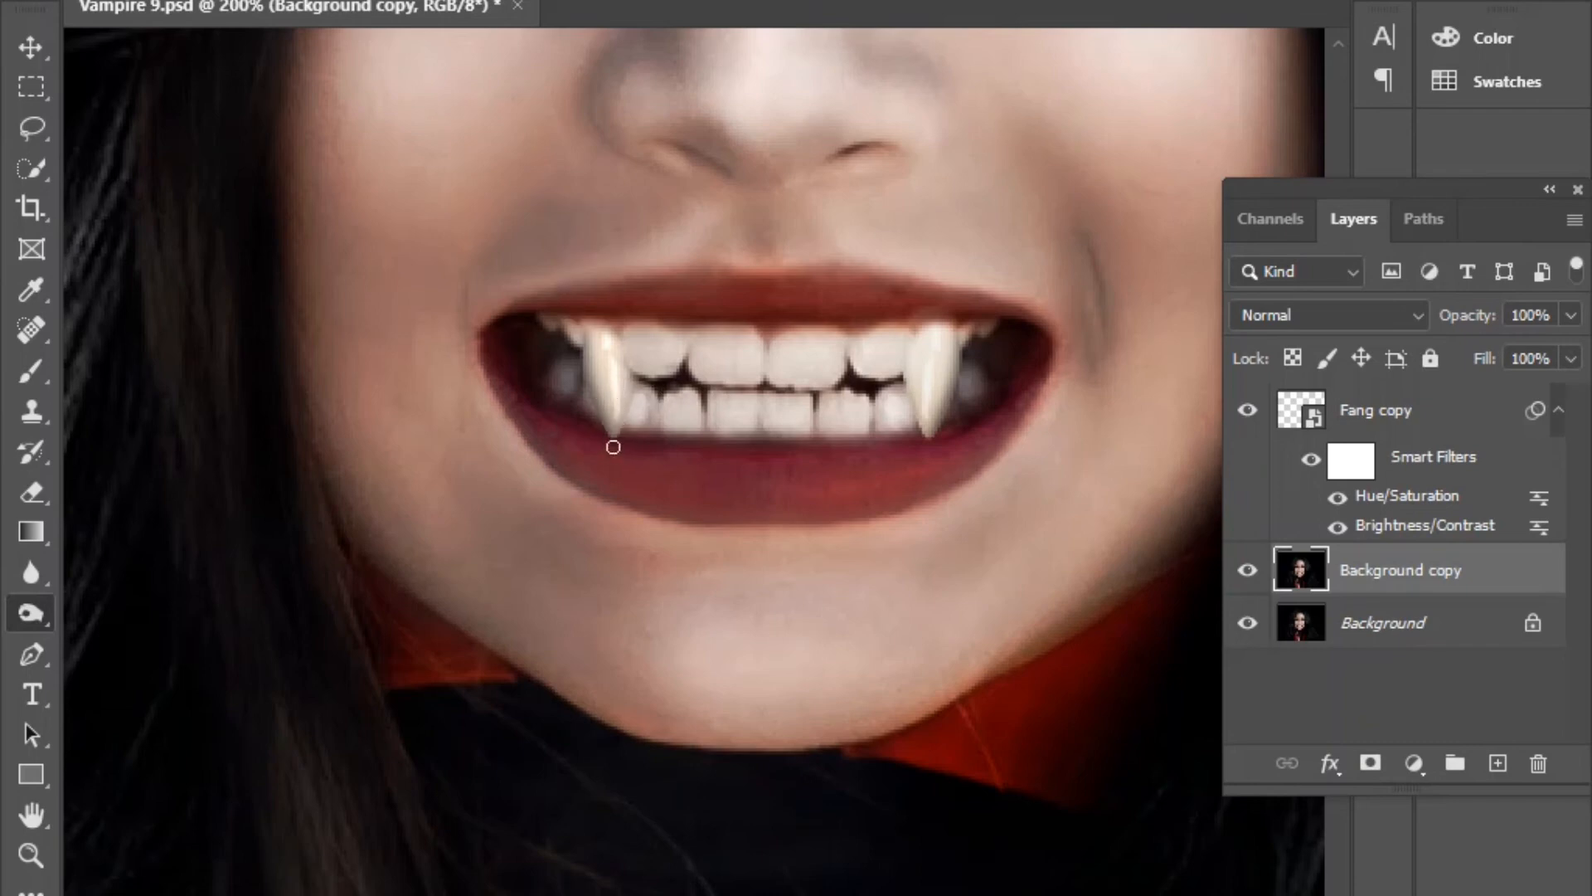
{"action": "mouse_move", "coordinate": [637, 416]}
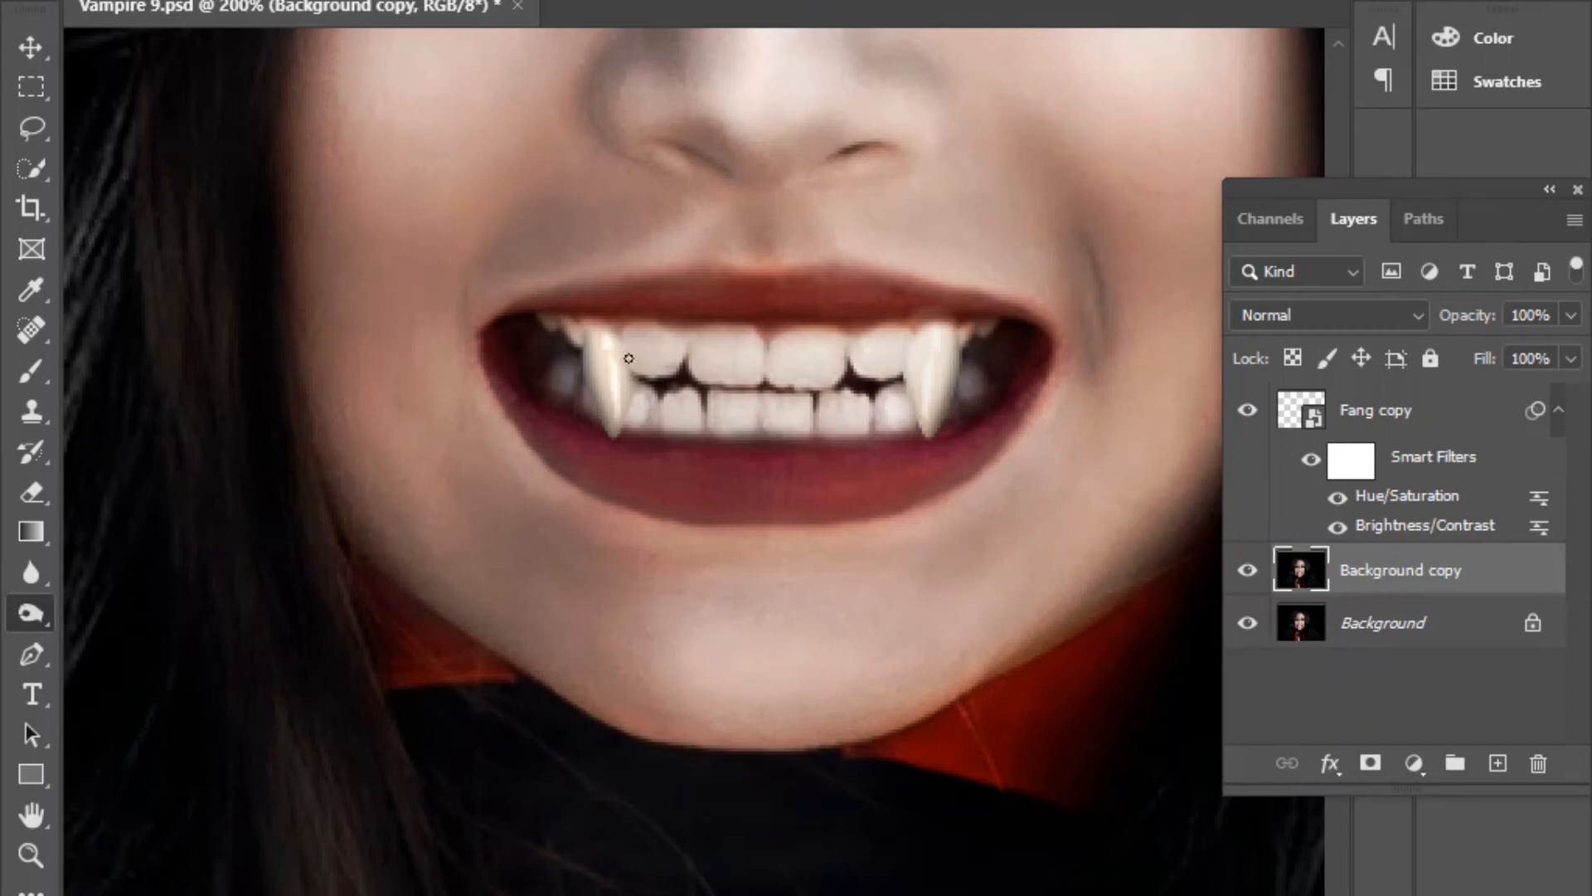
{"action": "mouse_move", "coordinate": [637, 387]}
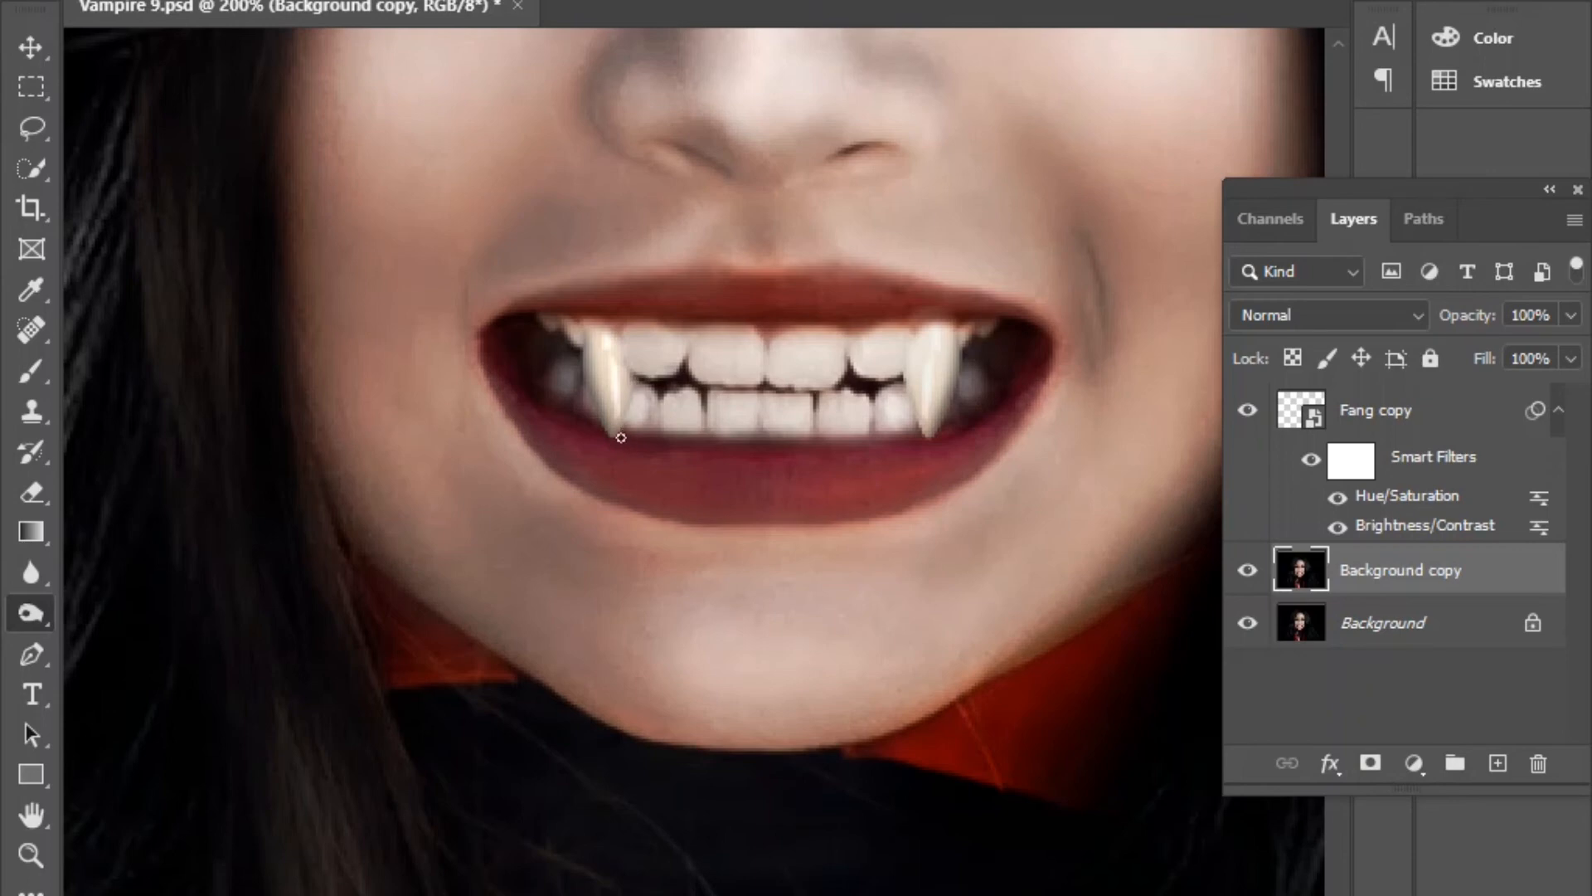
{"action": "mouse_move", "coordinate": [599, 435]}
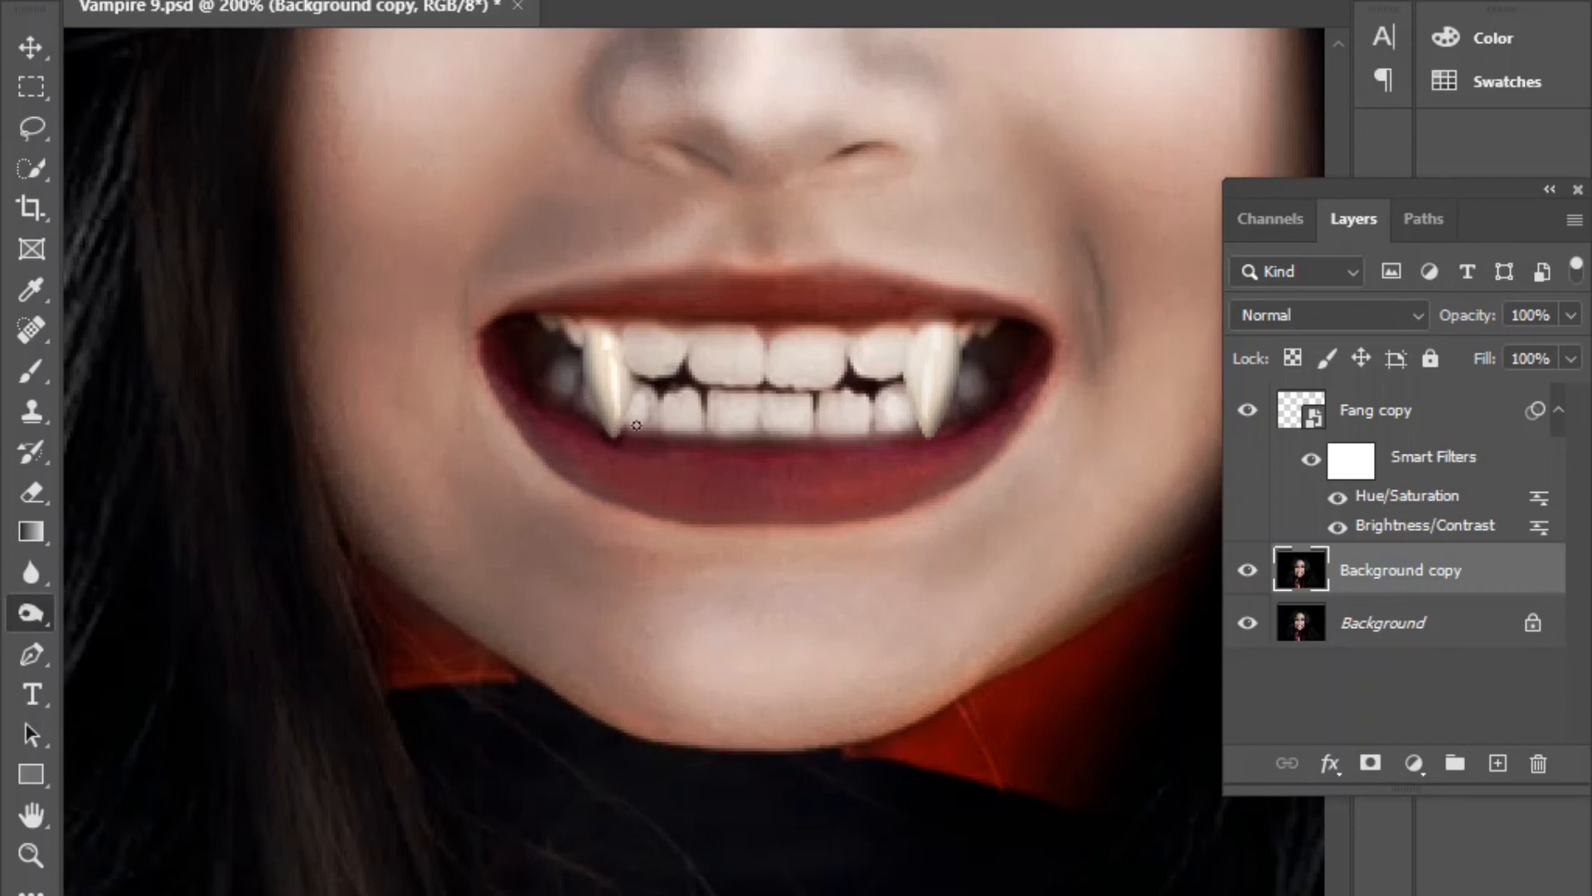
{"action": "mouse_move", "coordinate": [607, 449]}
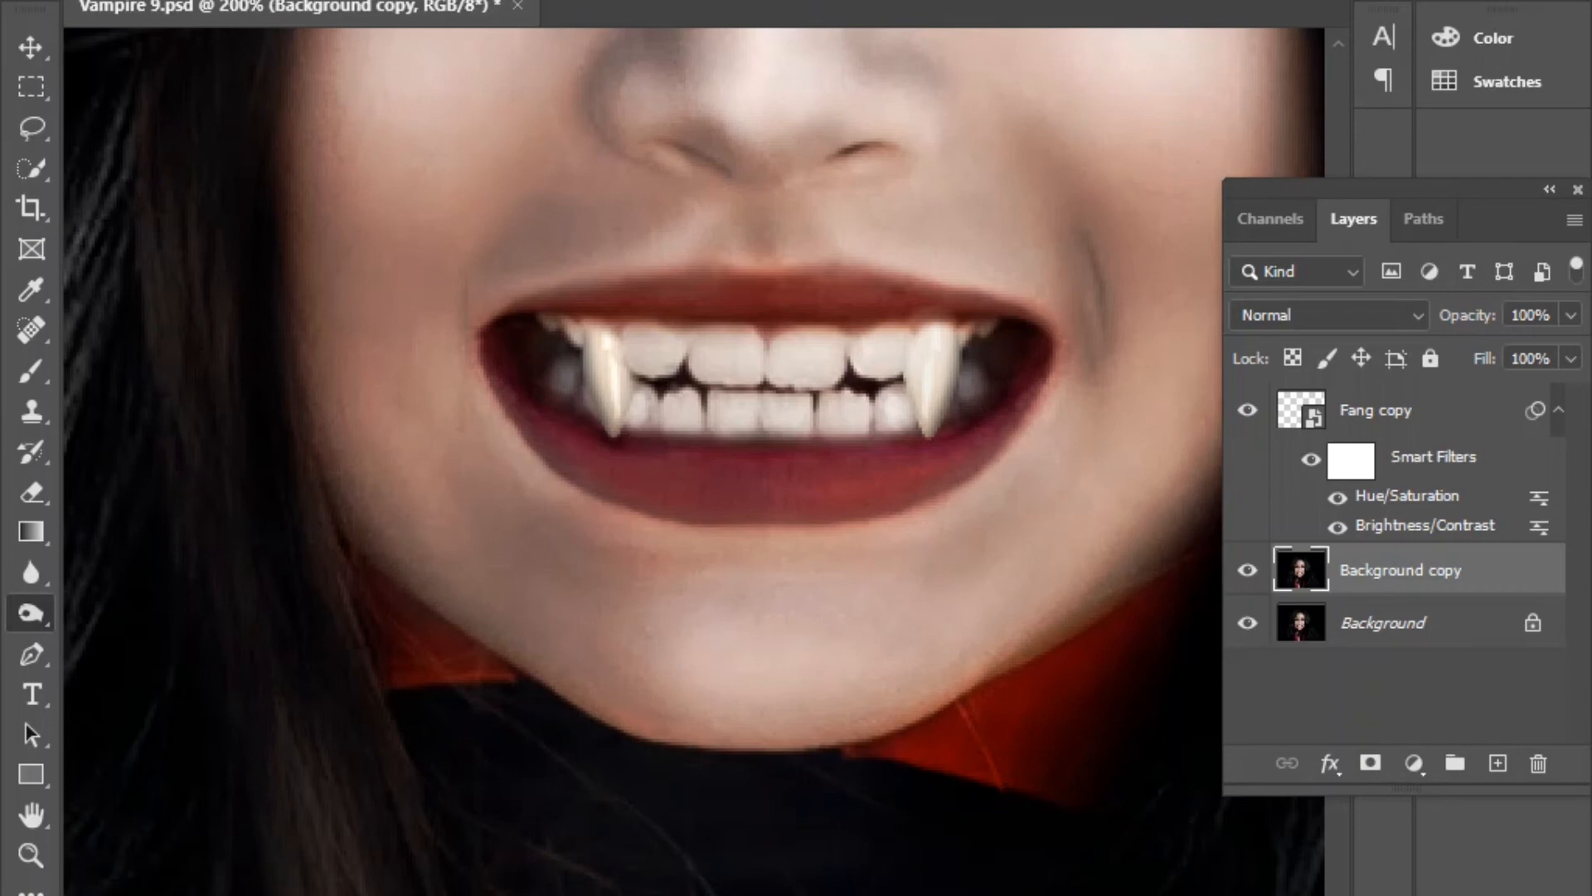
Burn darker shadows onto the teeth beside the left fang on Background copy.
{"action": "left_click", "coordinate": [416, 10]}
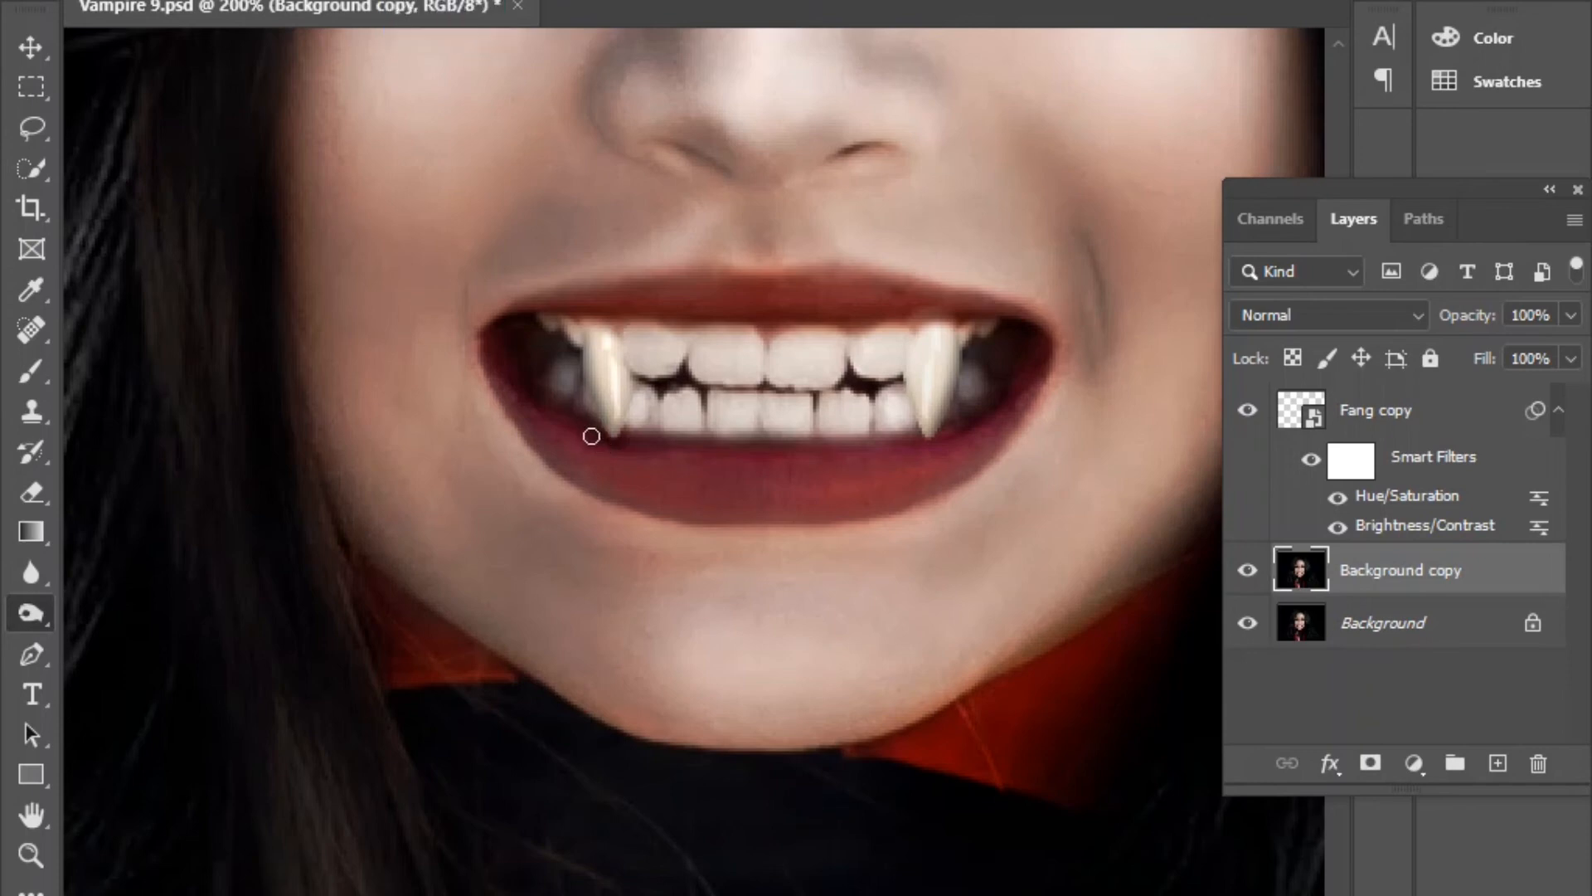
{"action": "mouse_move", "coordinate": [620, 448]}
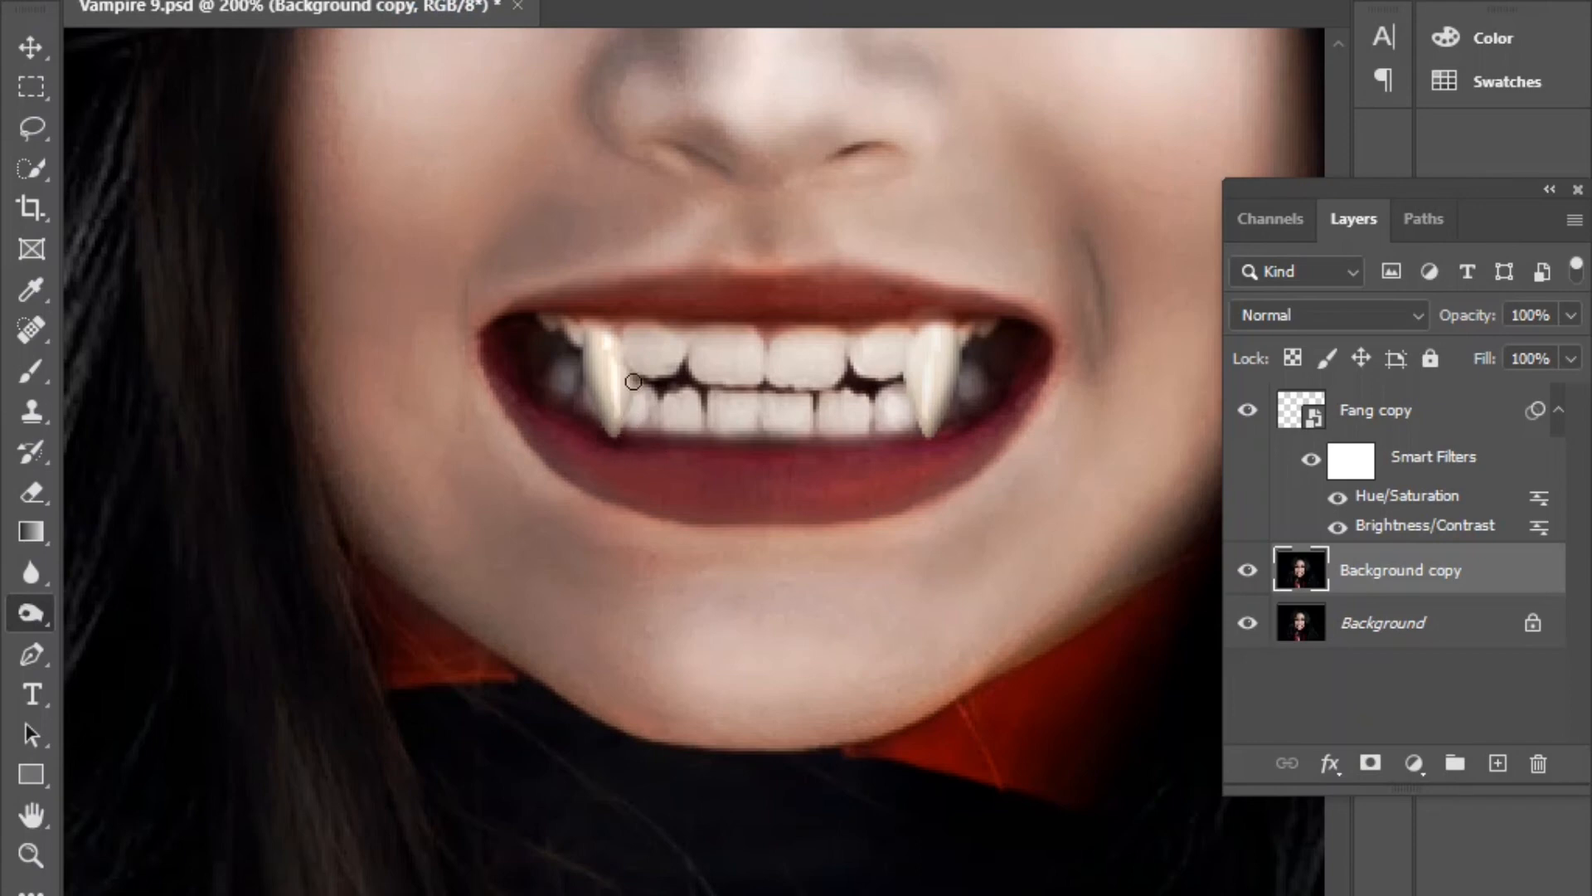
{"action": "mouse_move", "coordinate": [625, 348]}
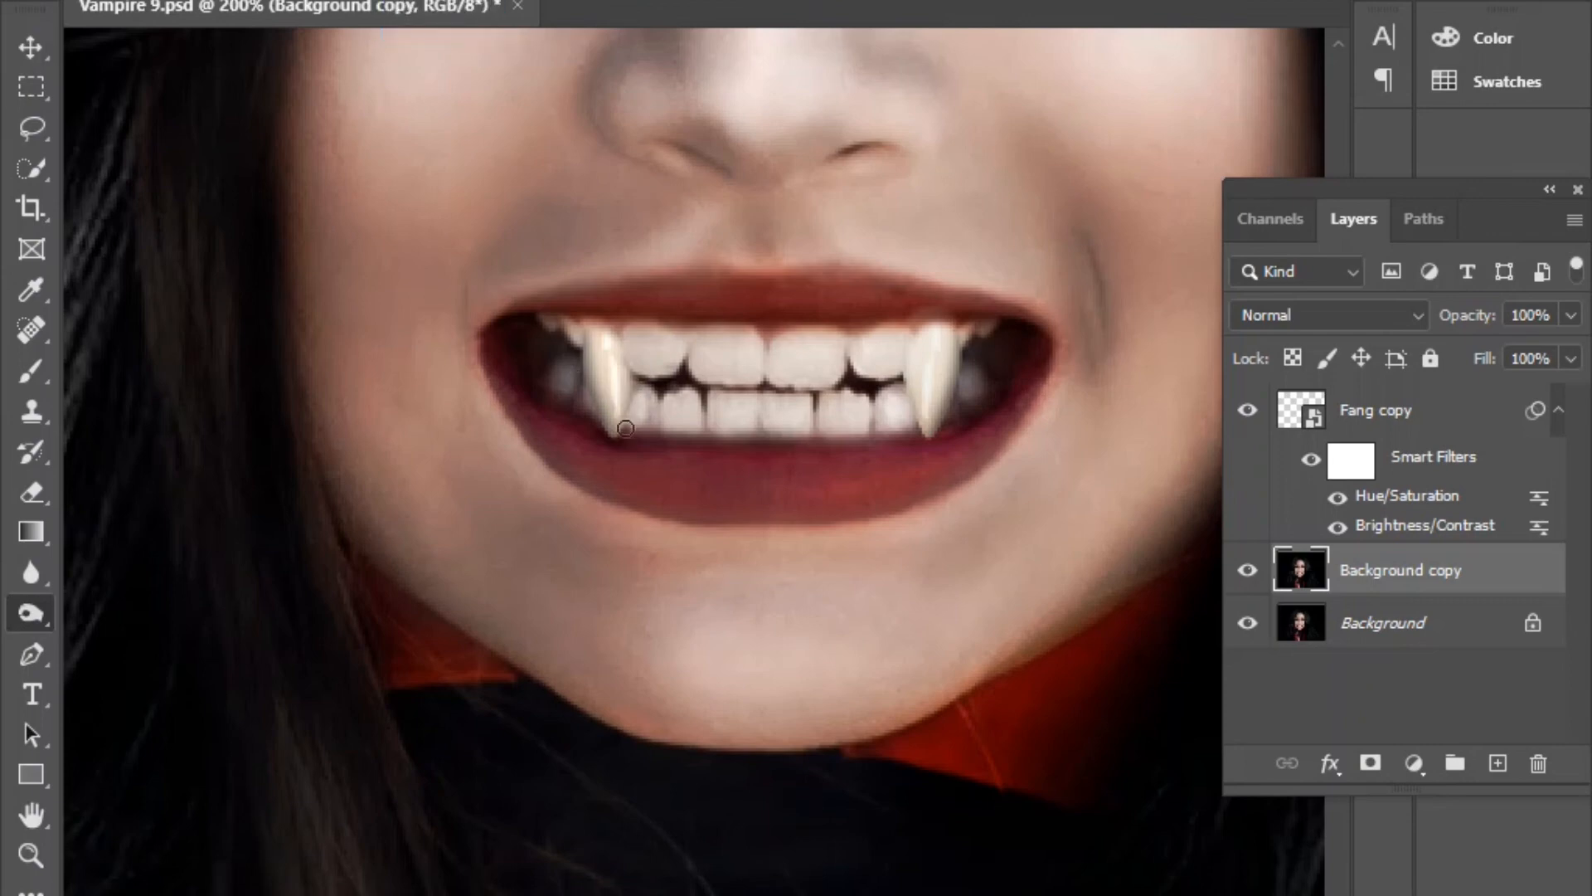
{"action": "mouse_move", "coordinate": [632, 348]}
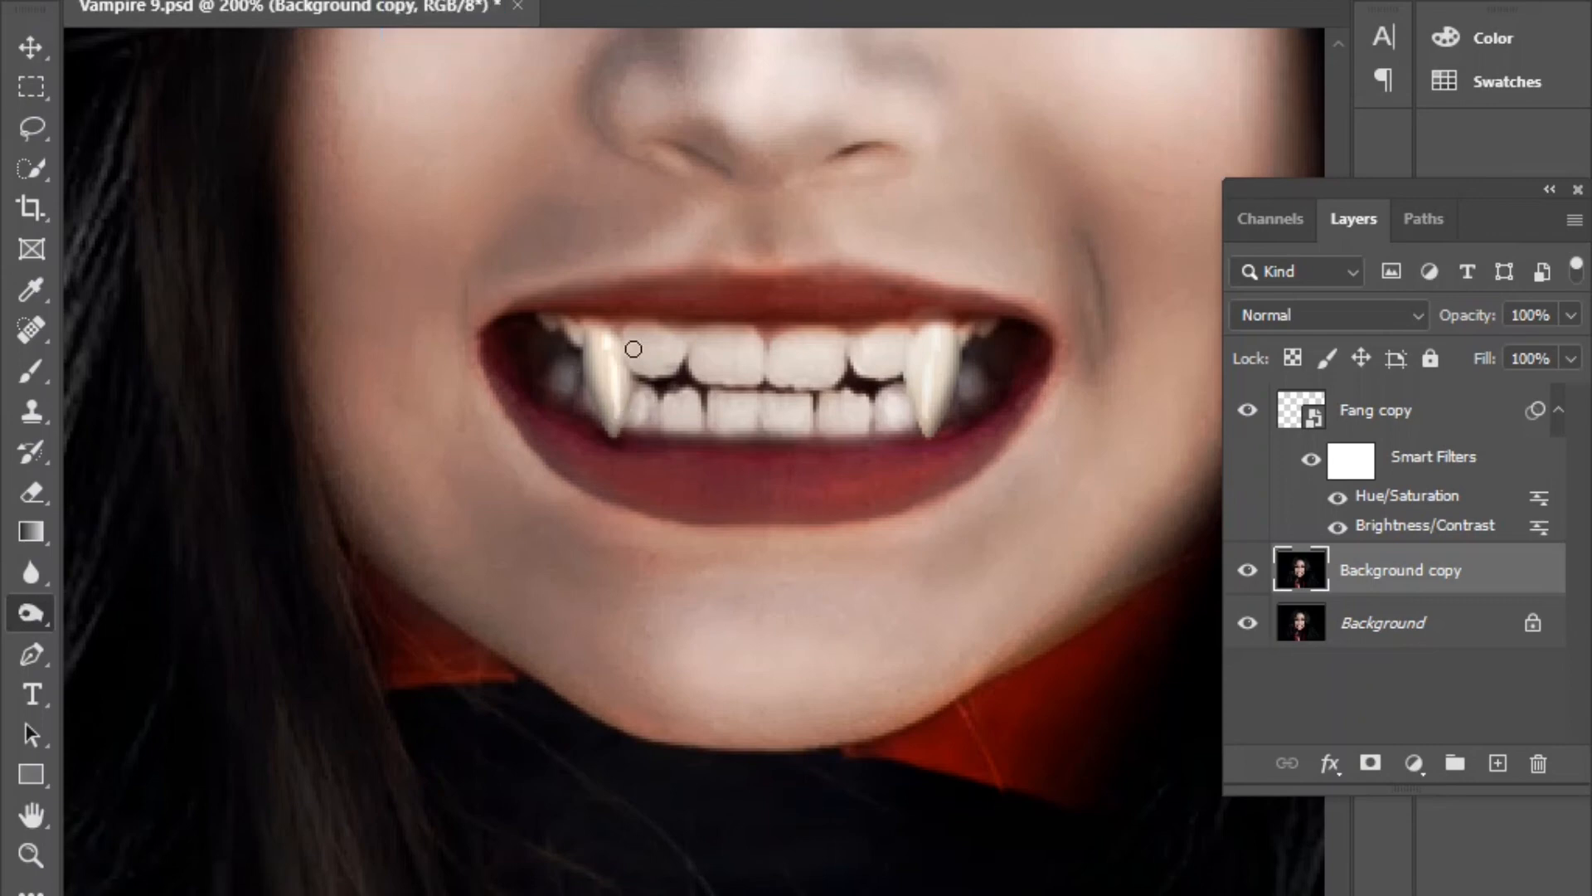
{"action": "mouse_move", "coordinate": [627, 355]}
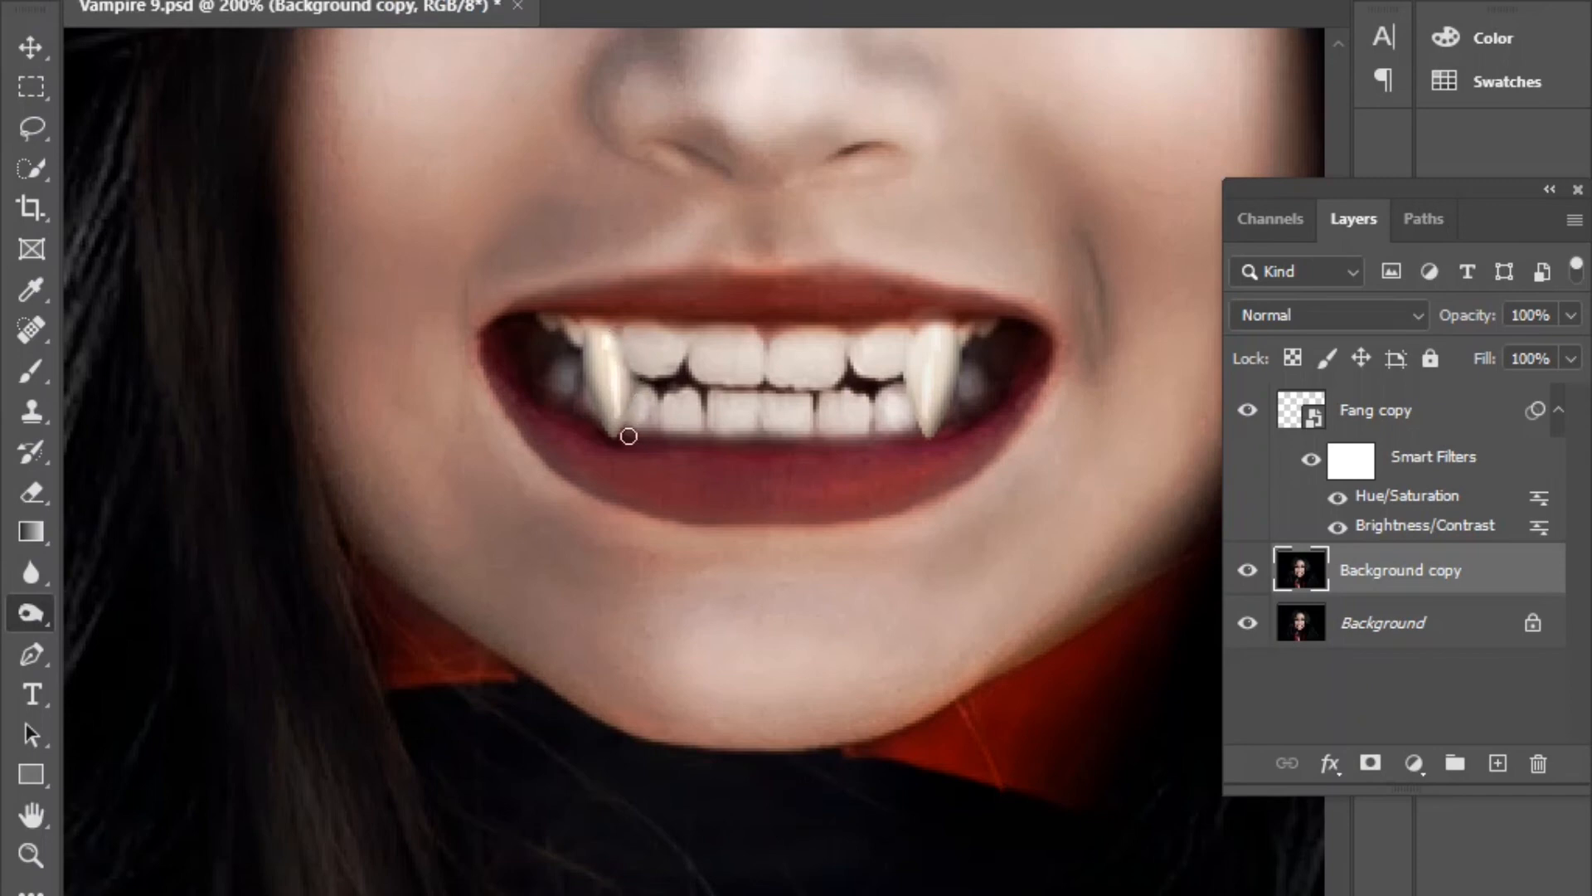
{"action": "mouse_move", "coordinate": [618, 437]}
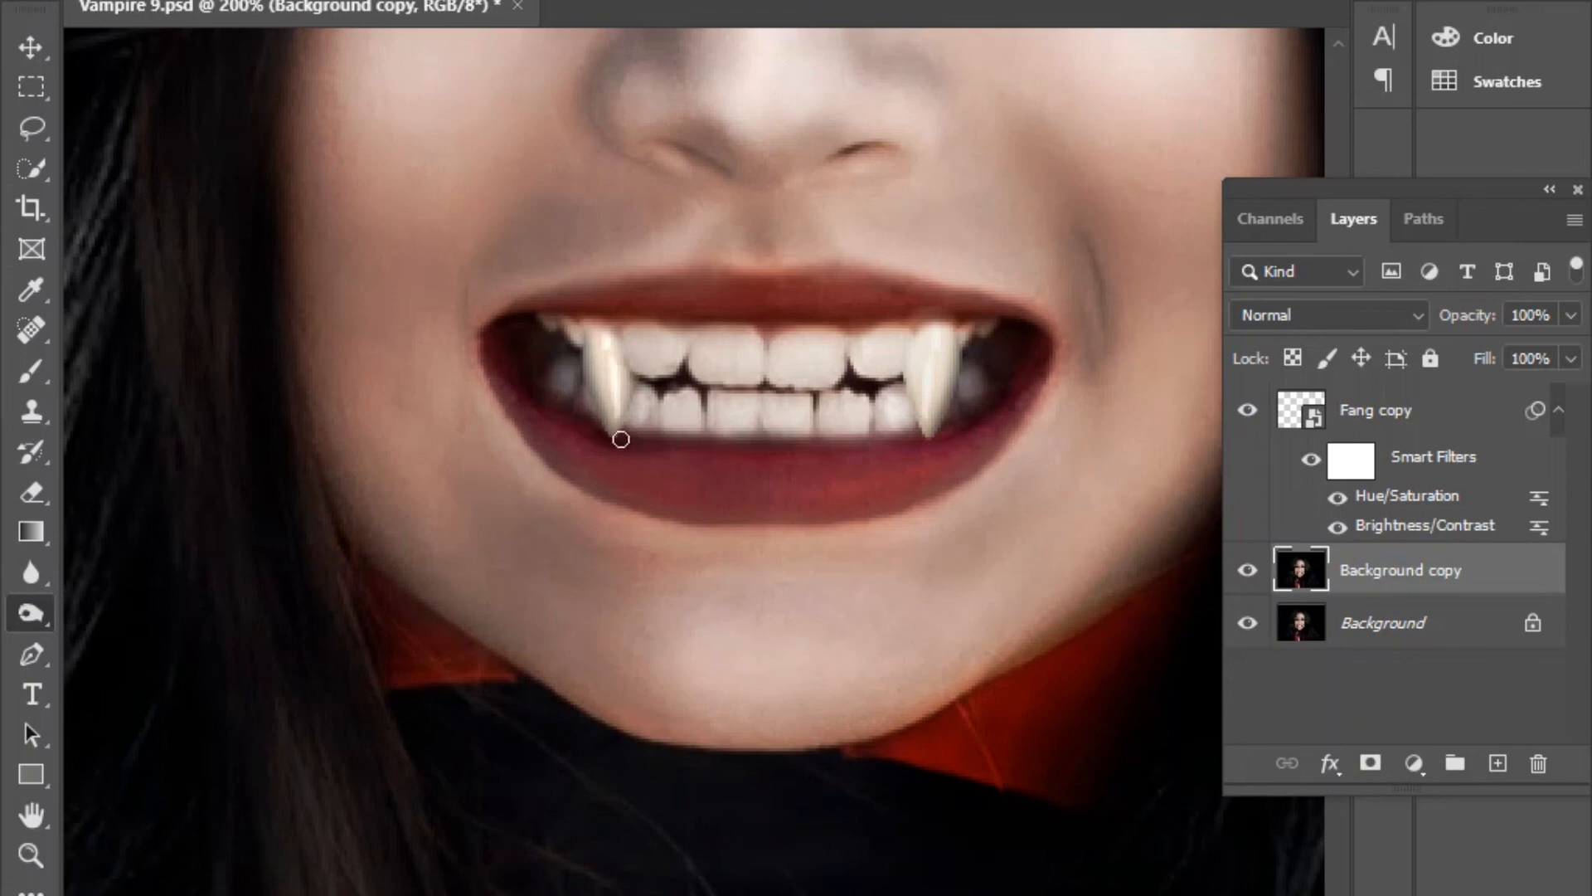
{"action": "mouse_move", "coordinate": [592, 415]}
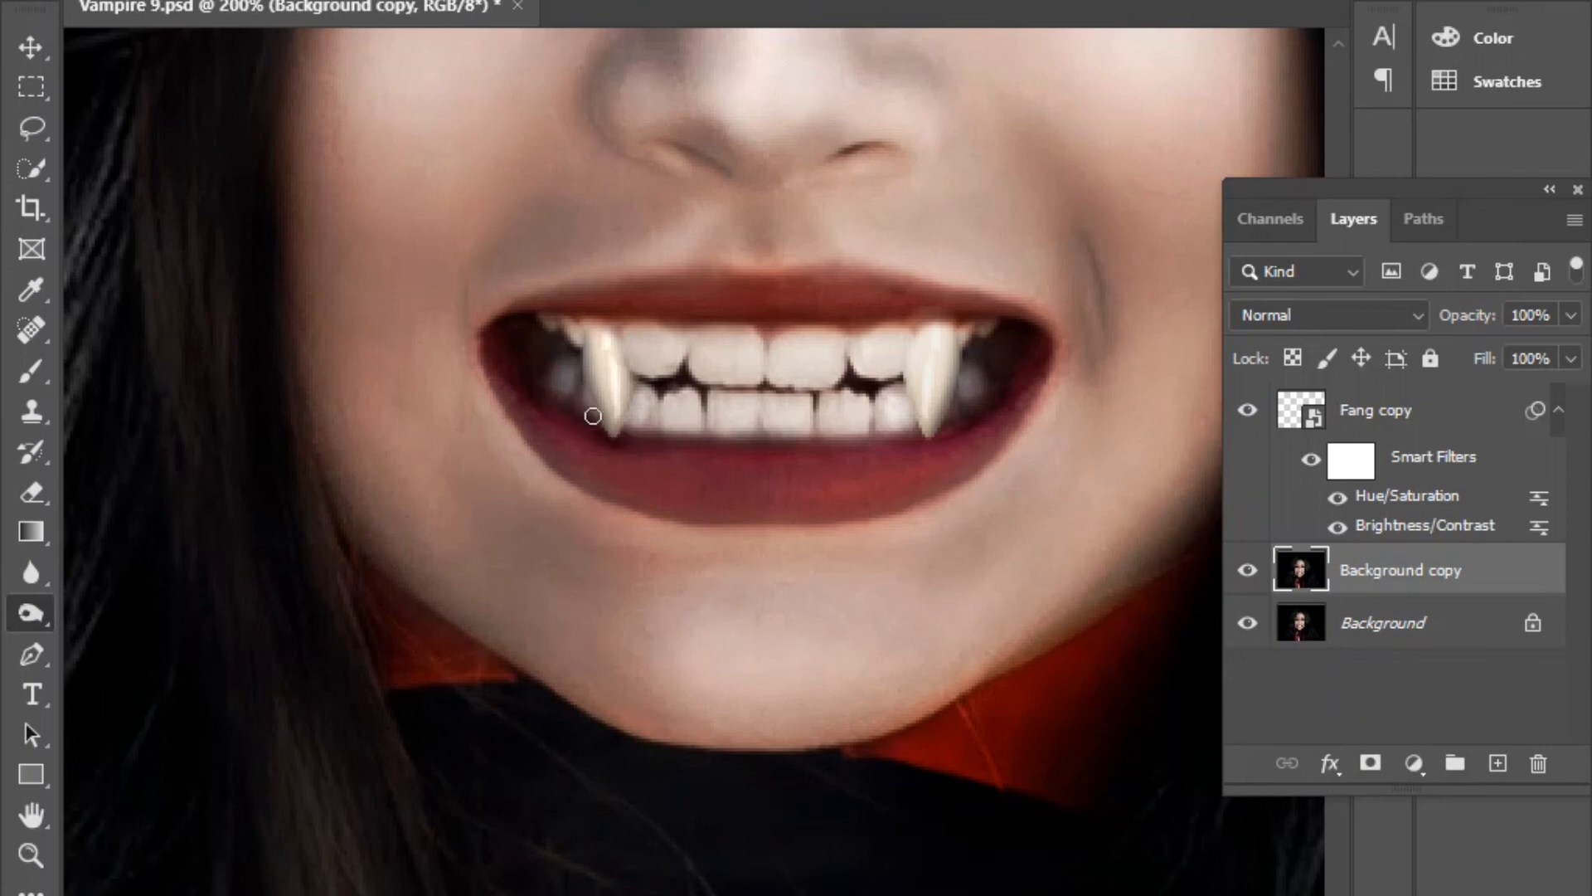
{"action": "mouse_move", "coordinate": [577, 335]}
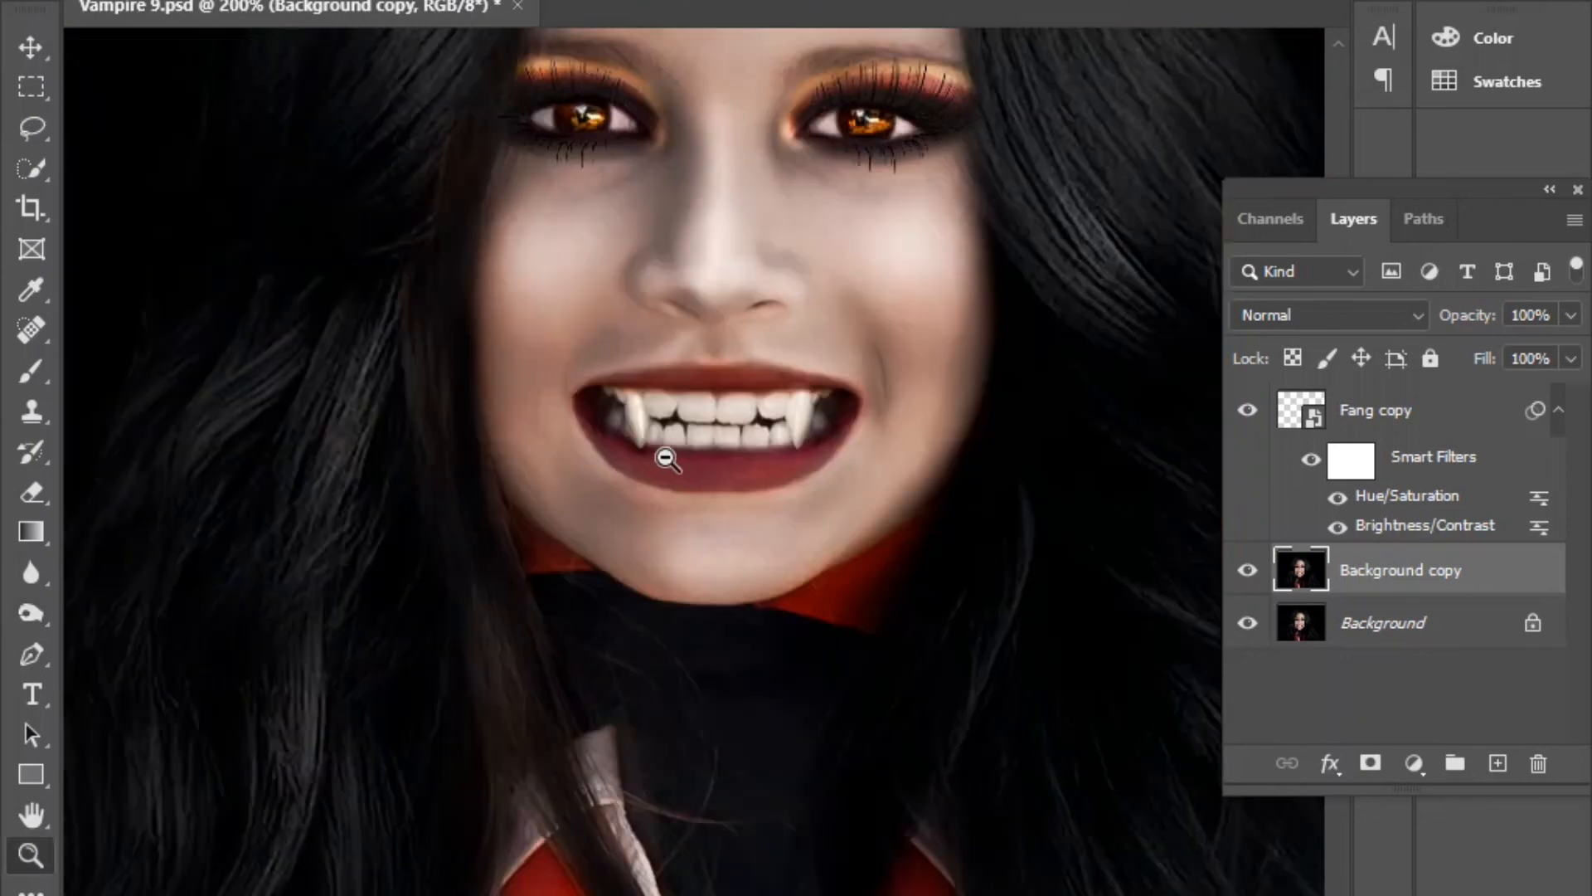
Zoom out to 100% to view the whole face.
{"action": "left_click", "coordinate": [668, 458]}
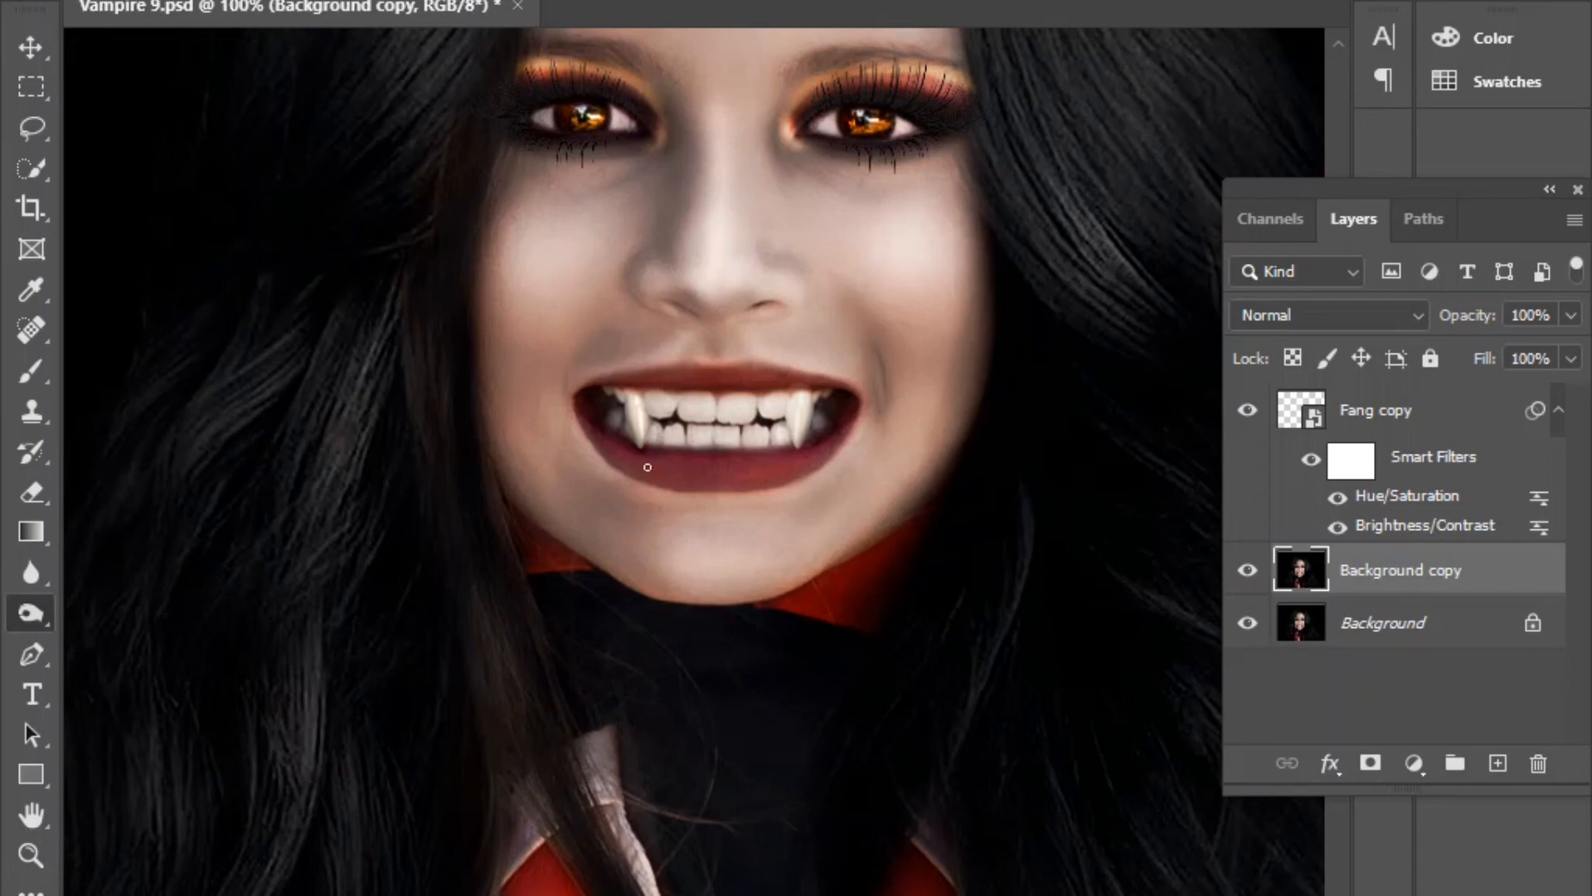
{"action": "mouse_move", "coordinate": [626, 441]}
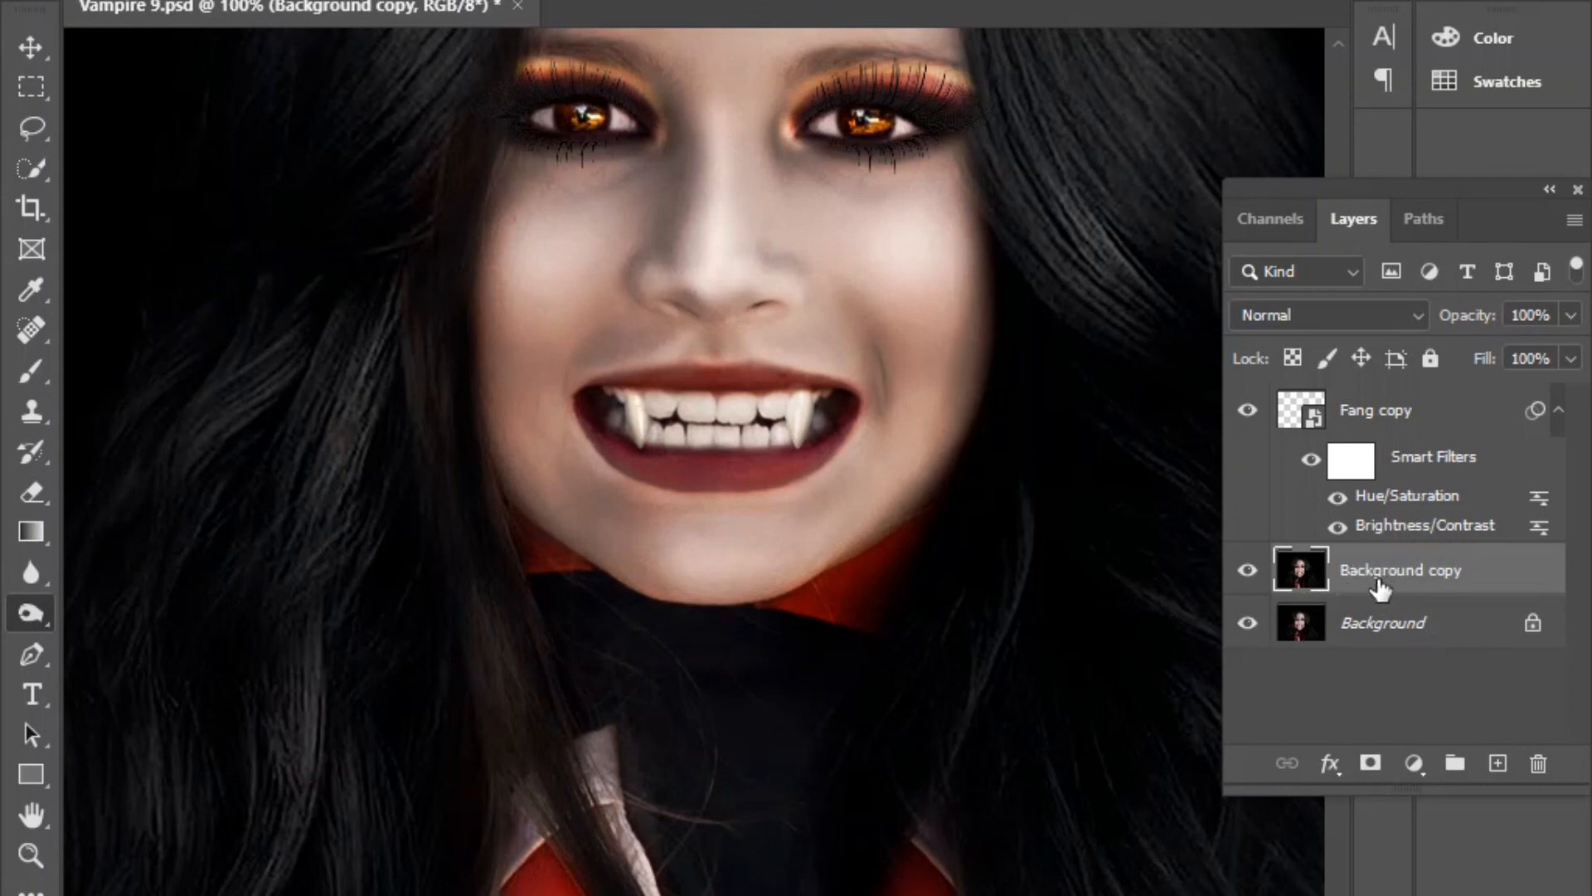
{"action": "mouse_move", "coordinate": [1340, 574]}
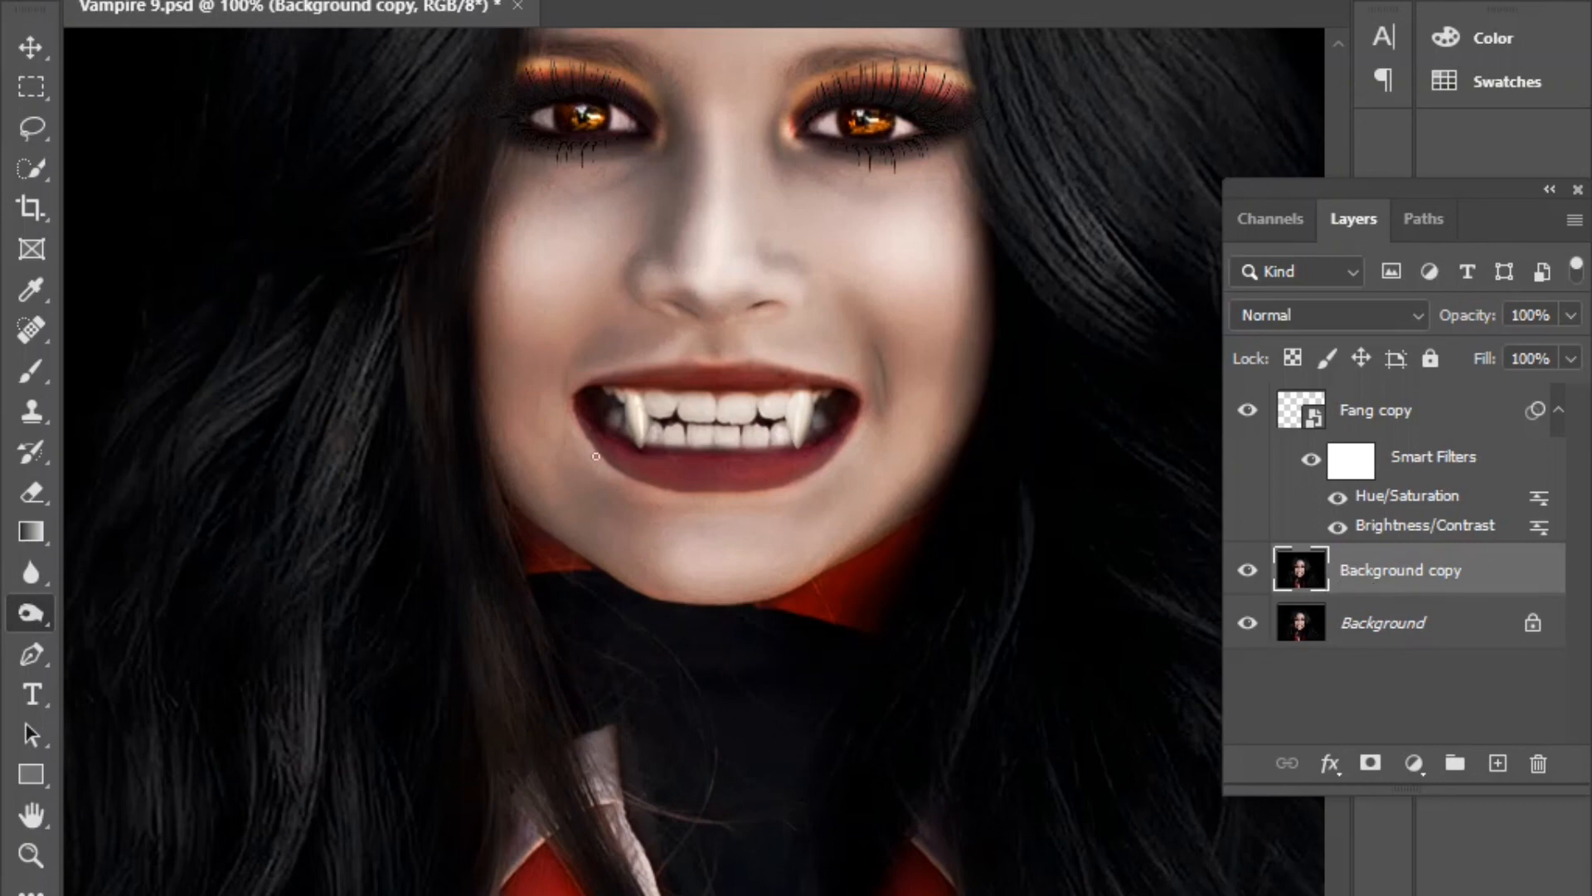
{"action": "mouse_move", "coordinate": [643, 451]}
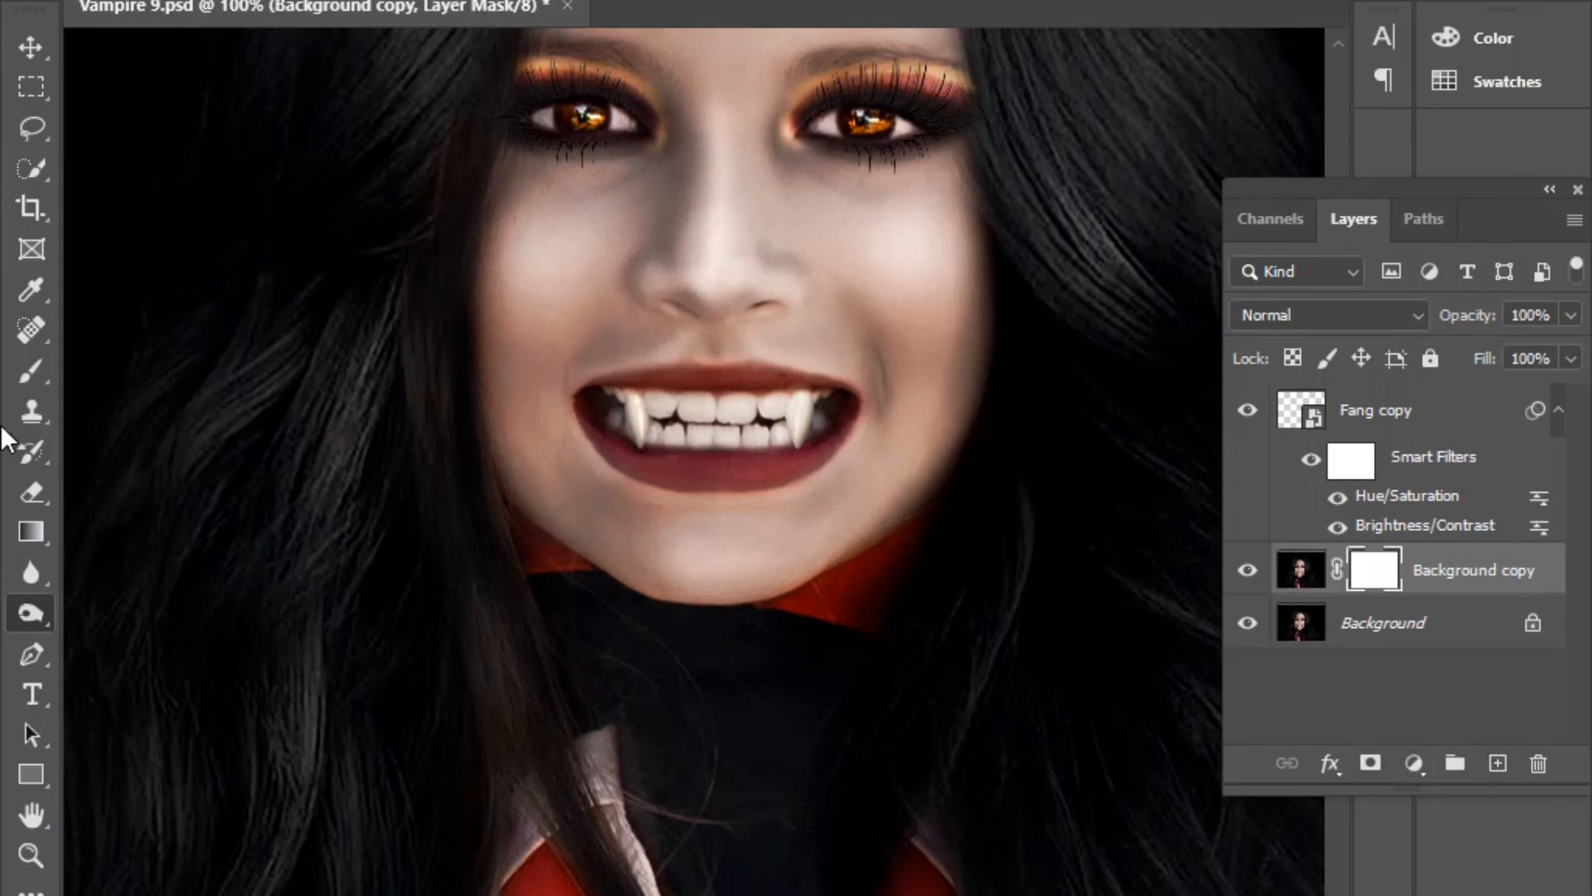
Select the Brush tool to begin painting on the Background copy layer mask near the left fang.
{"action": "left_click", "coordinate": [31, 370]}
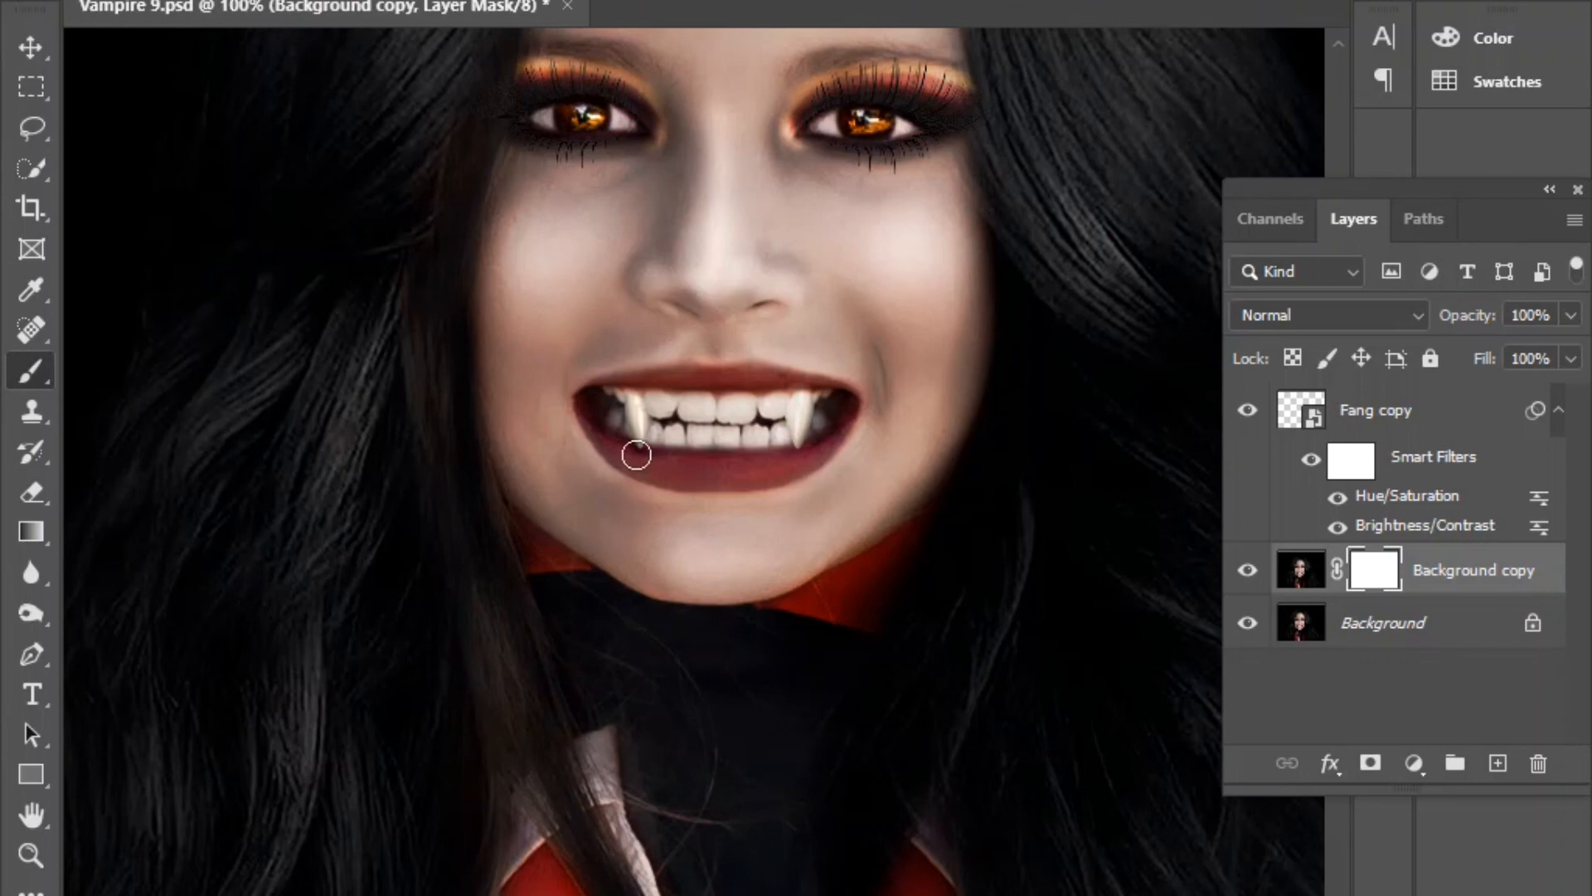
{"action": "mouse_move", "coordinate": [718, 491]}
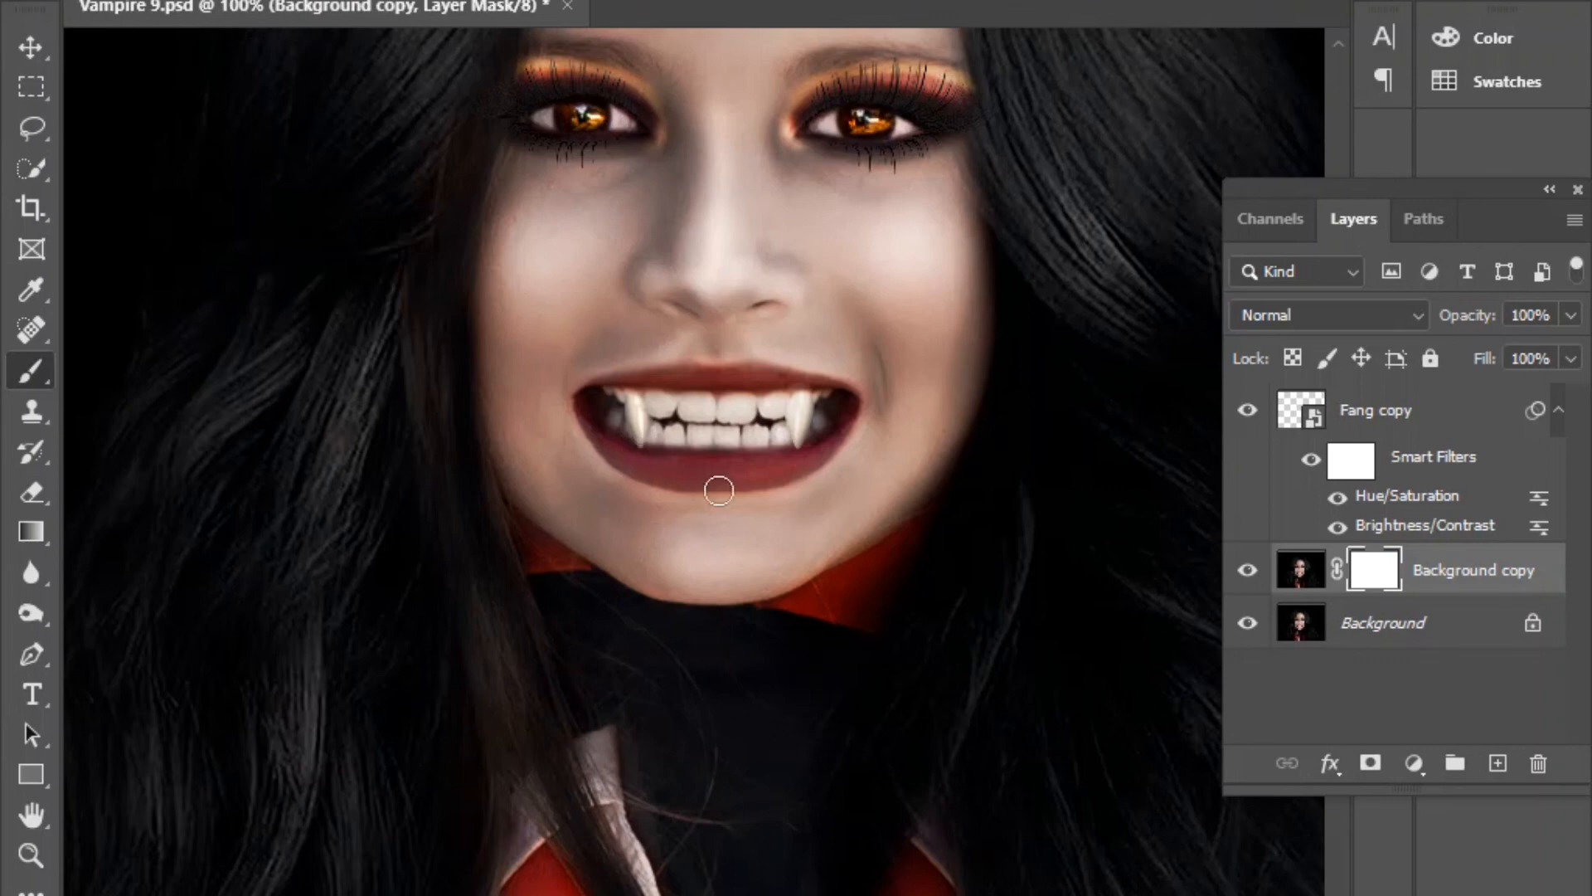
{"action": "mouse_move", "coordinate": [990, 640]}
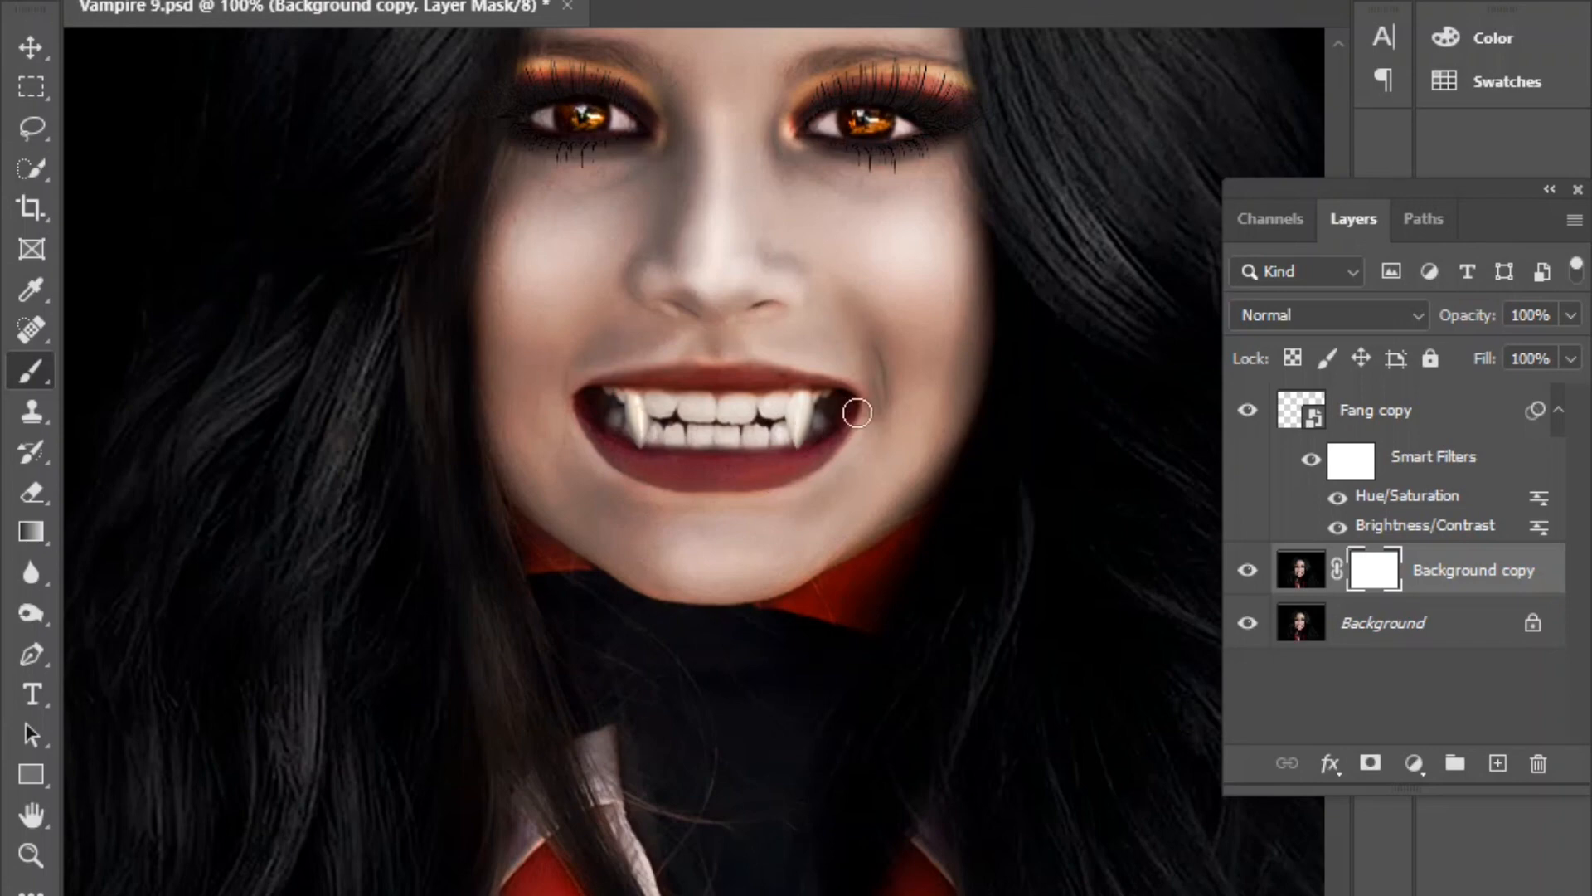
{"action": "mouse_move", "coordinate": [794, 400]}
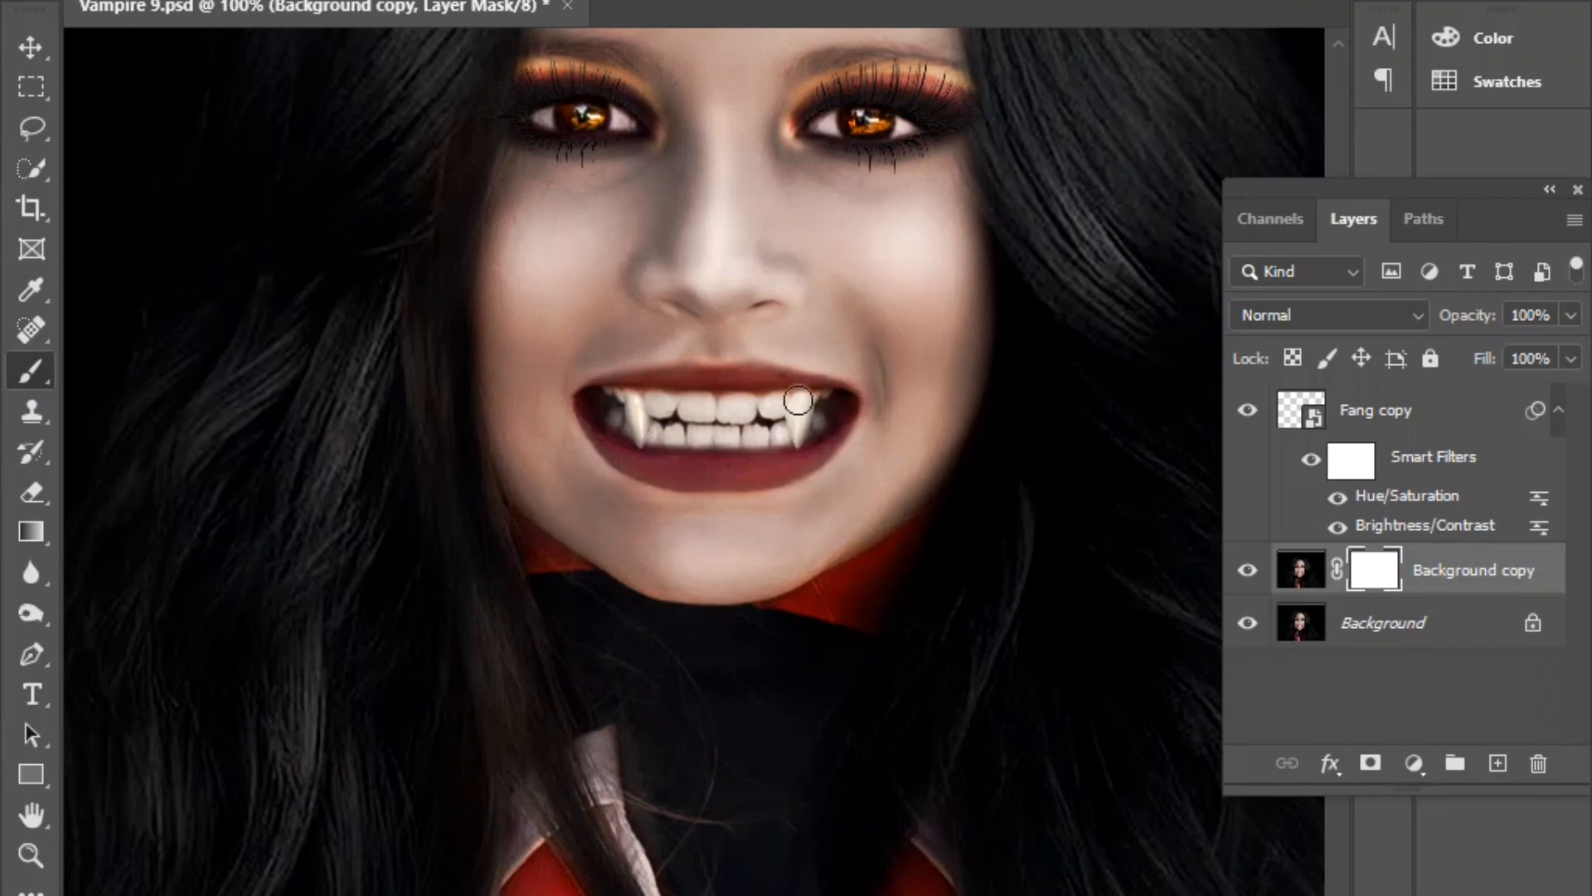
{"action": "mouse_move", "coordinate": [791, 395]}
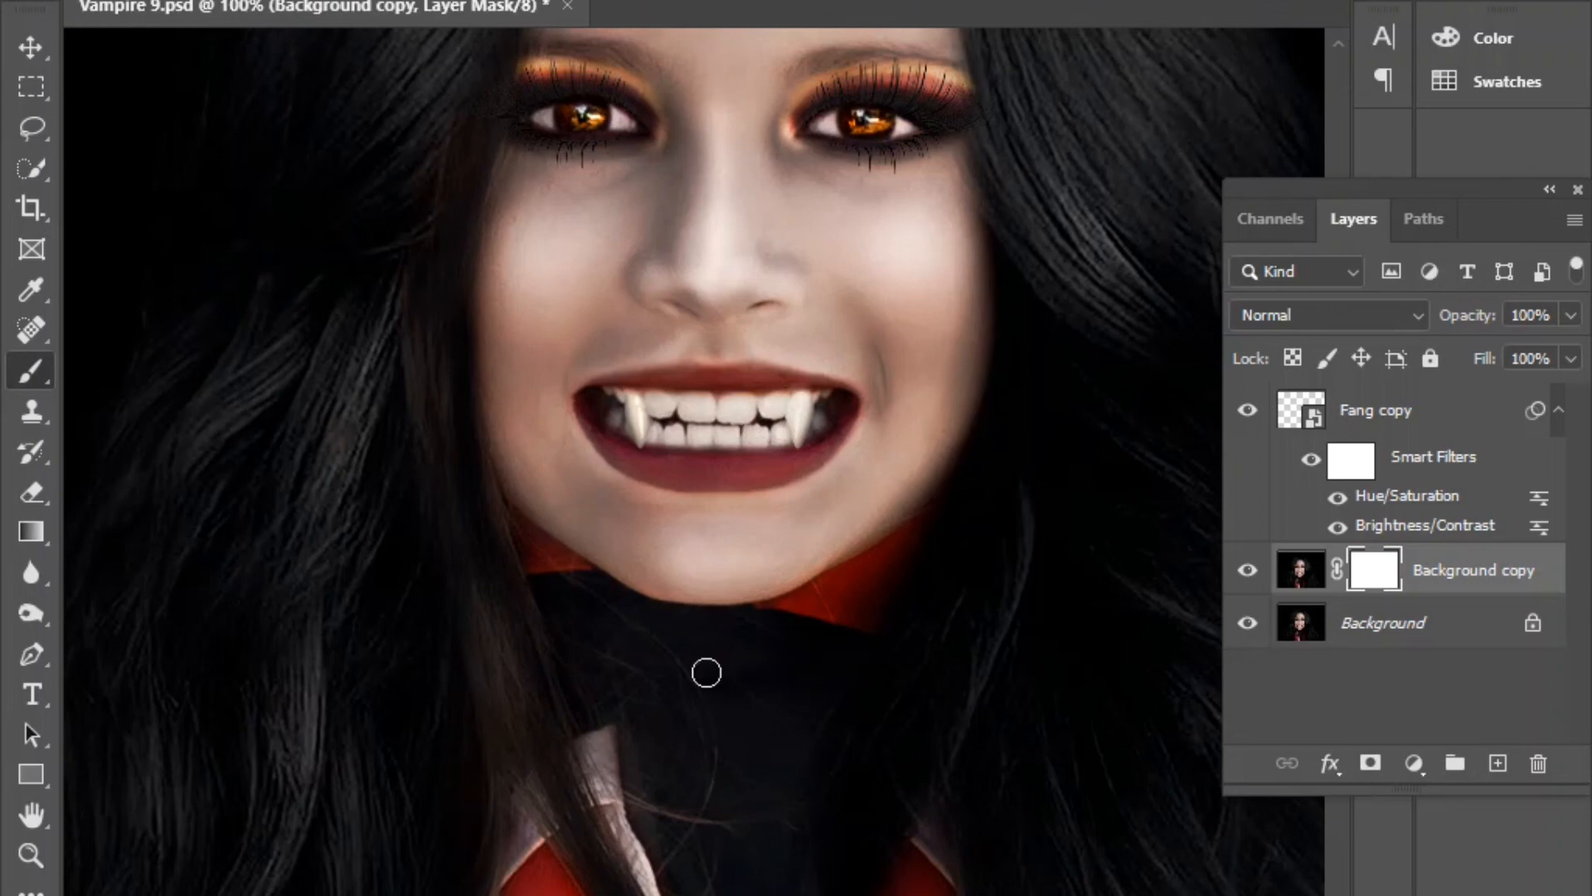
{"action": "mouse_move", "coordinate": [711, 511]}
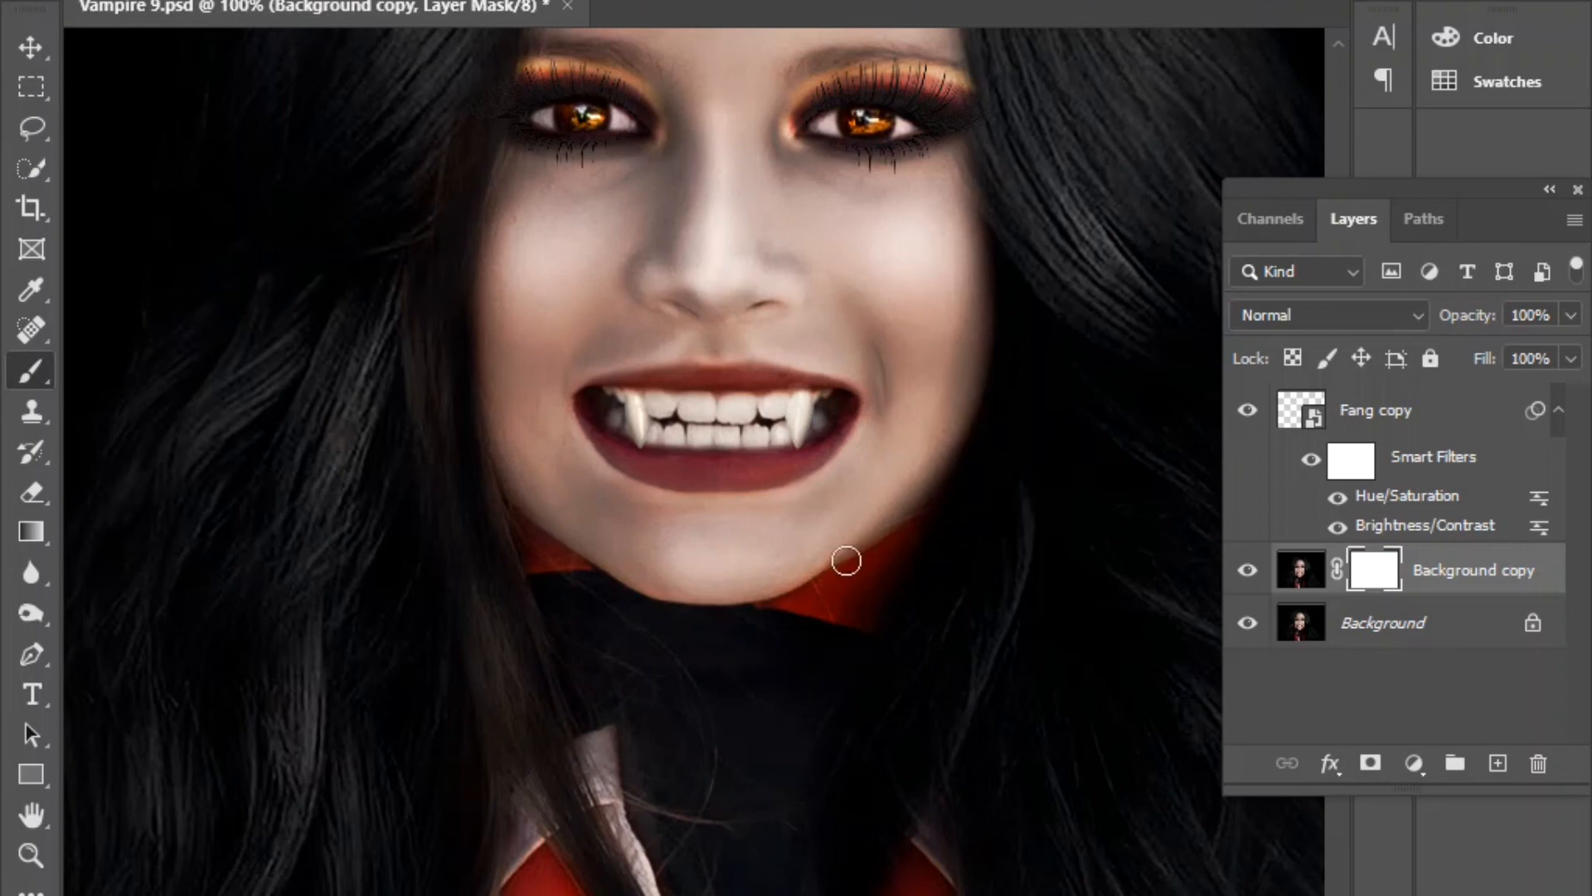
{"action": "mouse_move", "coordinate": [831, 500]}
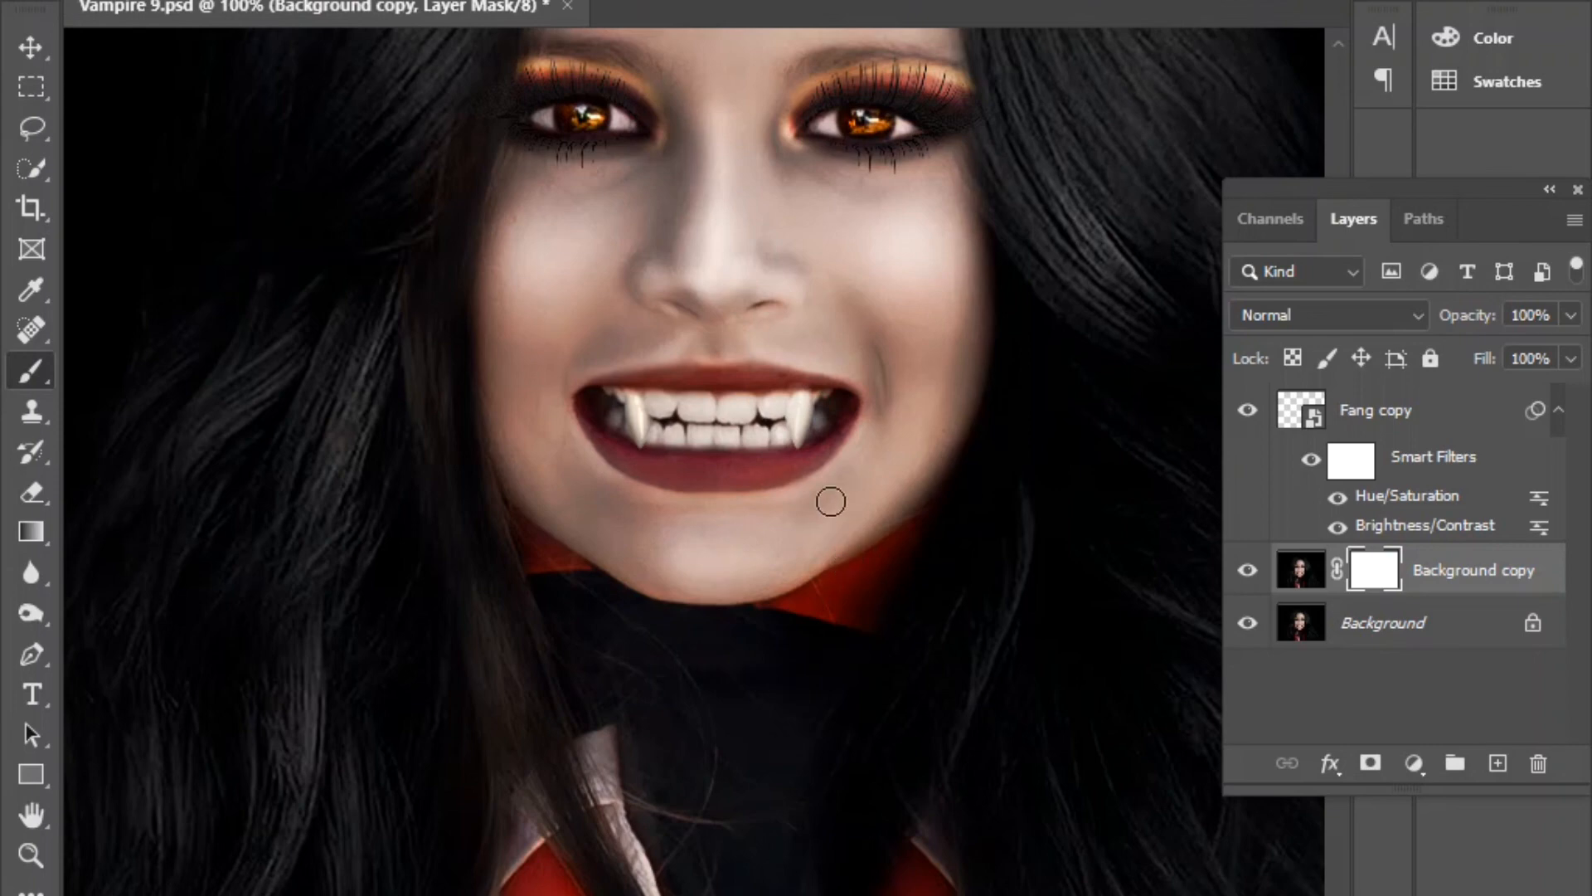